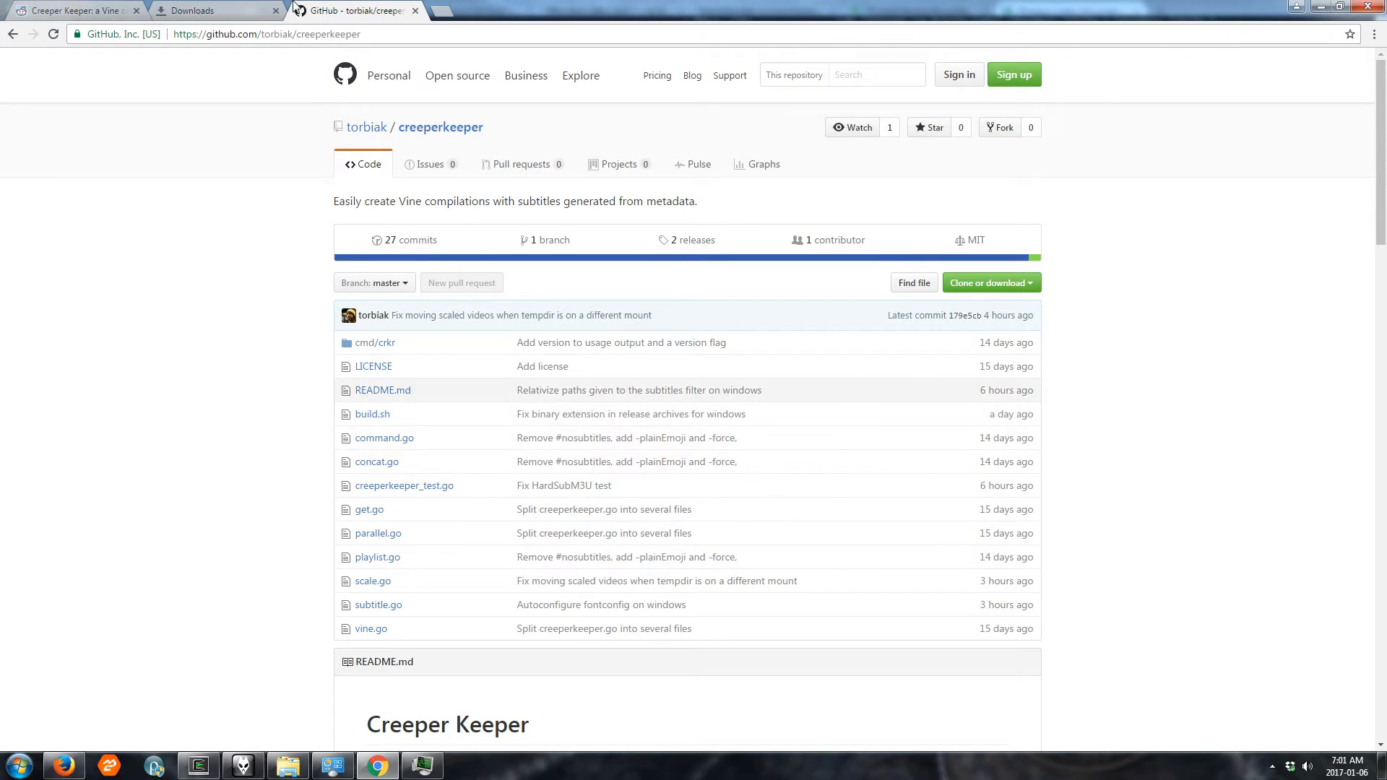
# - From the README's Installation section, reach the releases page and download crkr-v0.1.2-windows-amd64.zip
pyautogui.scroll(-3)
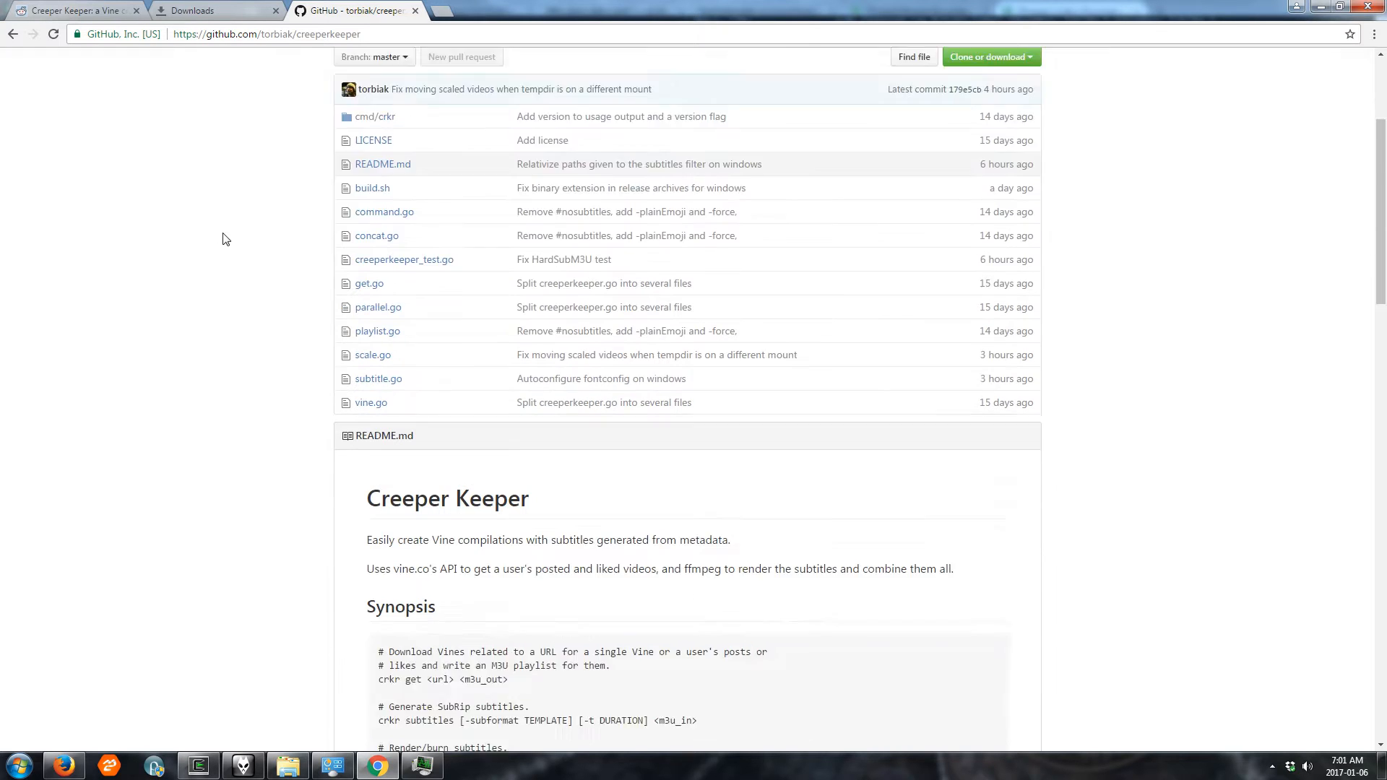
pyautogui.scroll(-3)
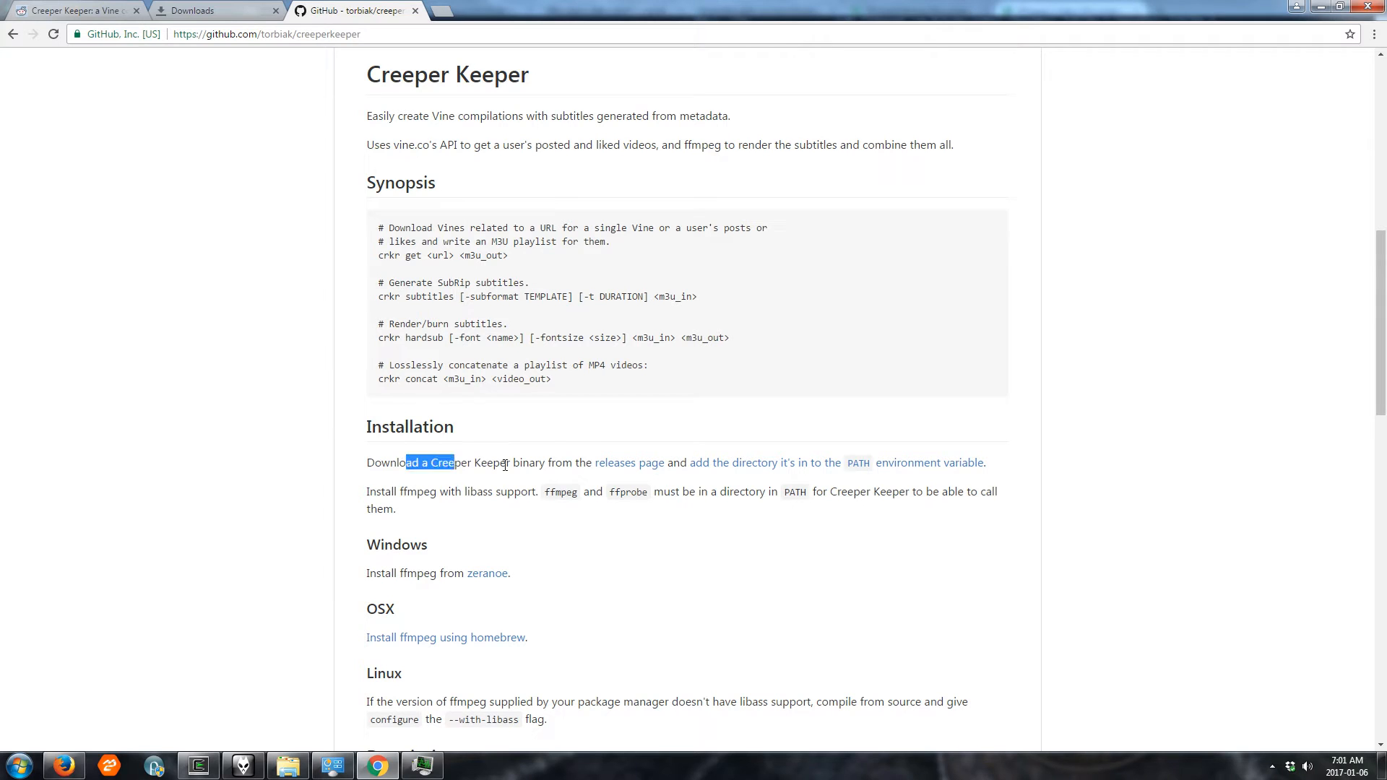
pyautogui.click(629, 462)
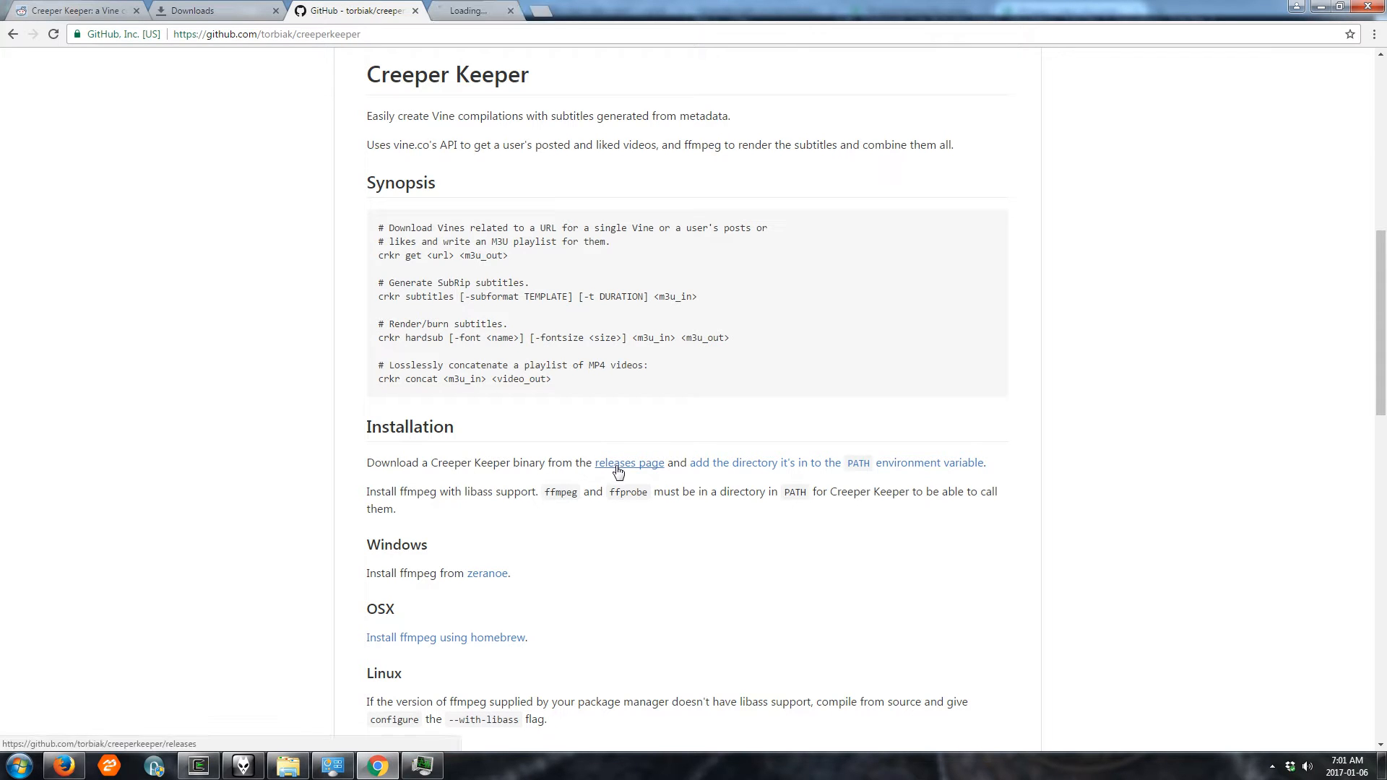
pyautogui.click(628, 463)
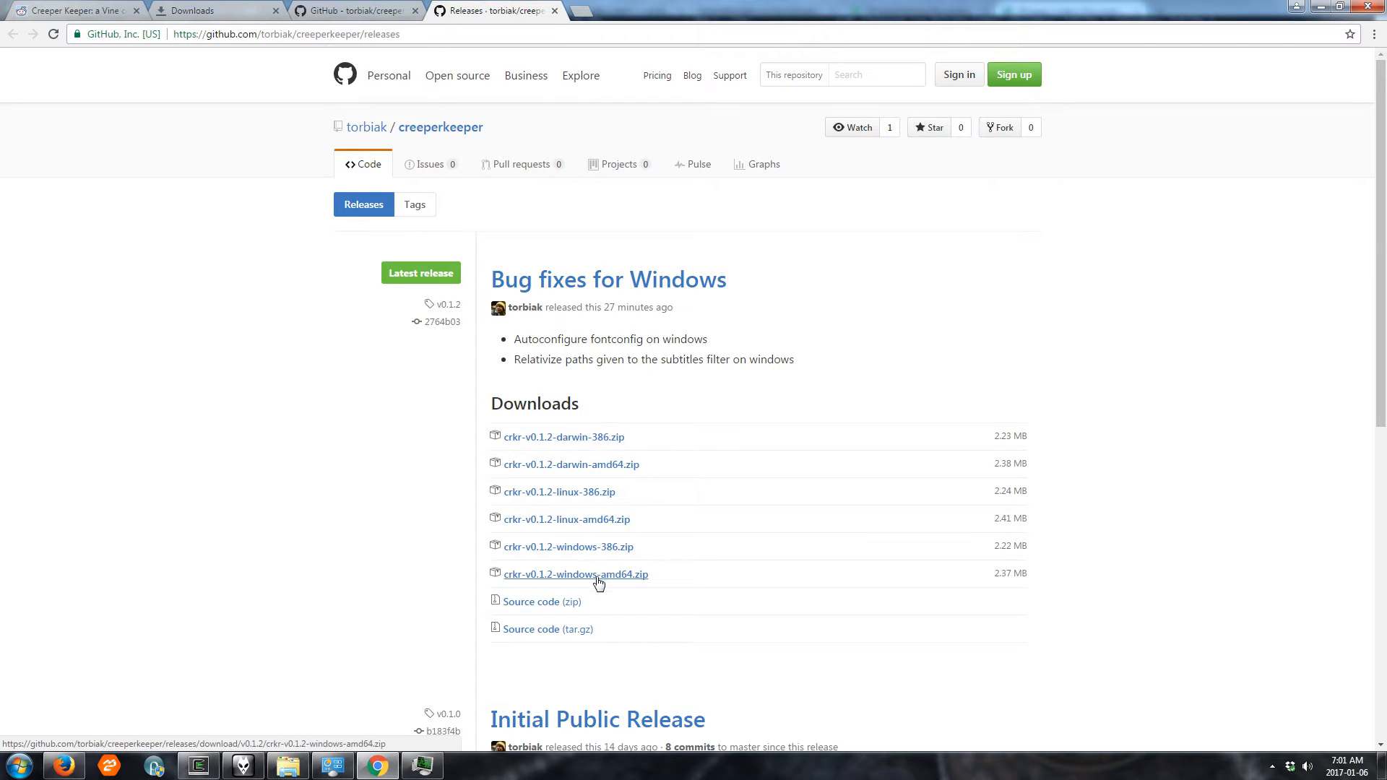
pyautogui.click(575, 574)
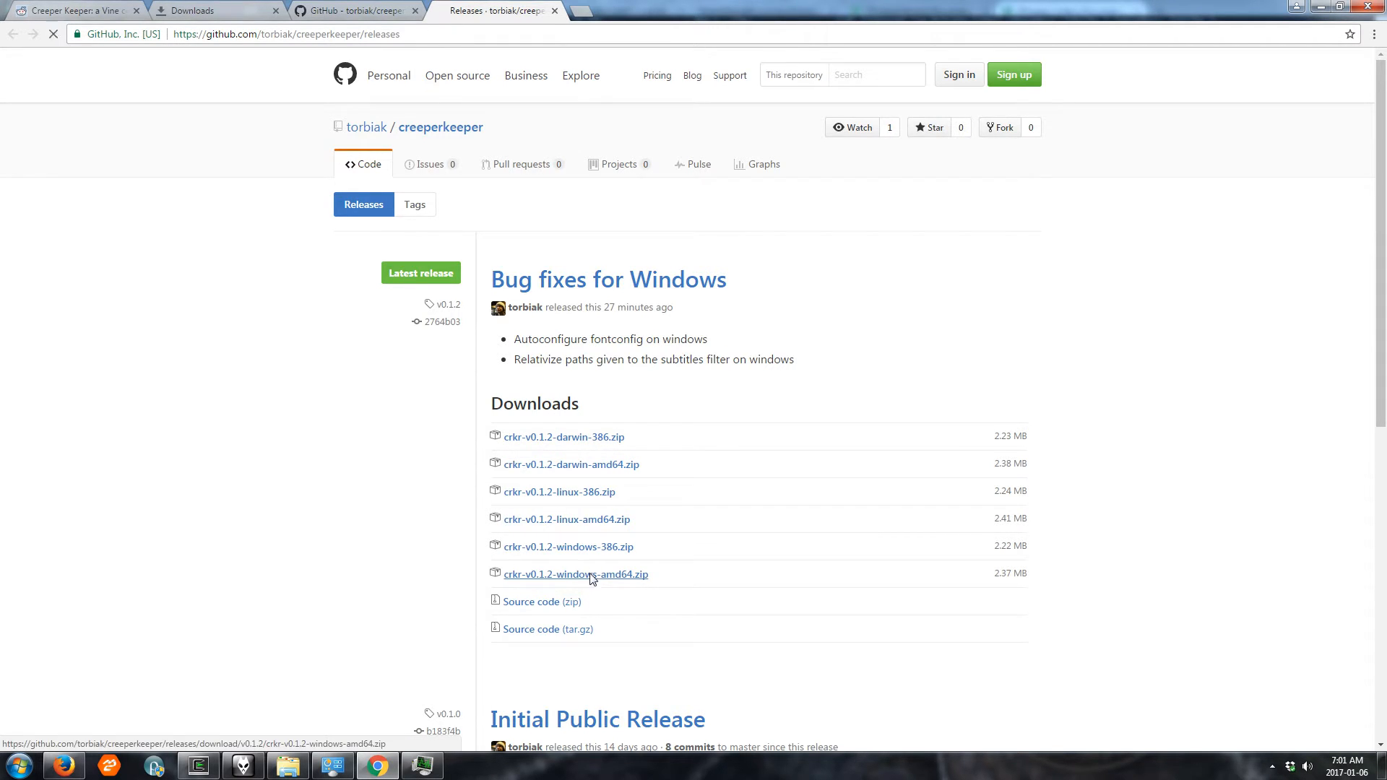
pyautogui.click(577, 574)
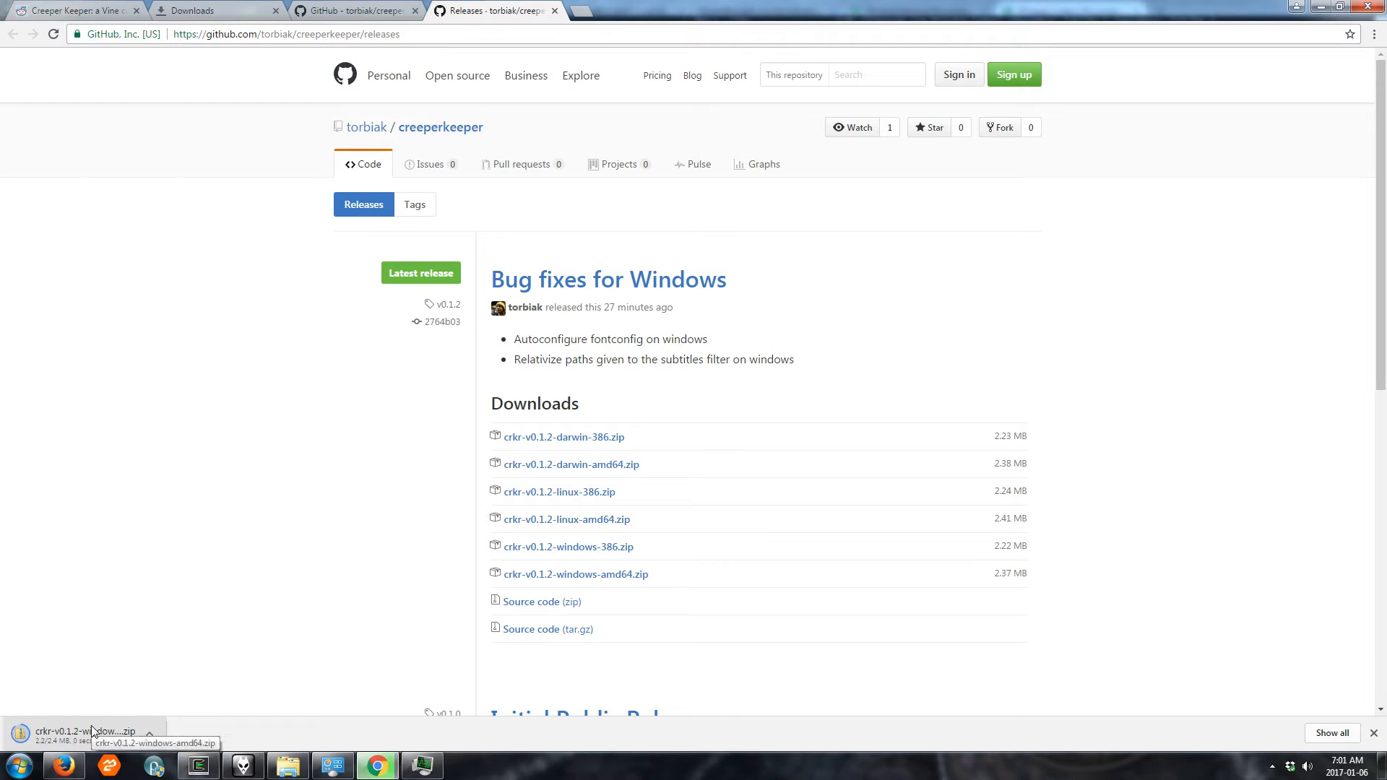
# - Extract crkr.exe from the zip into a new C:\bin folder and close Explorer
pyautogui.click(84, 732)
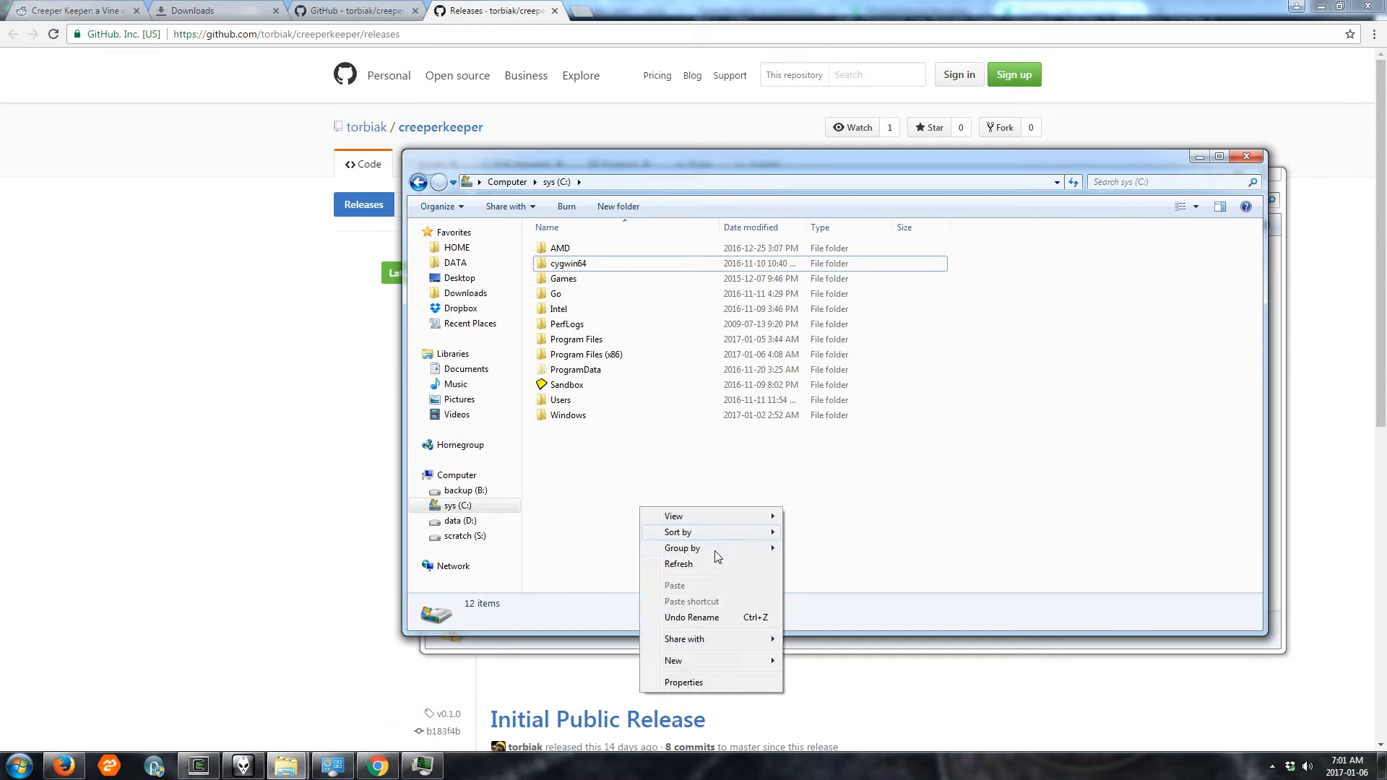
pyautogui.click(674, 661)
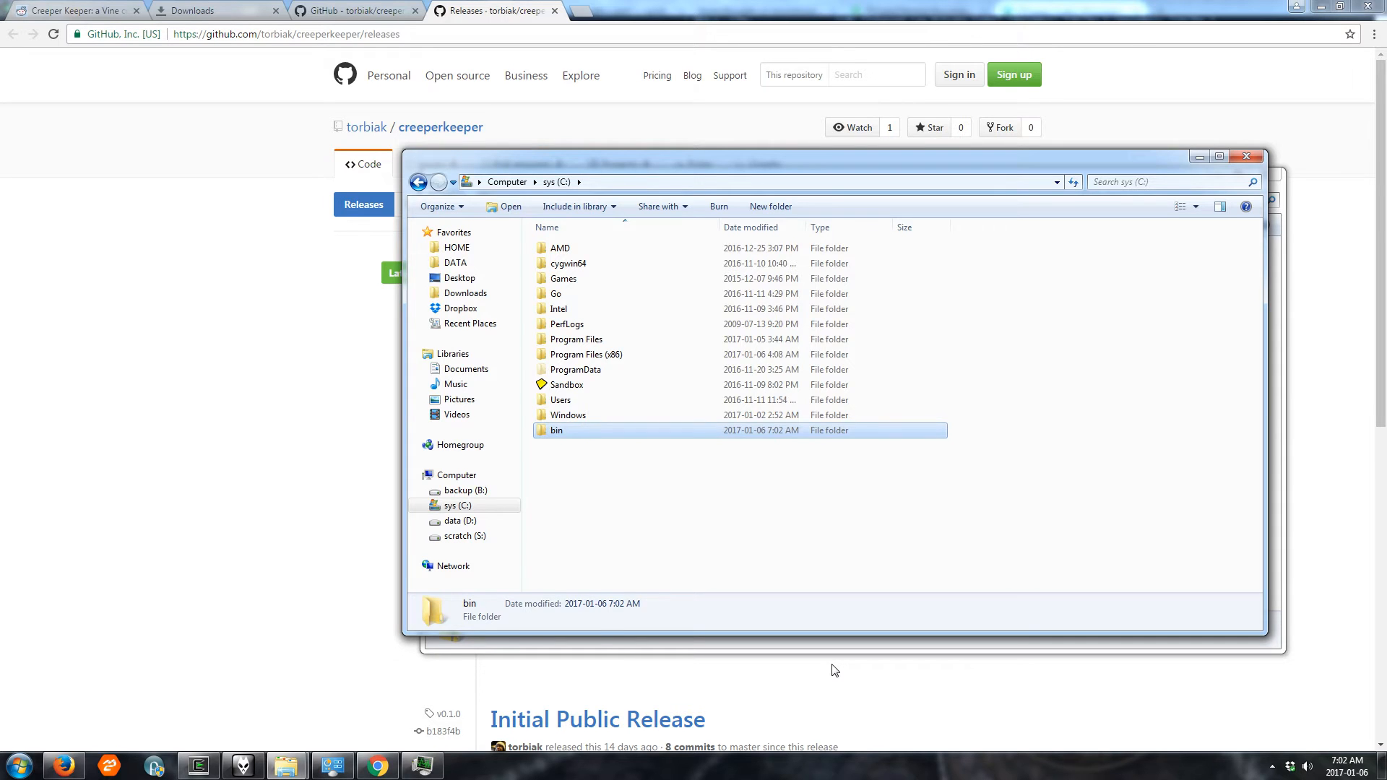
pyautogui.doubleClick(557, 430)
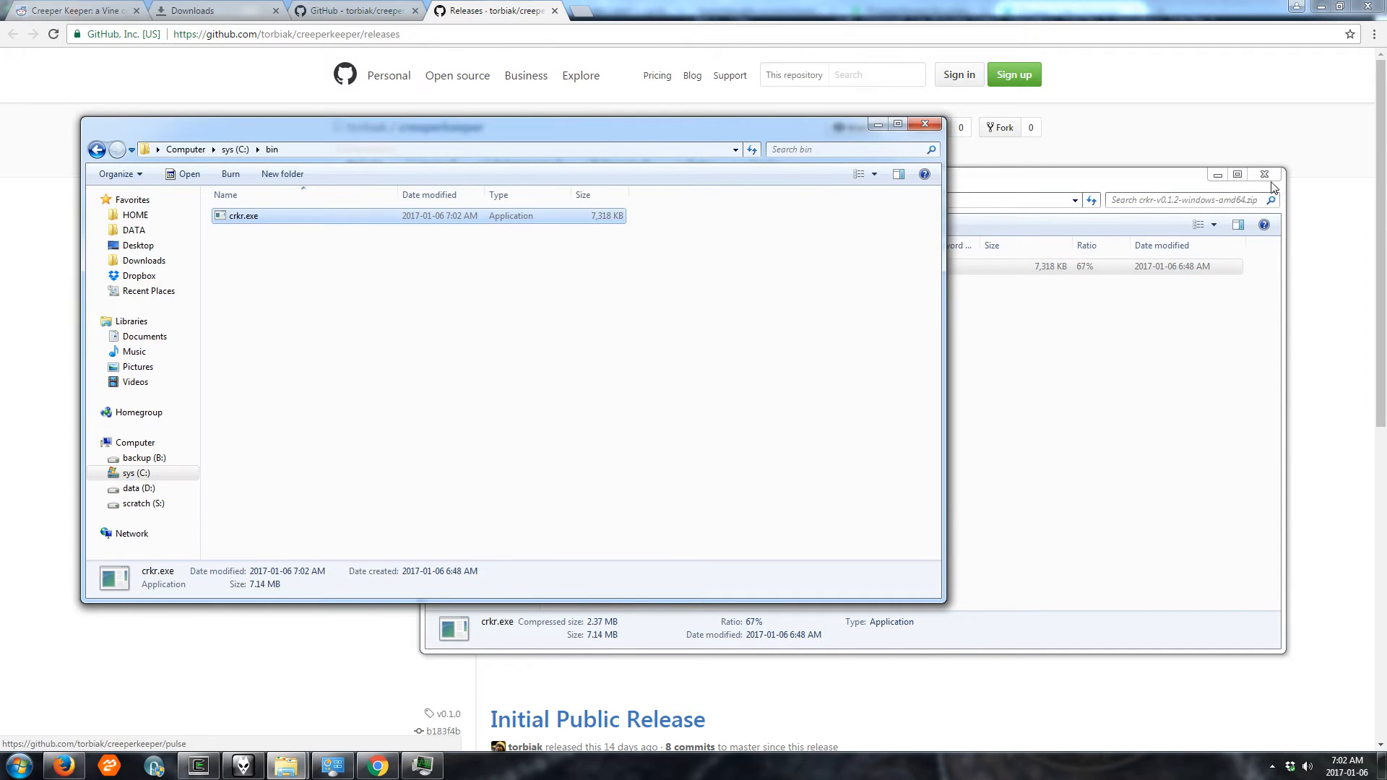
pyautogui.click(927, 124)
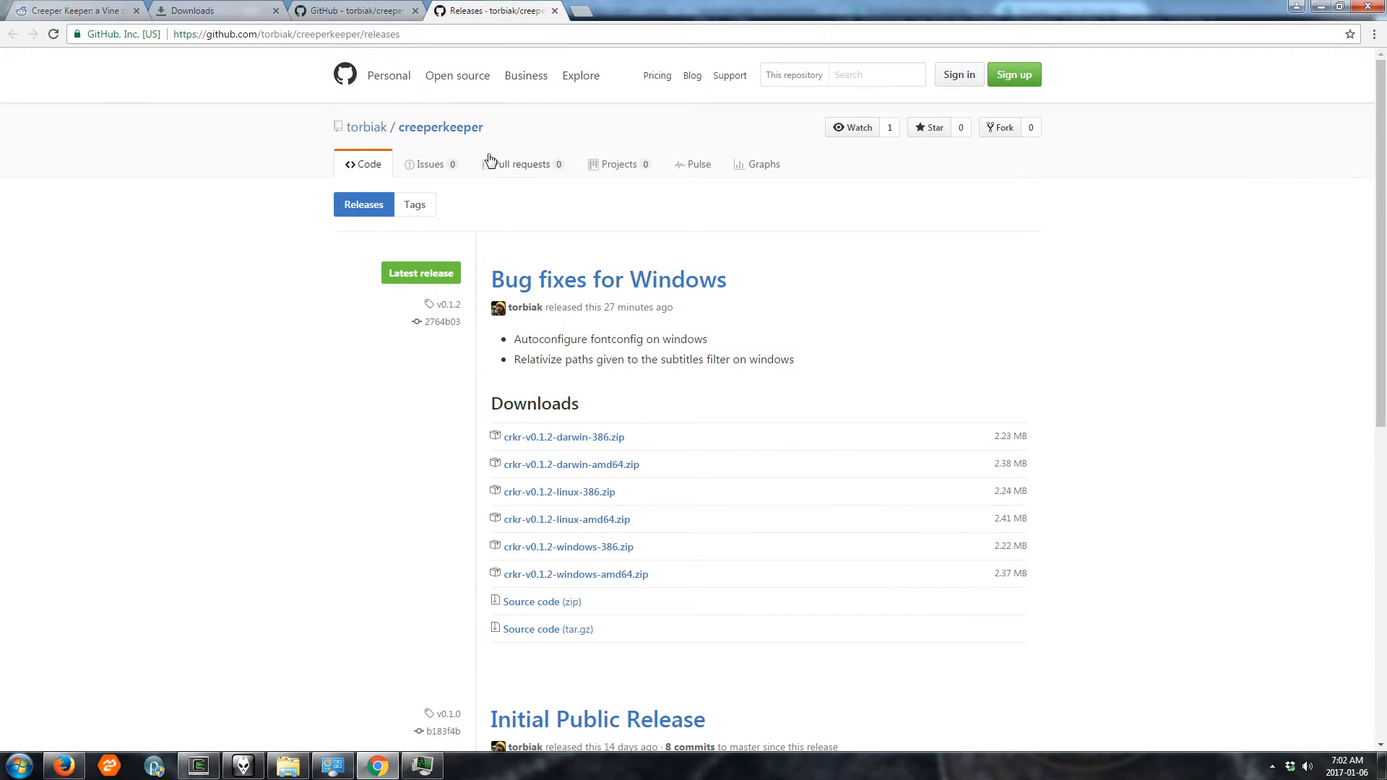
# - Launch a cmd command prompt via Start > Run
pyautogui.click(17, 763)
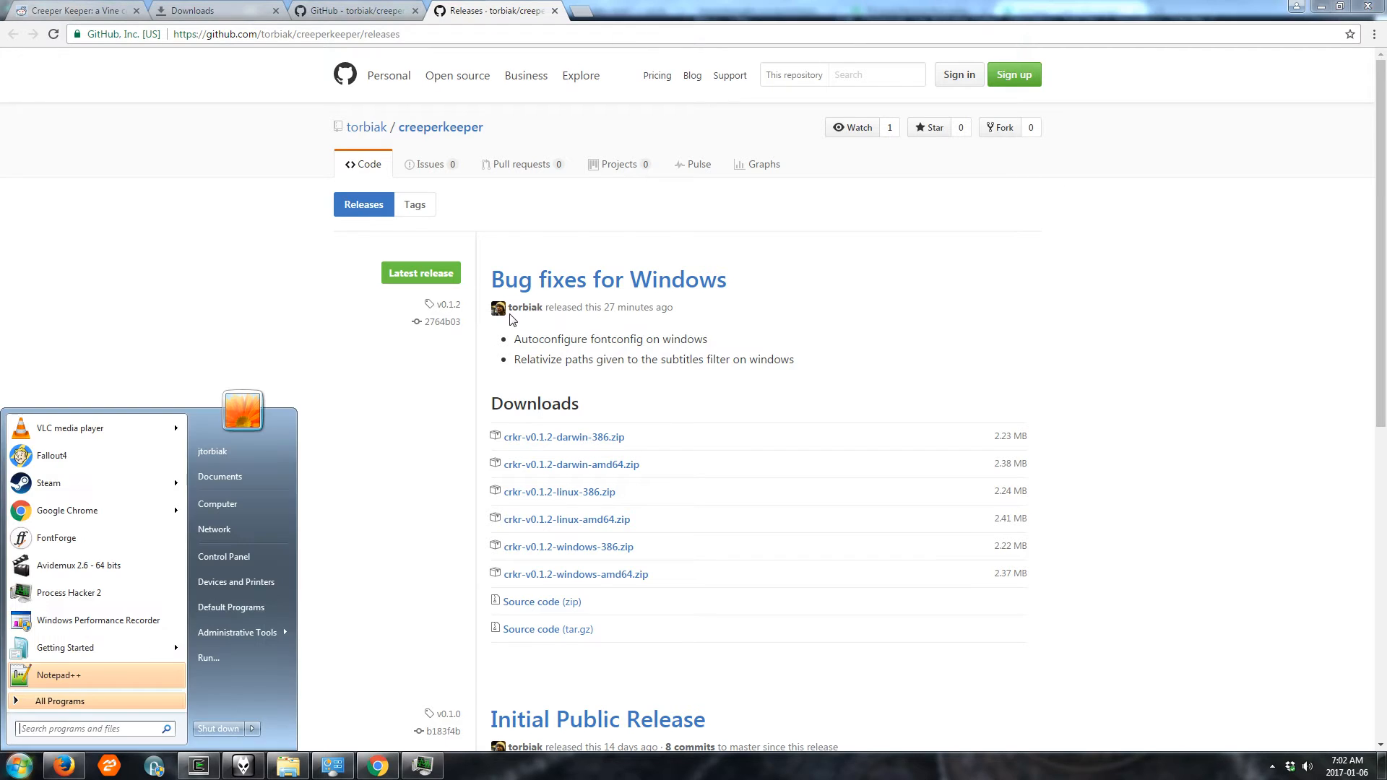
pyautogui.click(208, 657)
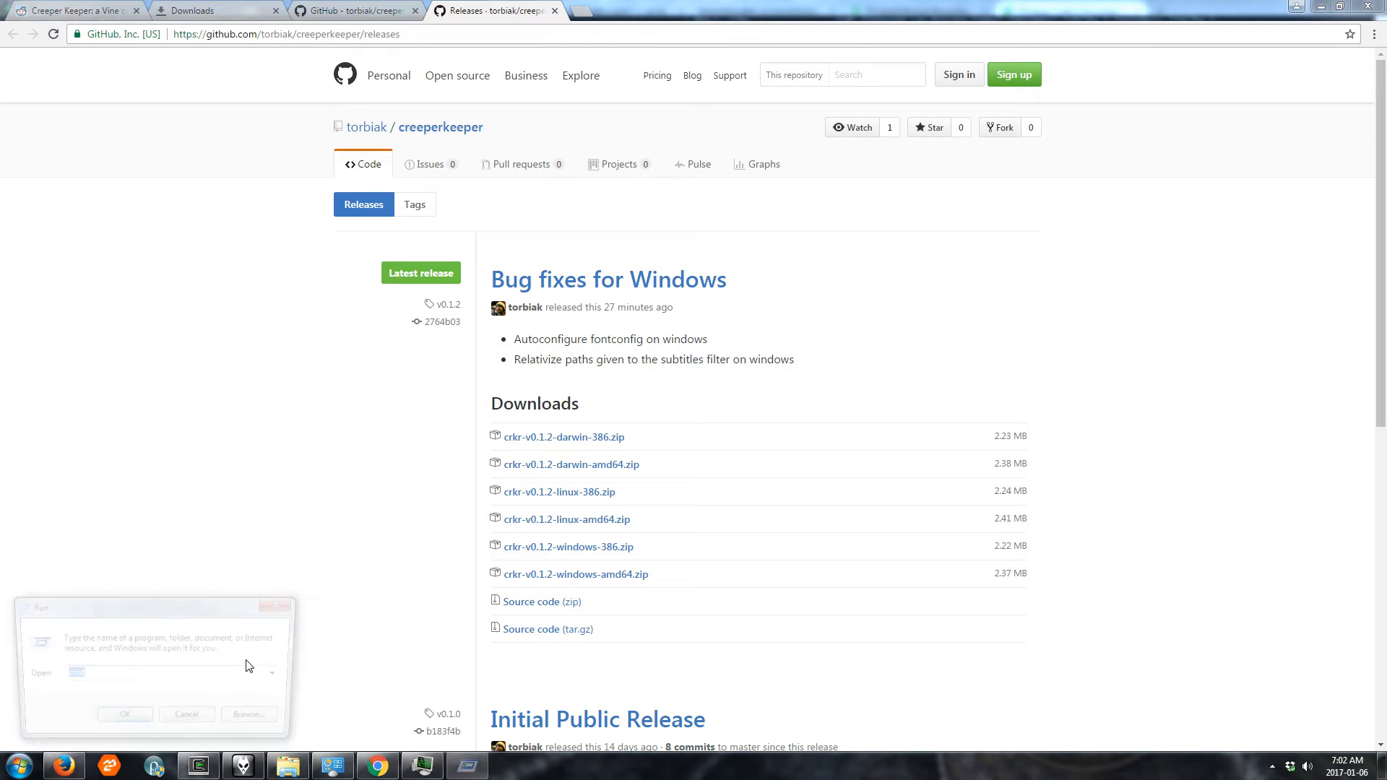
pyautogui.click(124, 714)
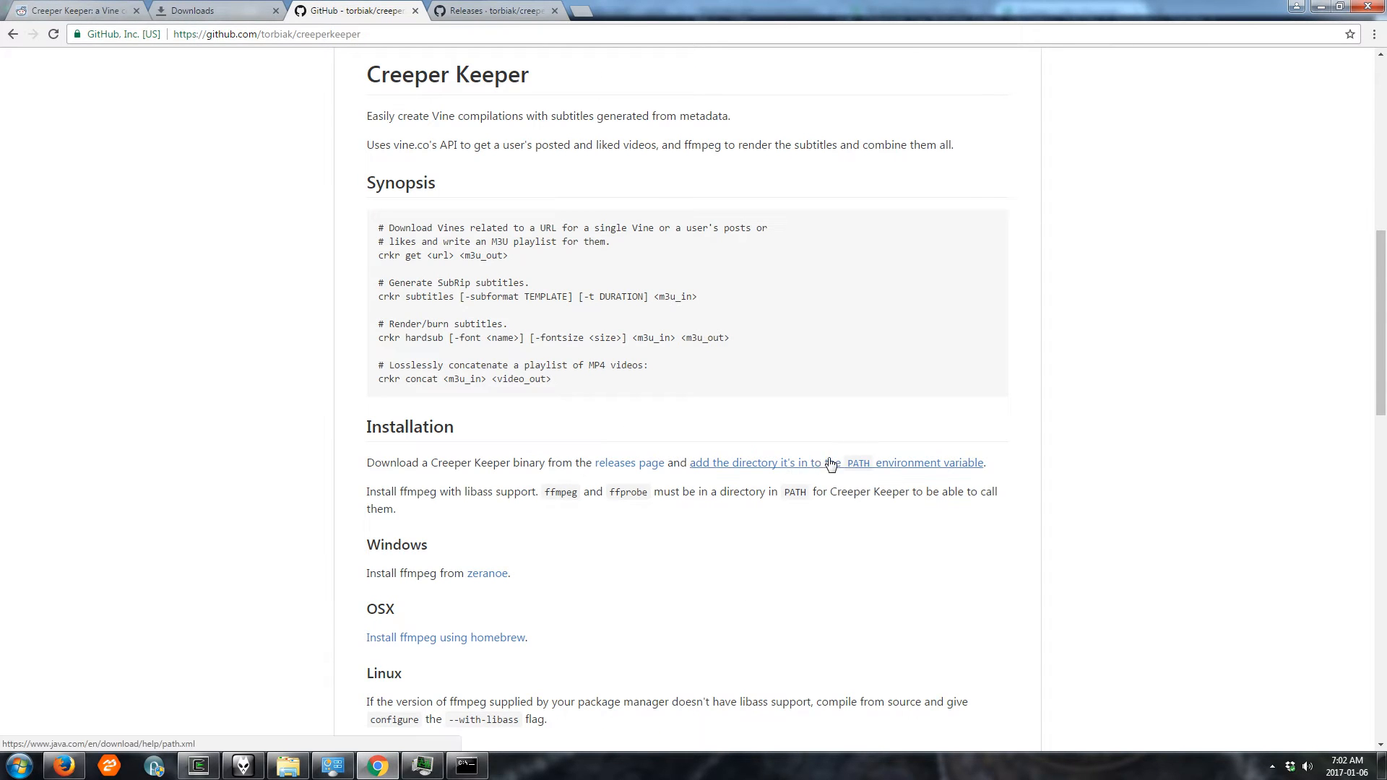
# - Read the Java help page on setting the PATH variable, then return to the README
pyautogui.click(834, 462)
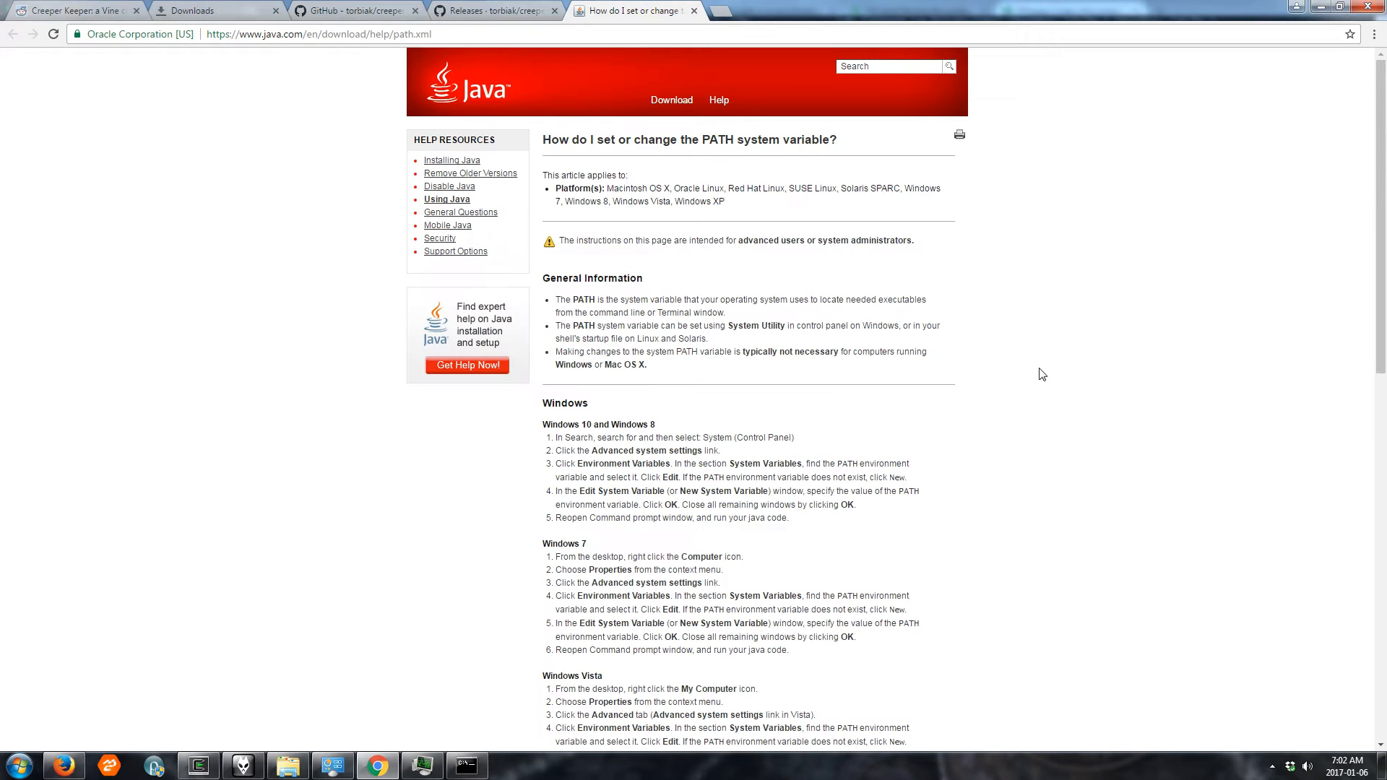
pyautogui.scroll(-3)
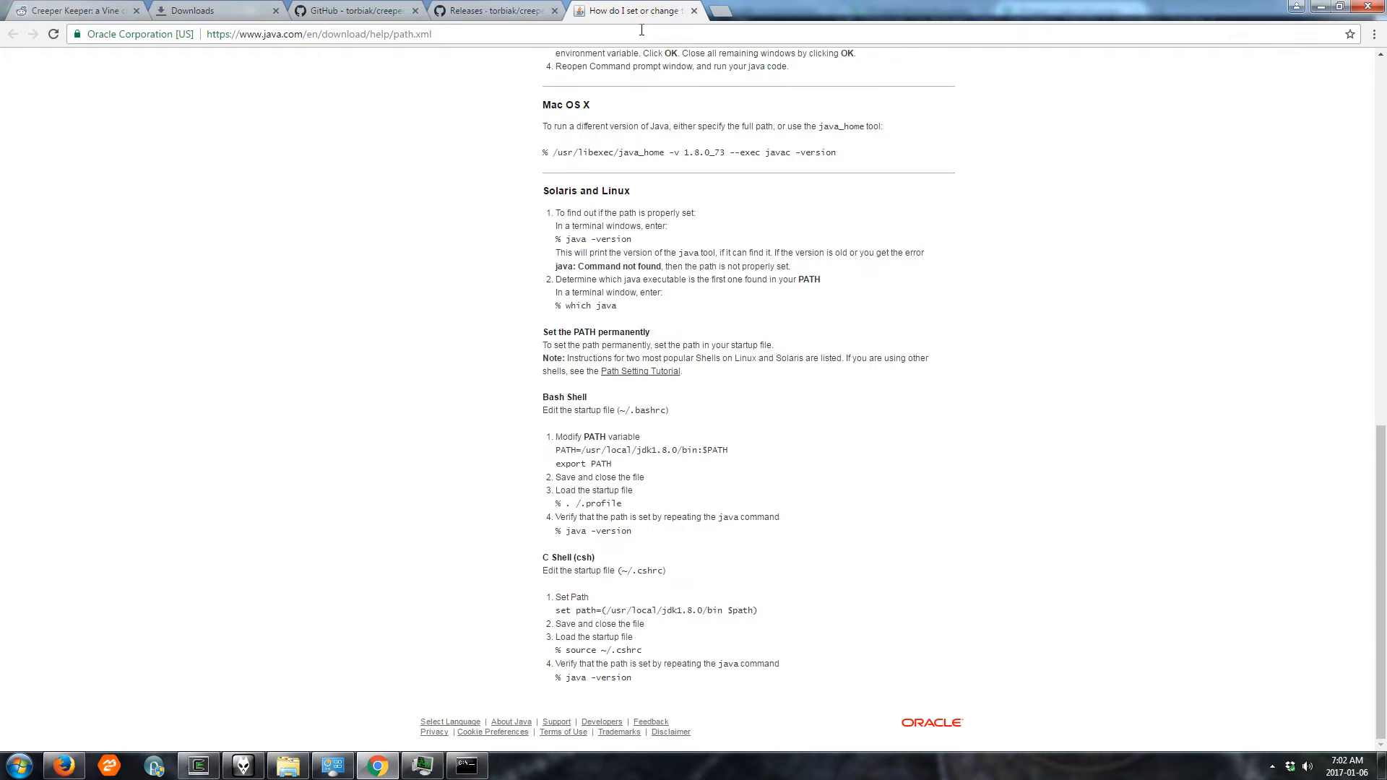
pyautogui.click(695, 10)
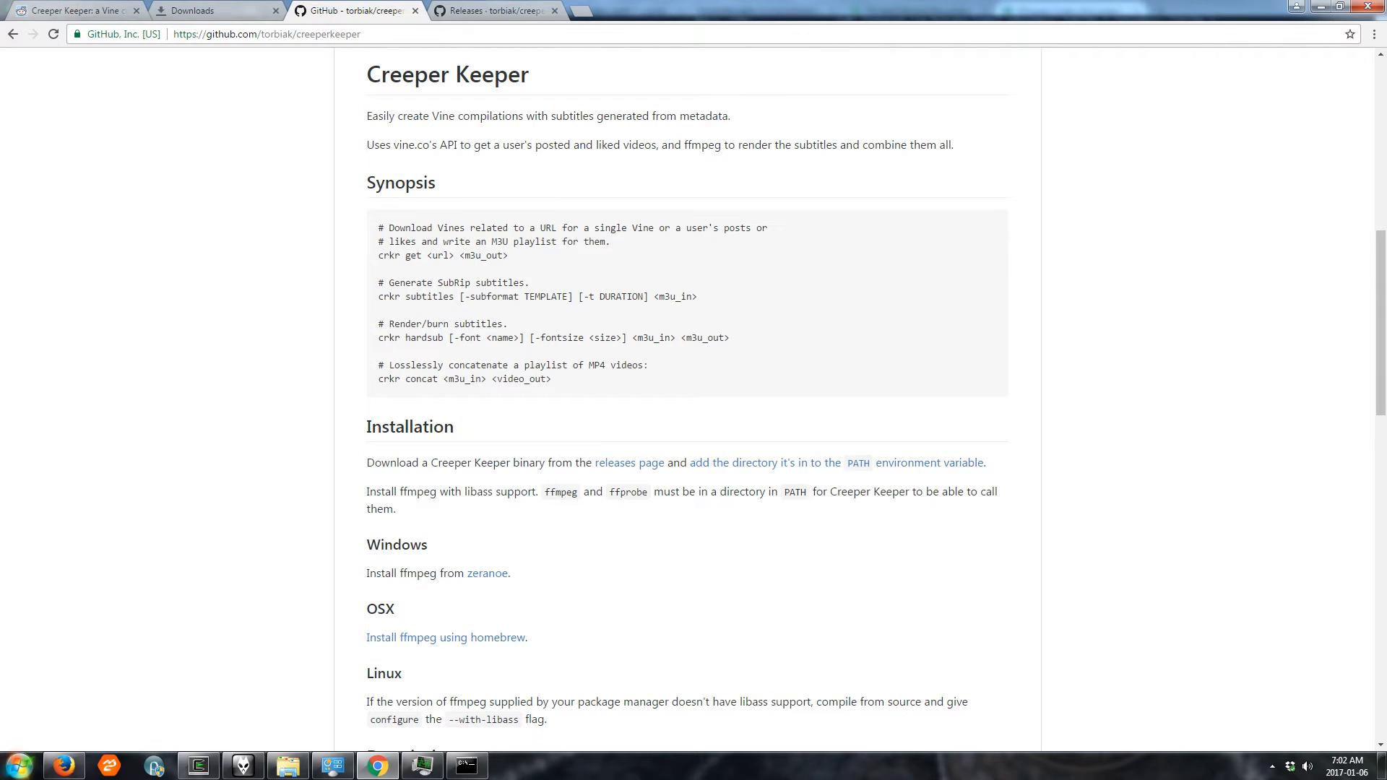
# - Reach Environment Variables through Computer > Properties > Advanced system settings
pyautogui.rightClick(218, 502)
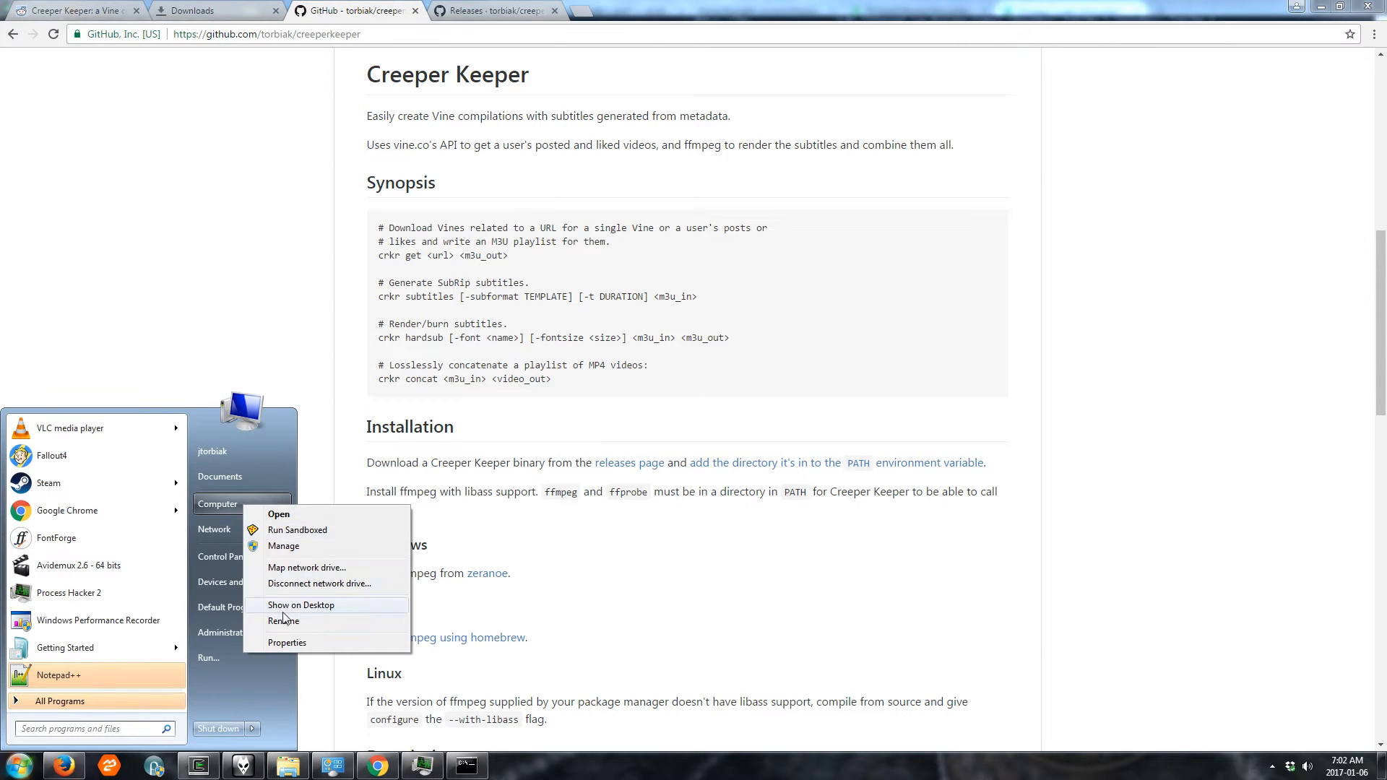
pyautogui.moveTo(322, 652)
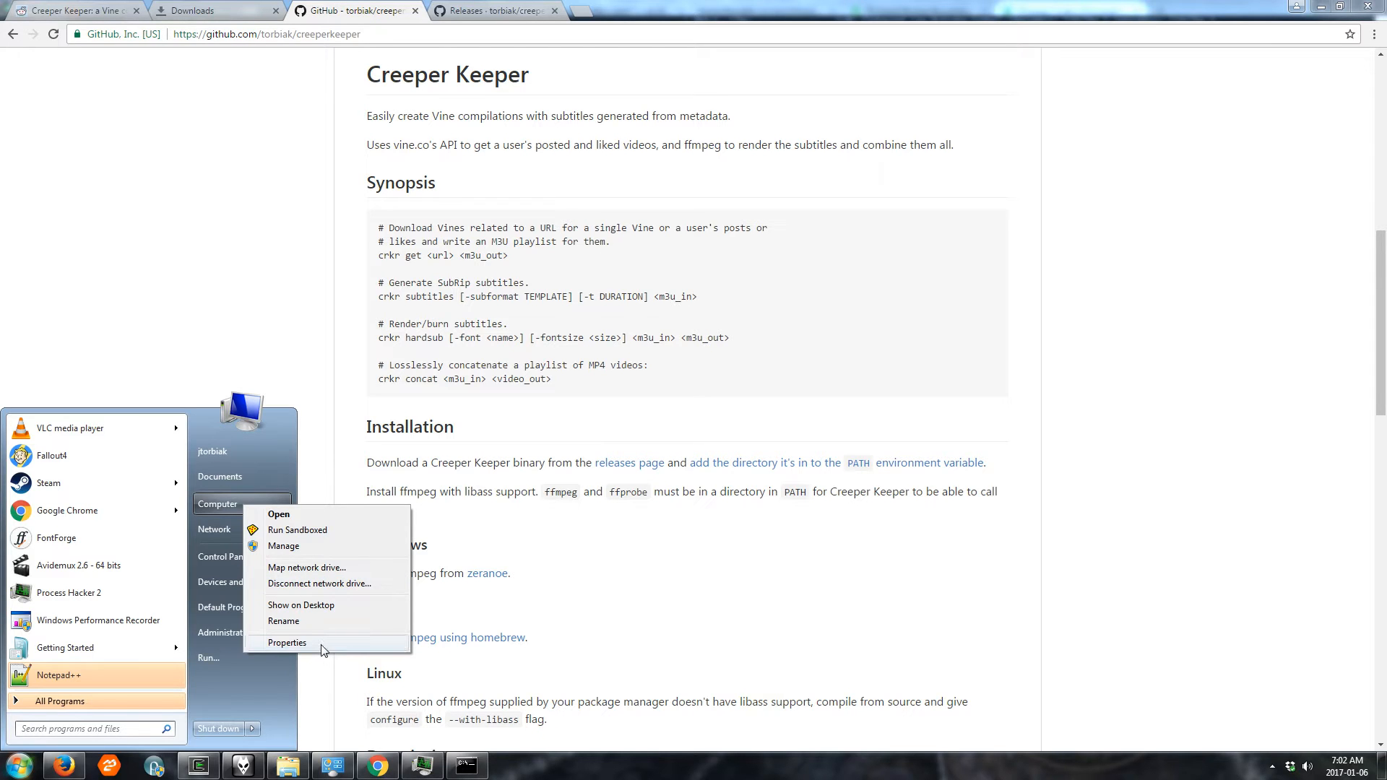
pyautogui.click(286, 642)
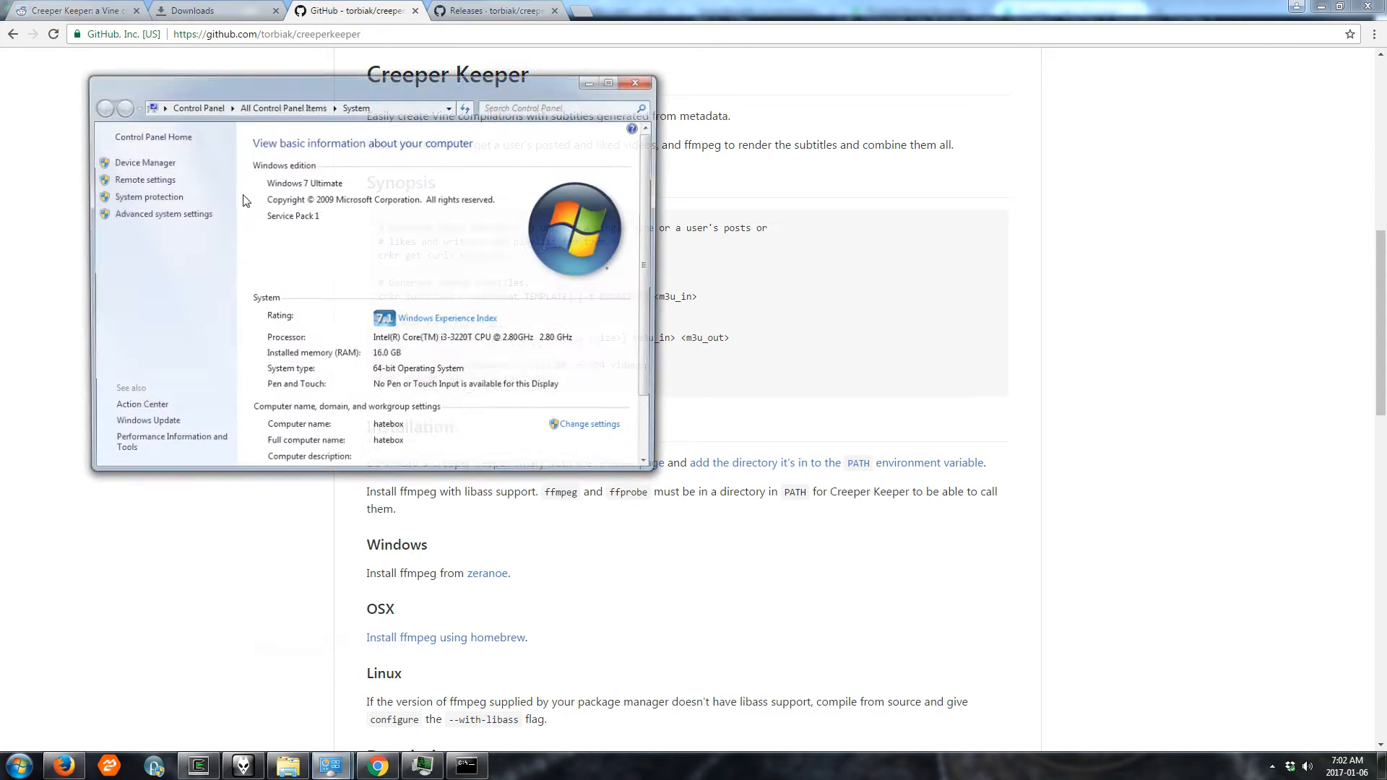
pyautogui.click(163, 214)
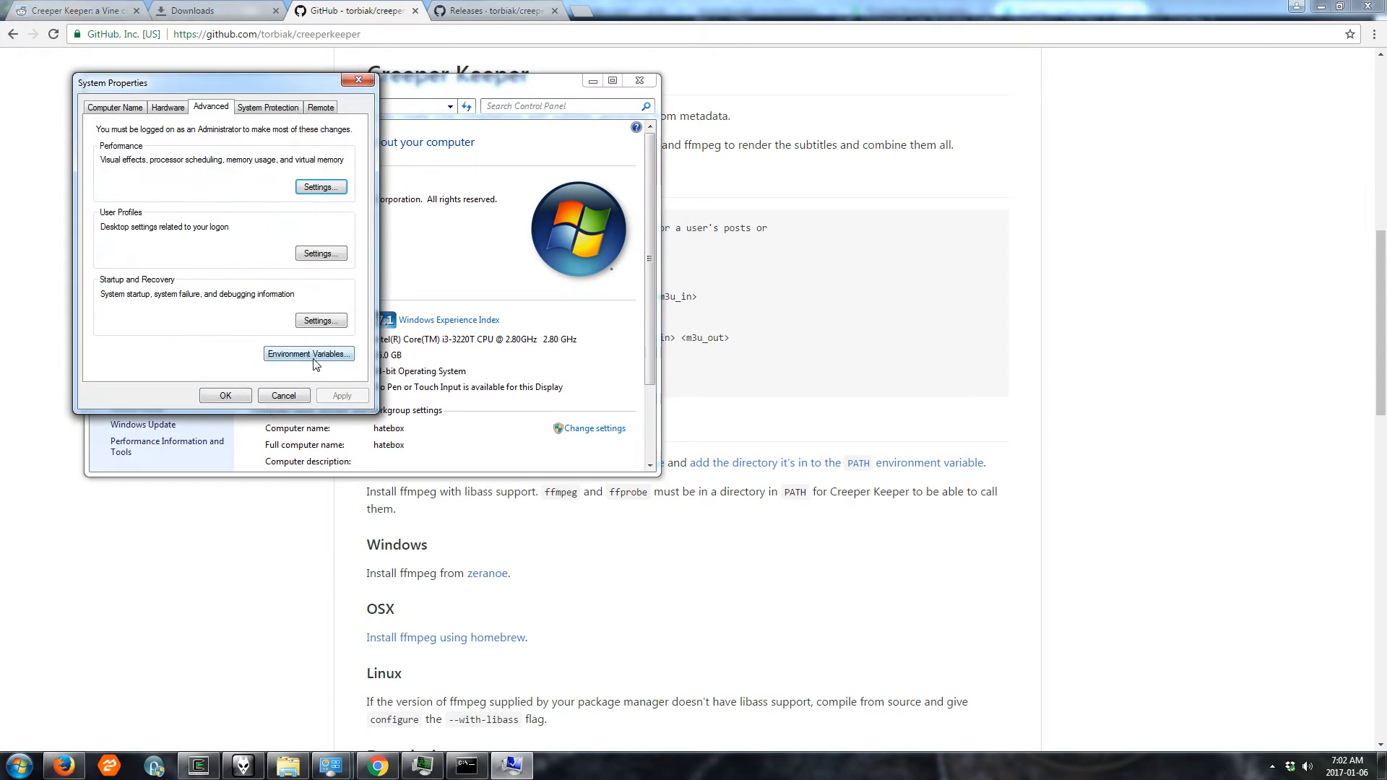
pyautogui.click(308, 354)
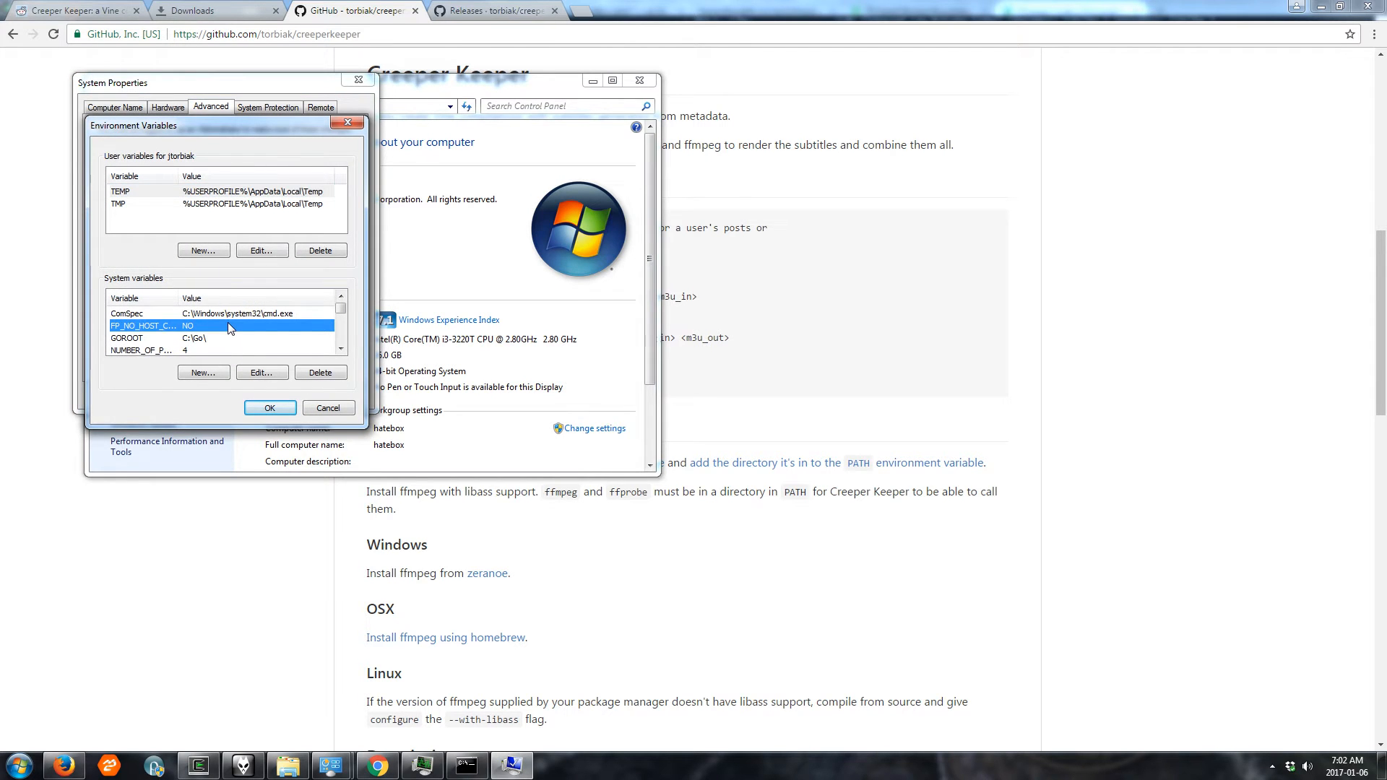
# - Append ;c:\bin to the system Path variable and confirm
pyautogui.scroll(-3)
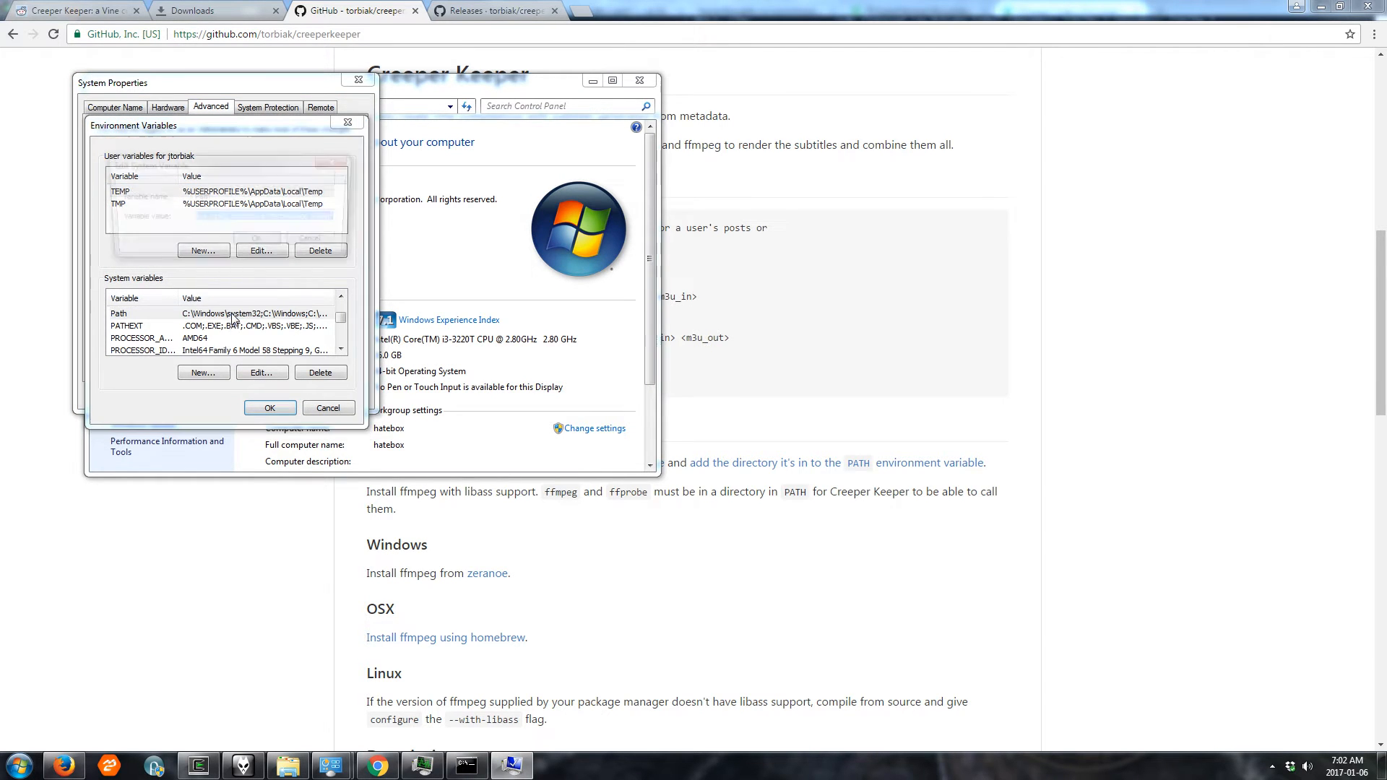
pyautogui.click(261, 371)
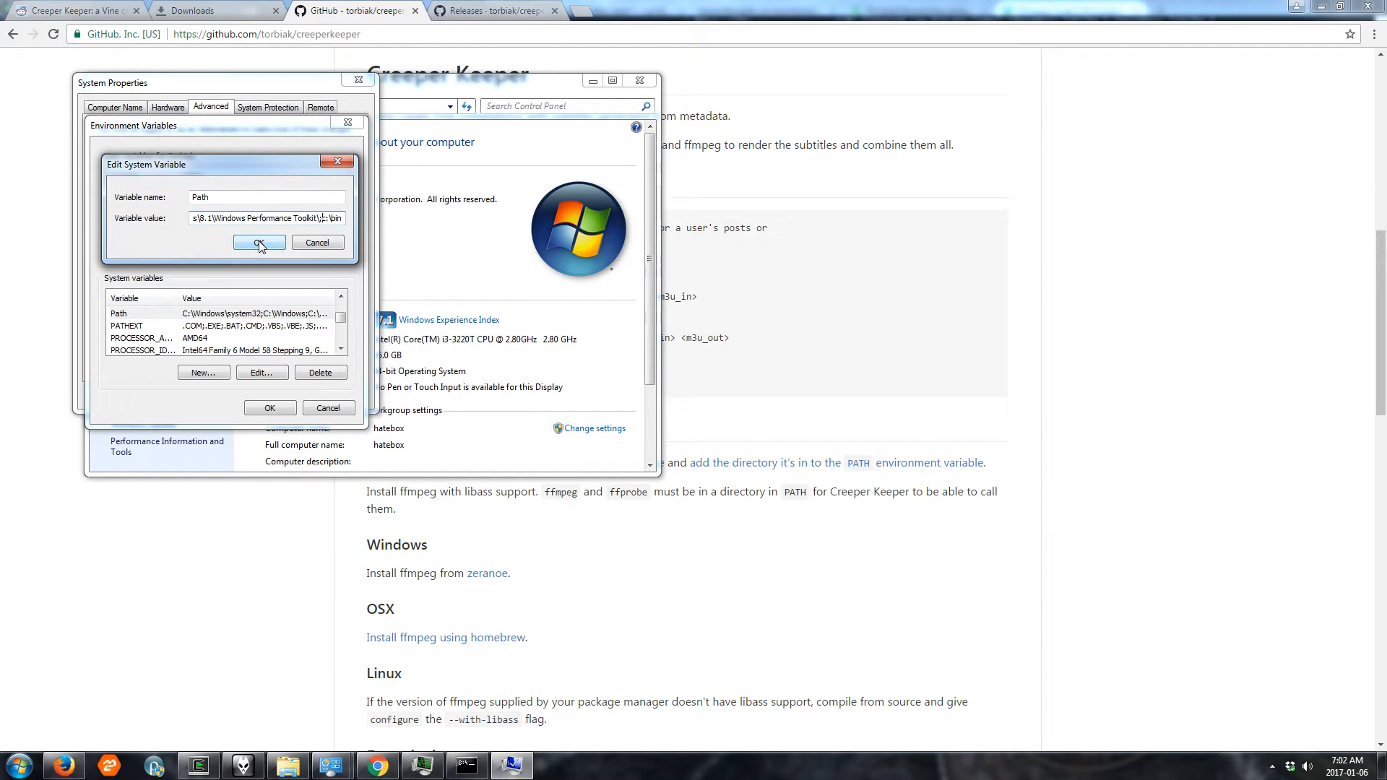
pyautogui.click(258, 242)
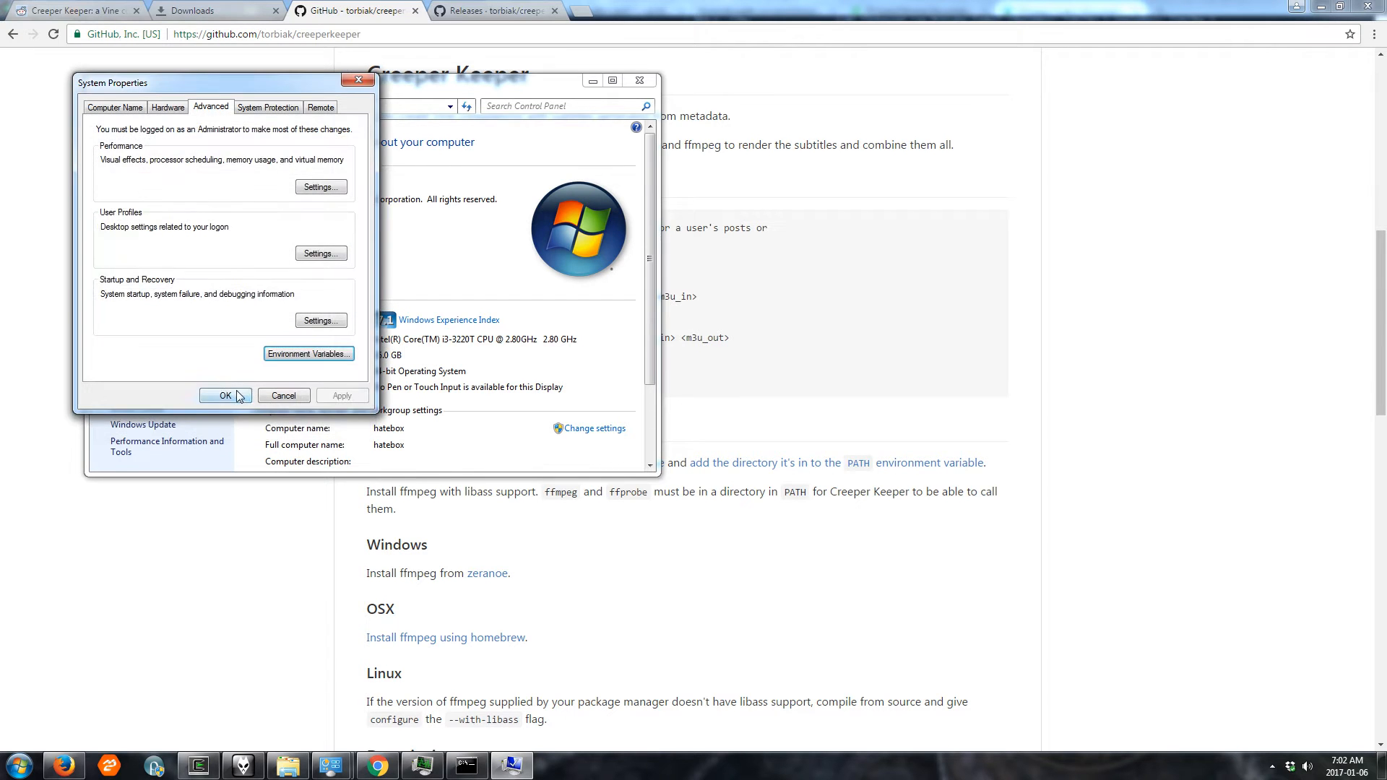
pyautogui.click(224, 396)
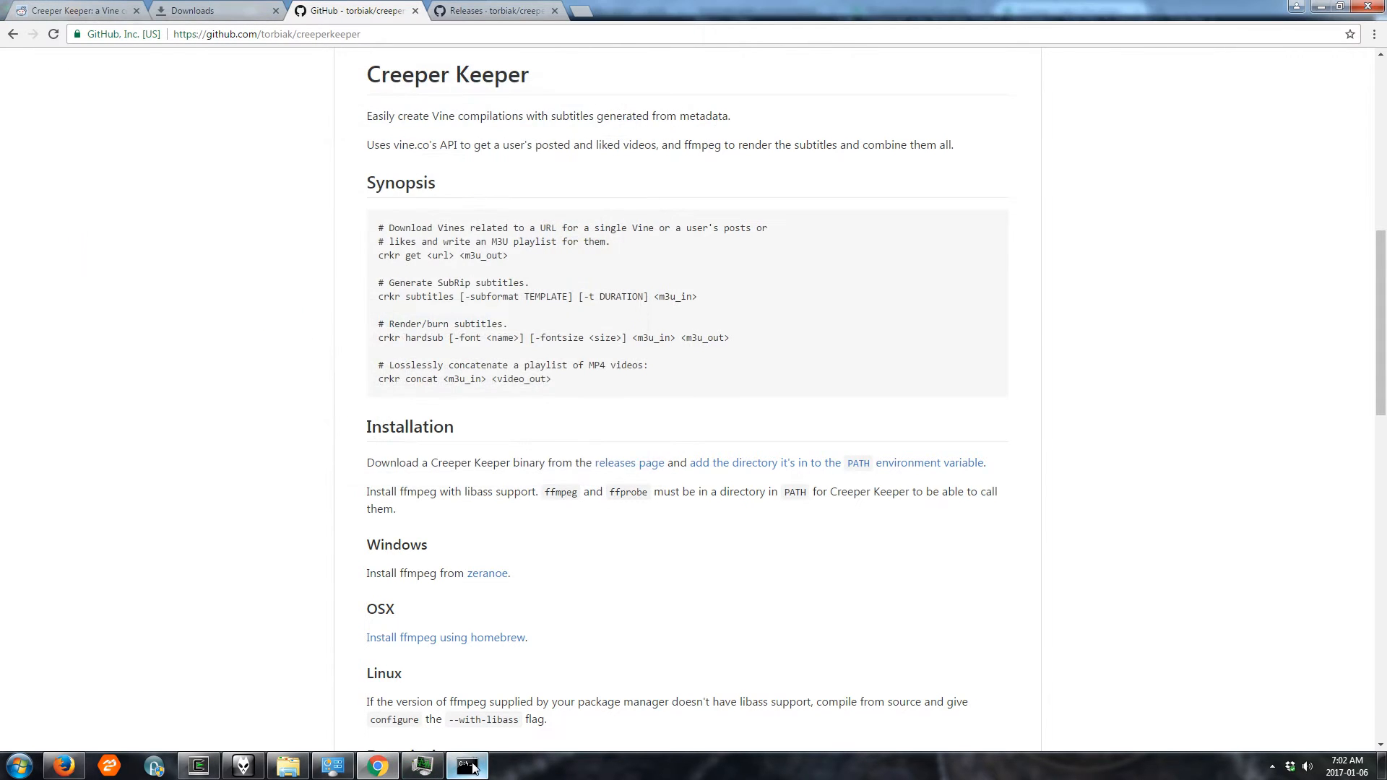
# - Replace the old prompt with a fresh cmd window so crkr prints its 0.1.2 usage
pyautogui.click(467, 764)
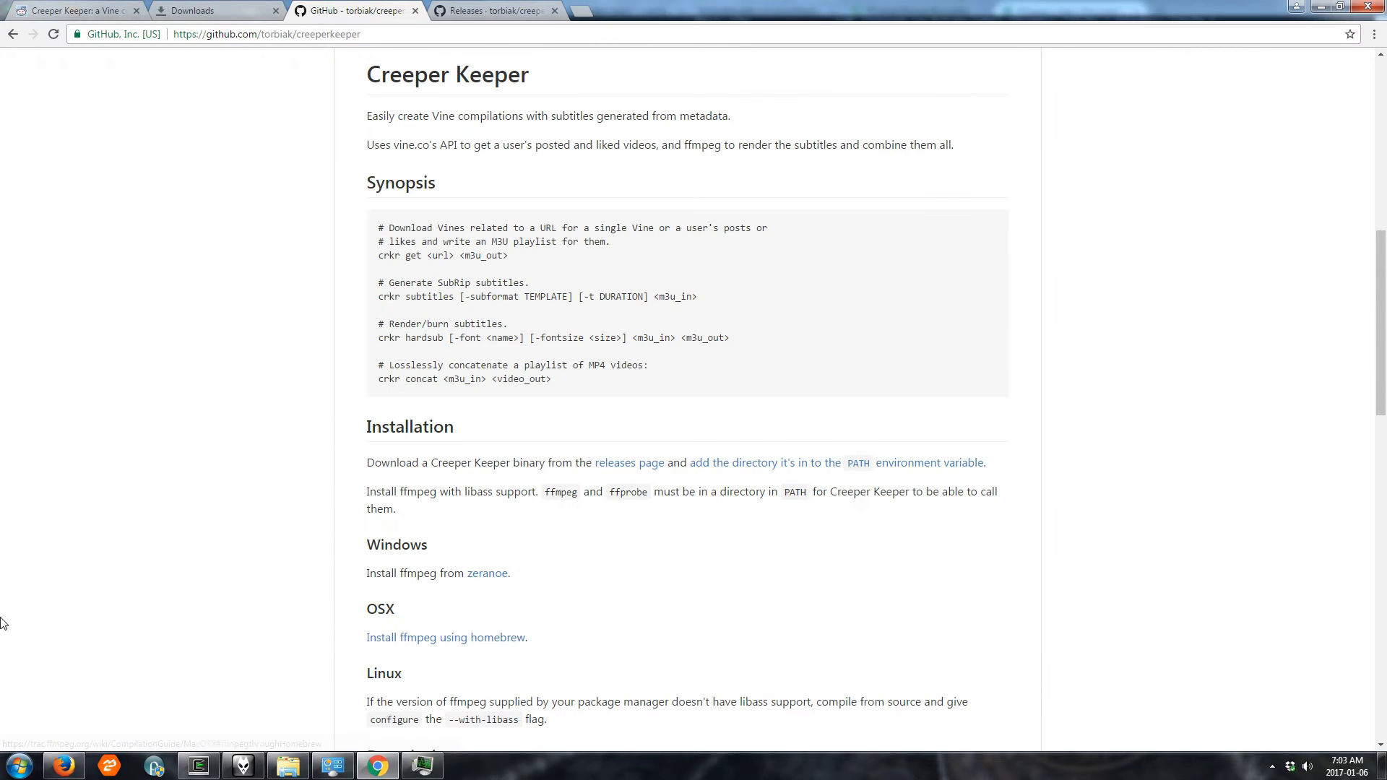
pyautogui.click(16, 763)
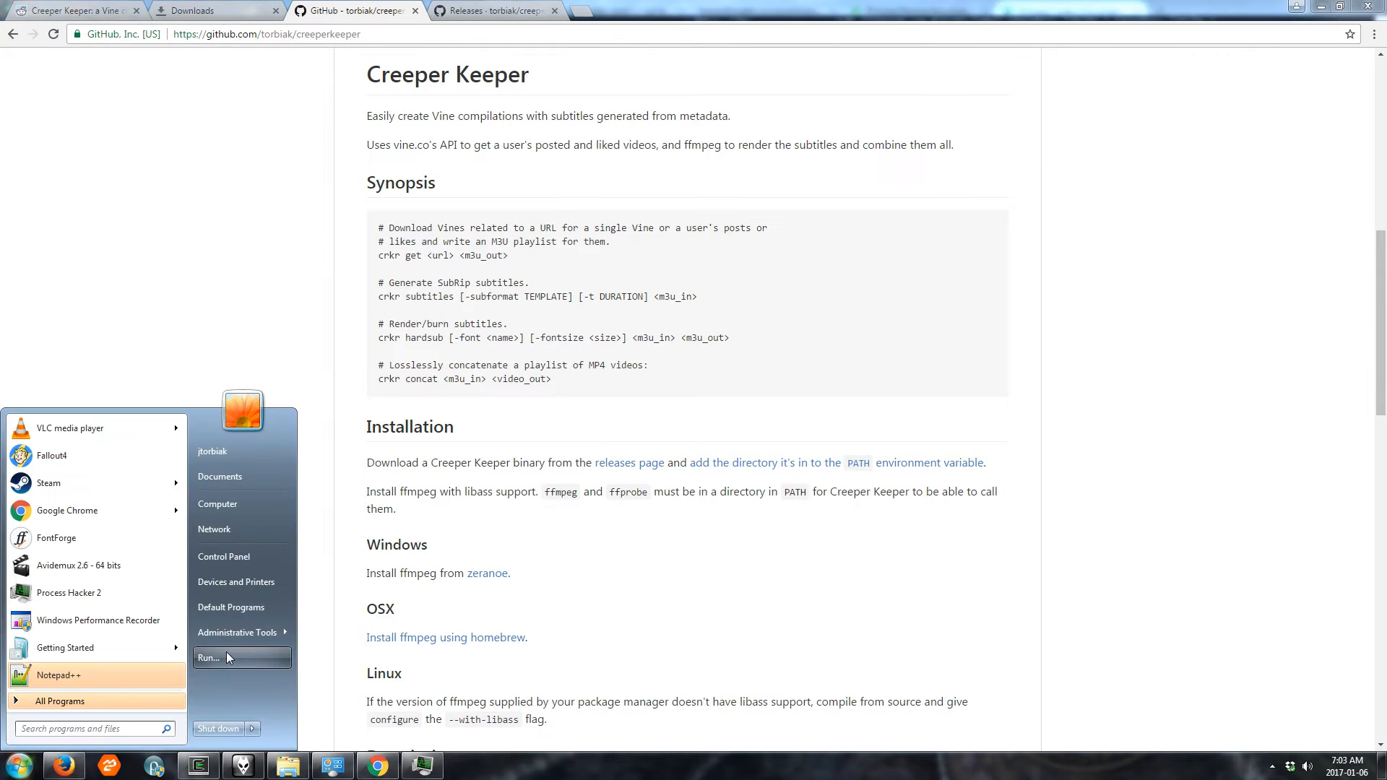
pyautogui.moveTo(208, 658)
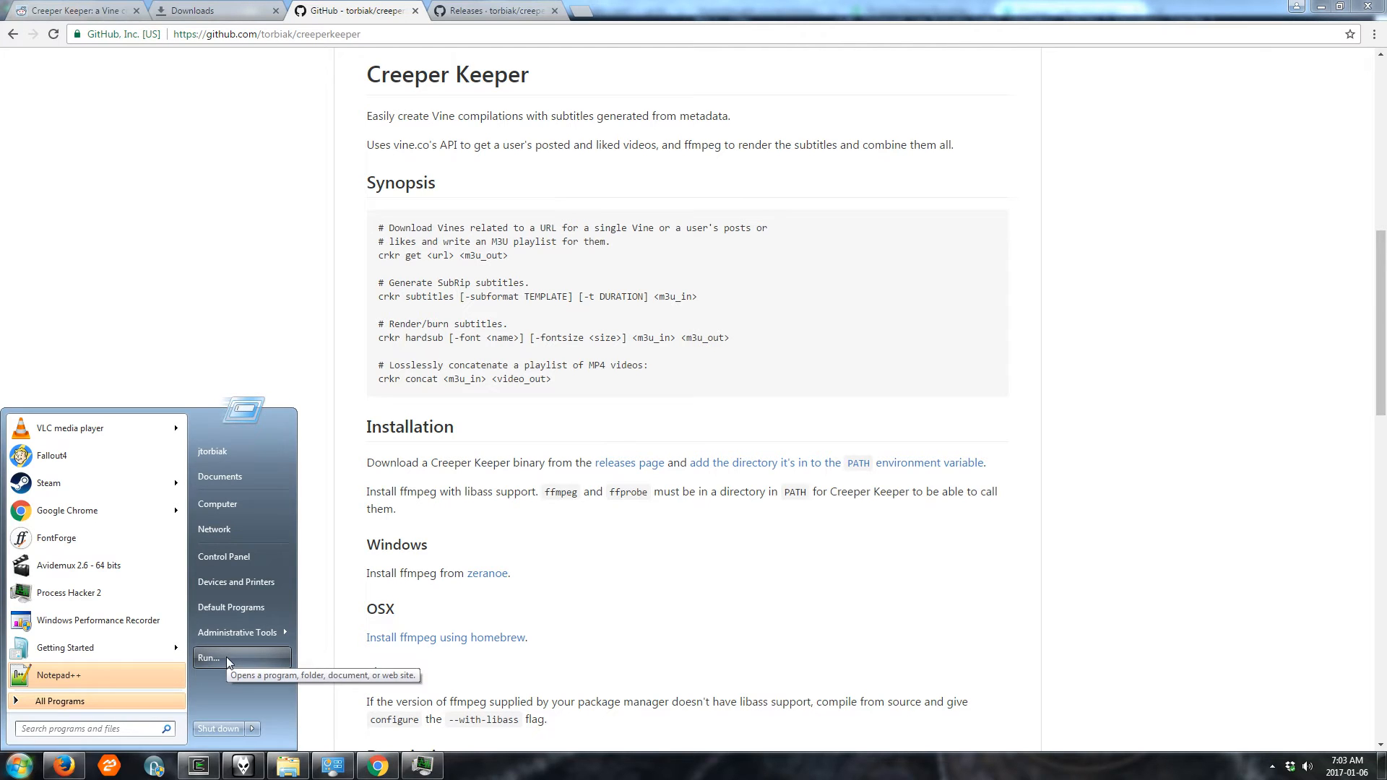
pyautogui.click(210, 658)
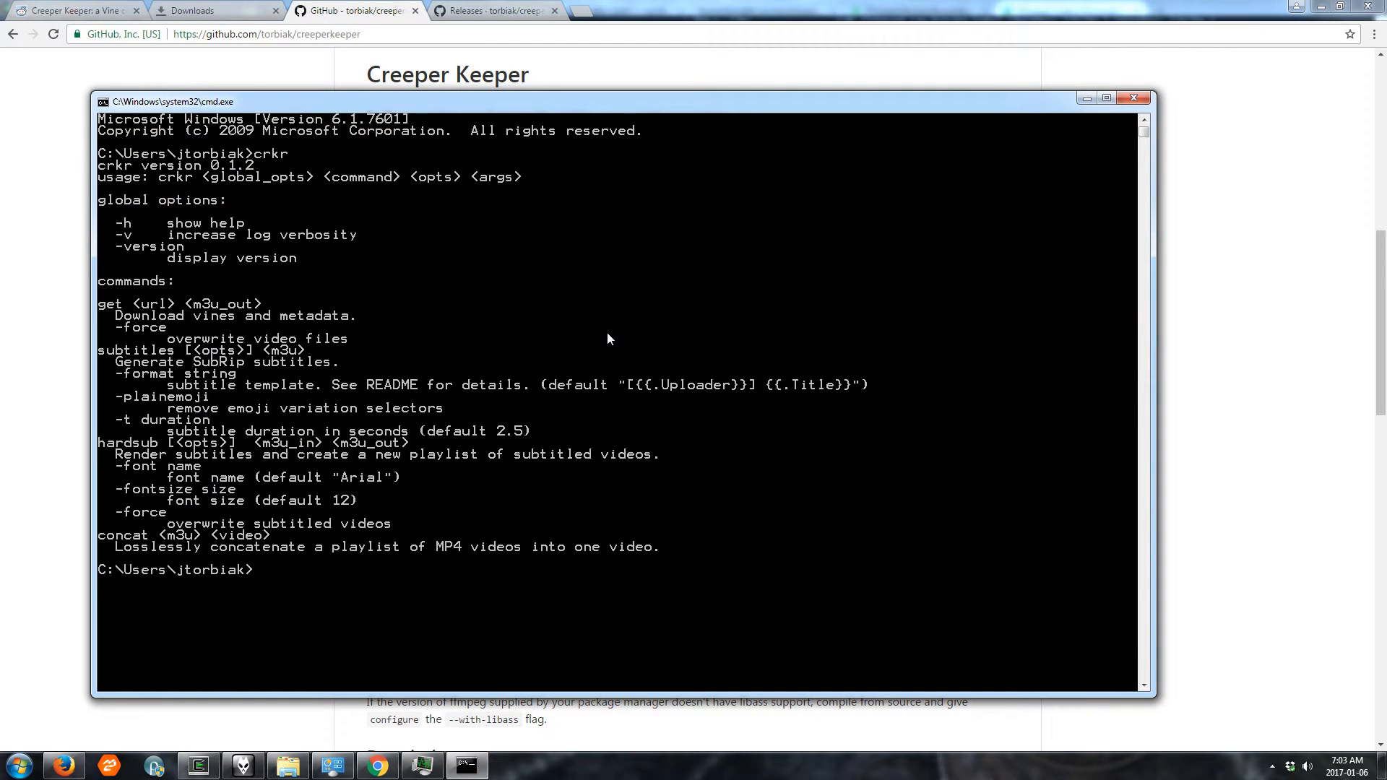
pyautogui.moveTo(743, 199)
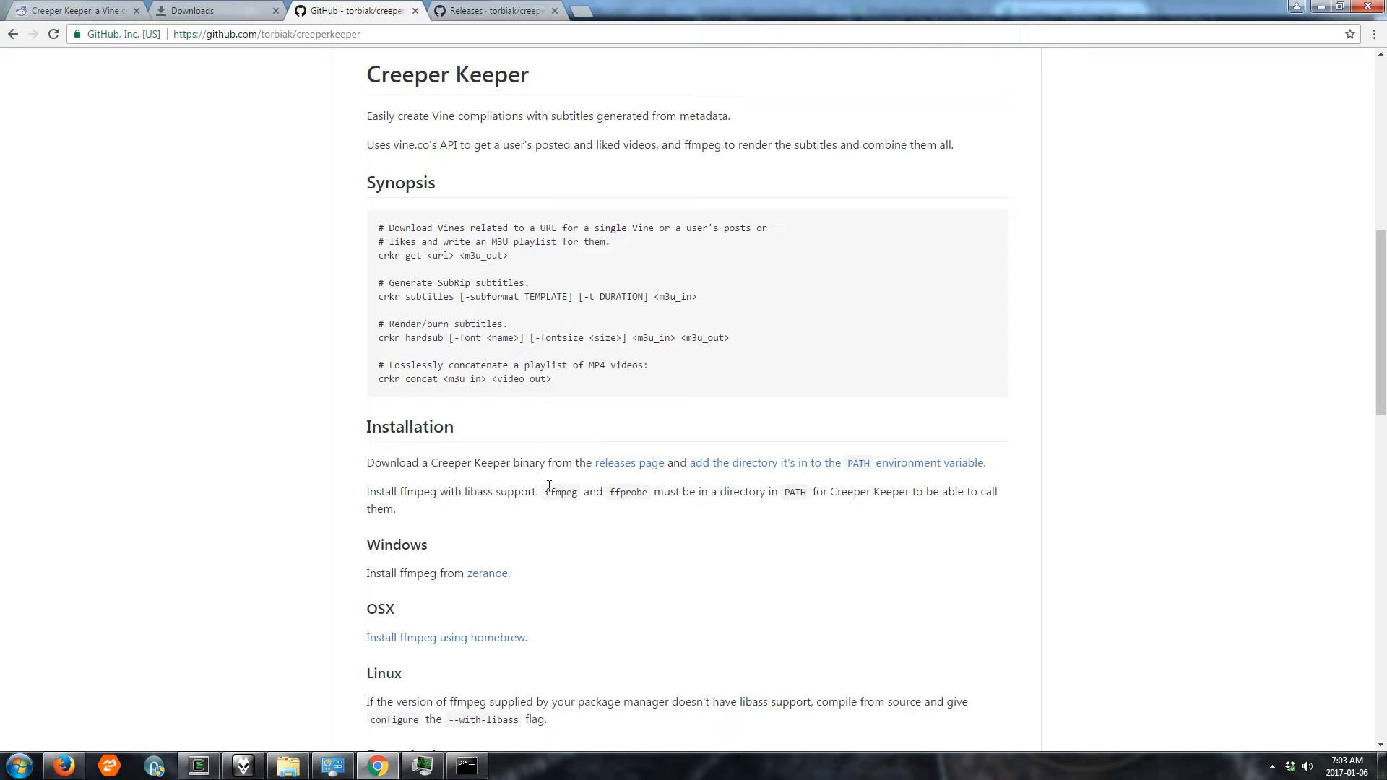
# - Download the zeranoe win64 static ffmpeg 3.2.2 zip and copy ffmpeg.exe, ffplay.exe and ffprobe.exe into C:\bin
pyautogui.doubleClick(415, 491)
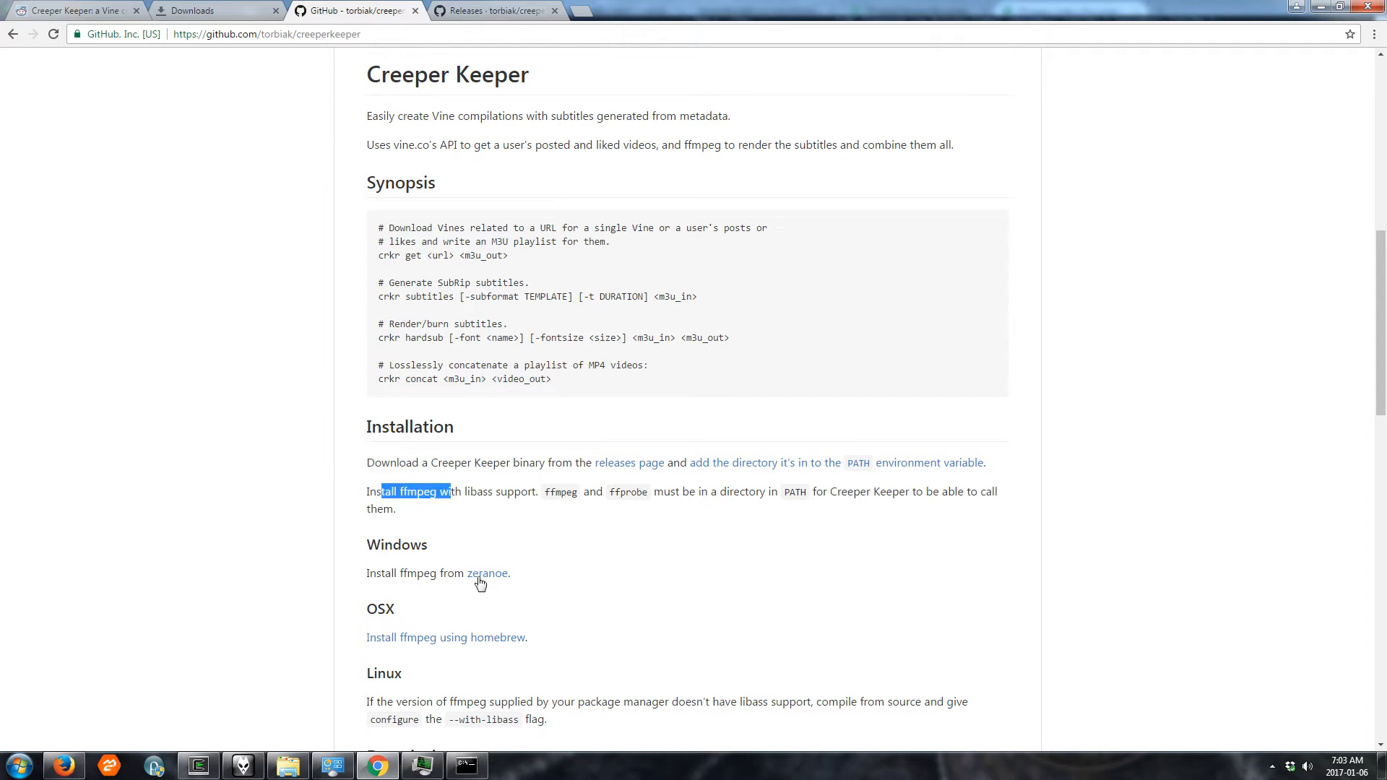
pyautogui.click(487, 573)
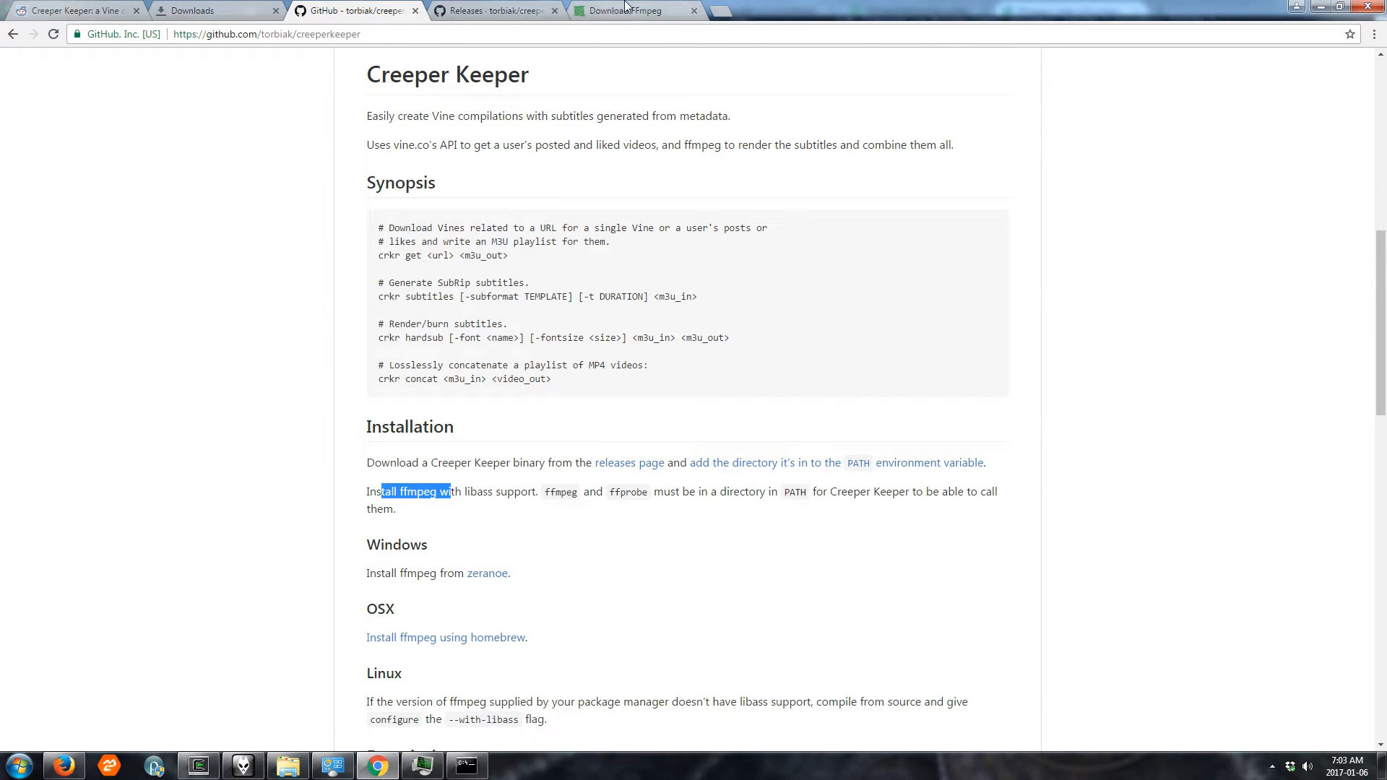
pyautogui.click(628, 11)
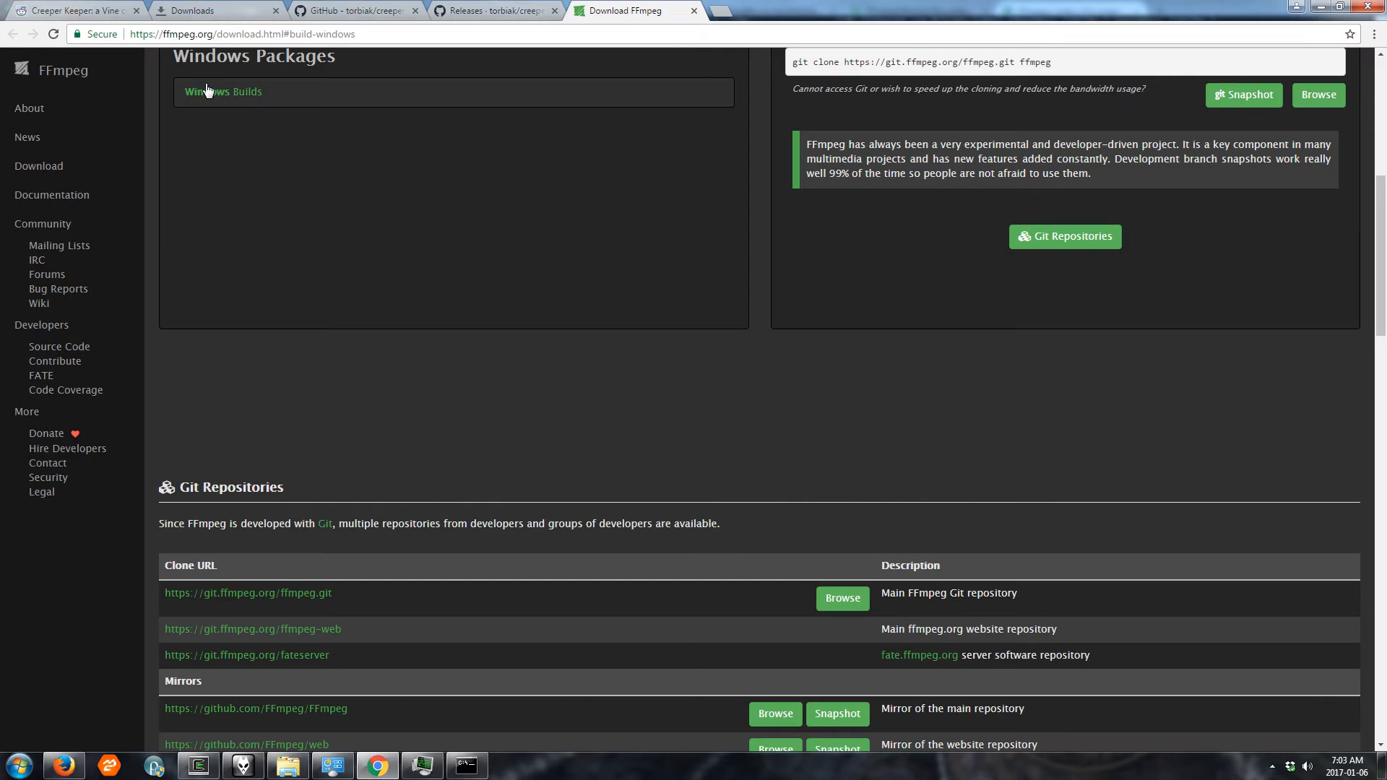
pyautogui.click(226, 91)
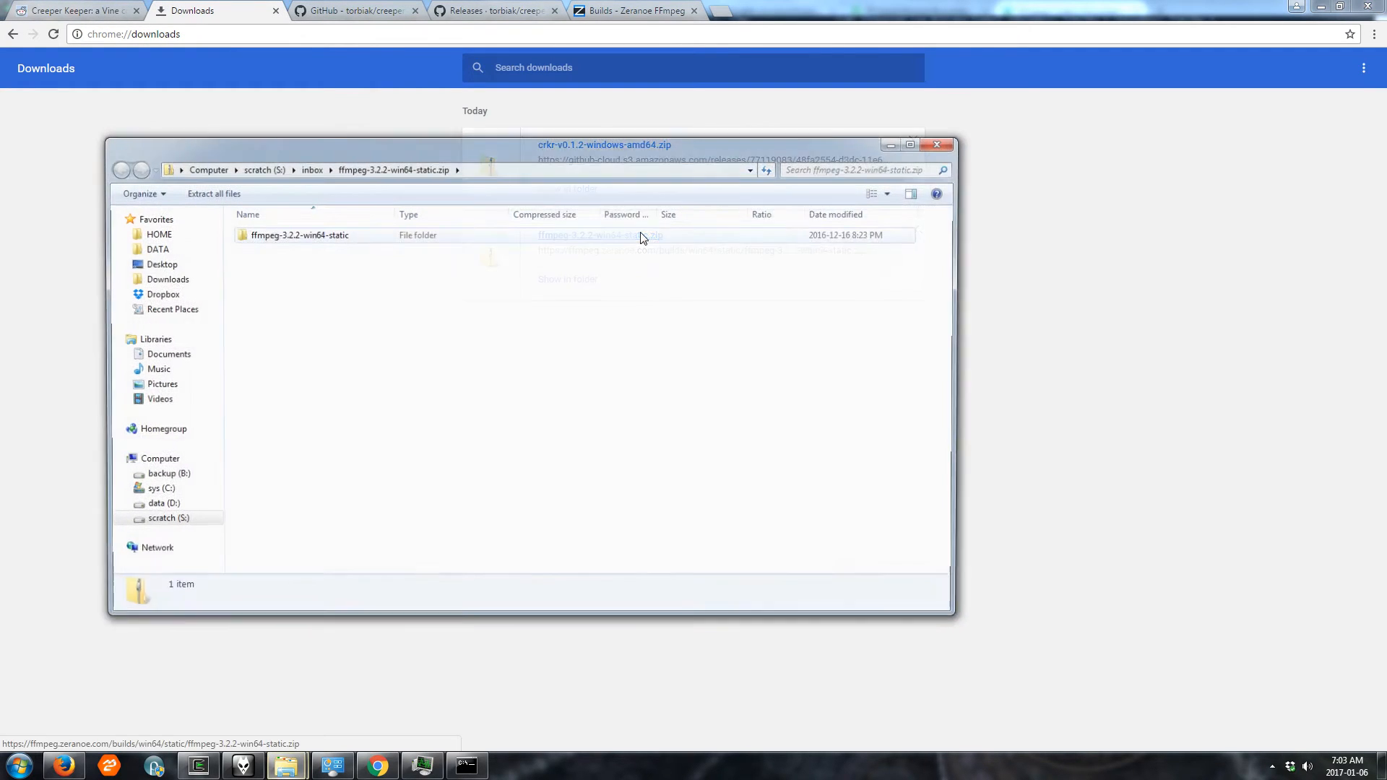
pyautogui.doubleClick(301, 234)
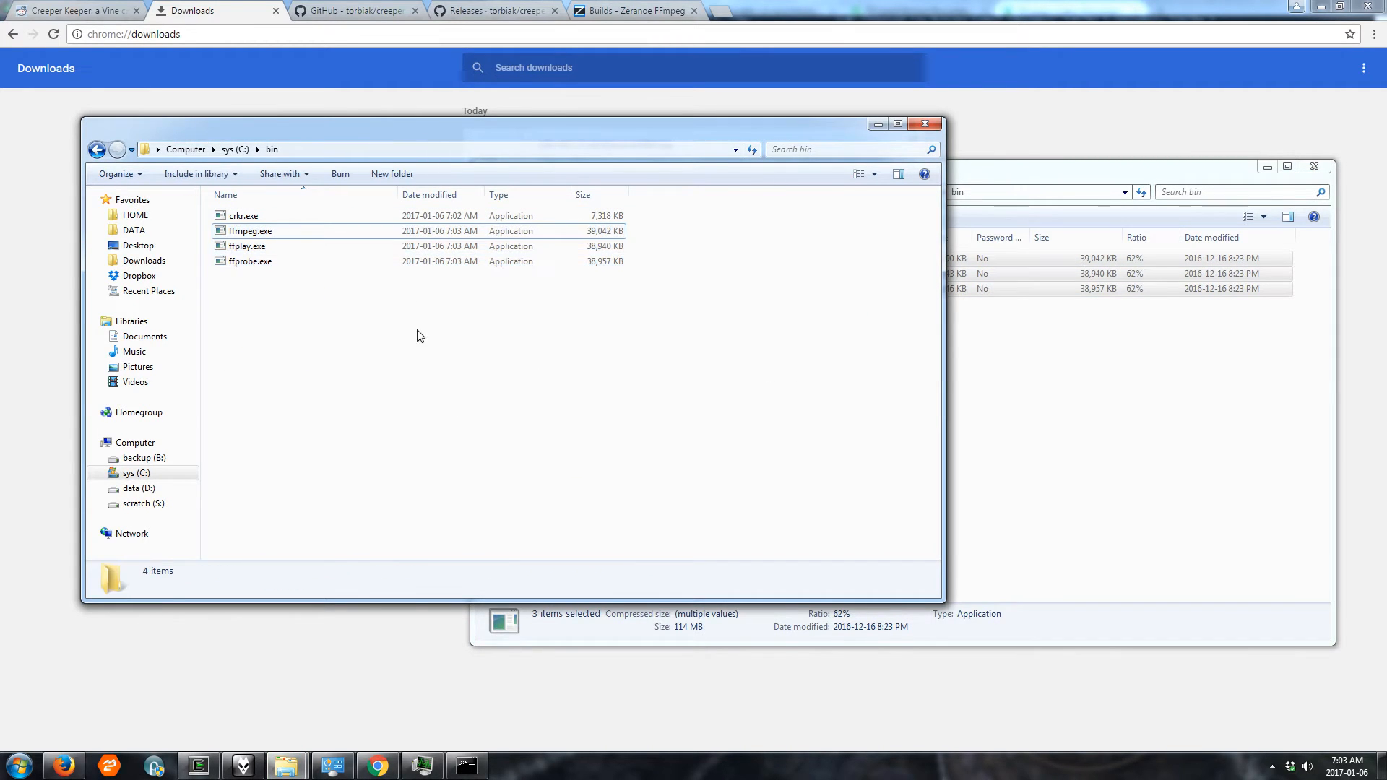
pyautogui.moveTo(506, 431)
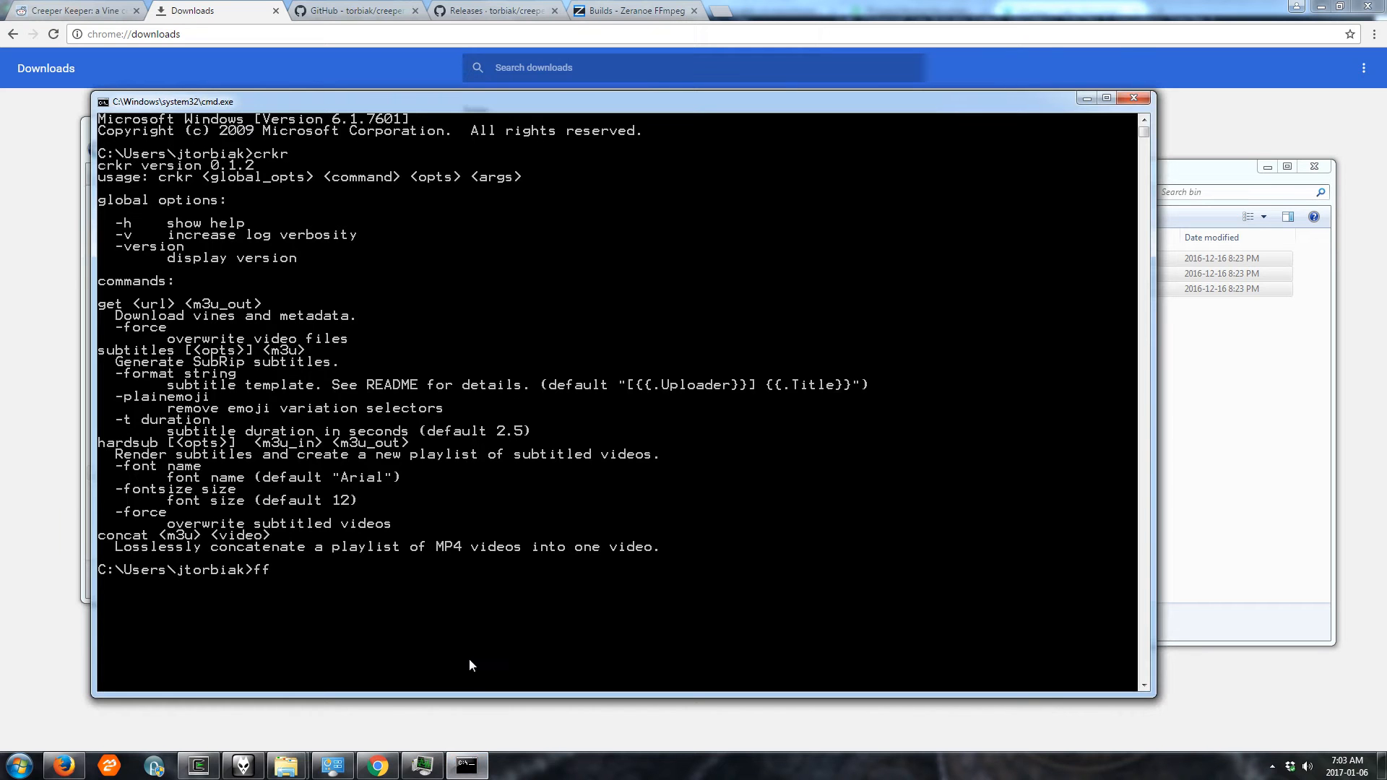
# - Run ffmpeg to see its 3.2.2 build banner, then read on to the README's example workflow
pyautogui.press('Return')
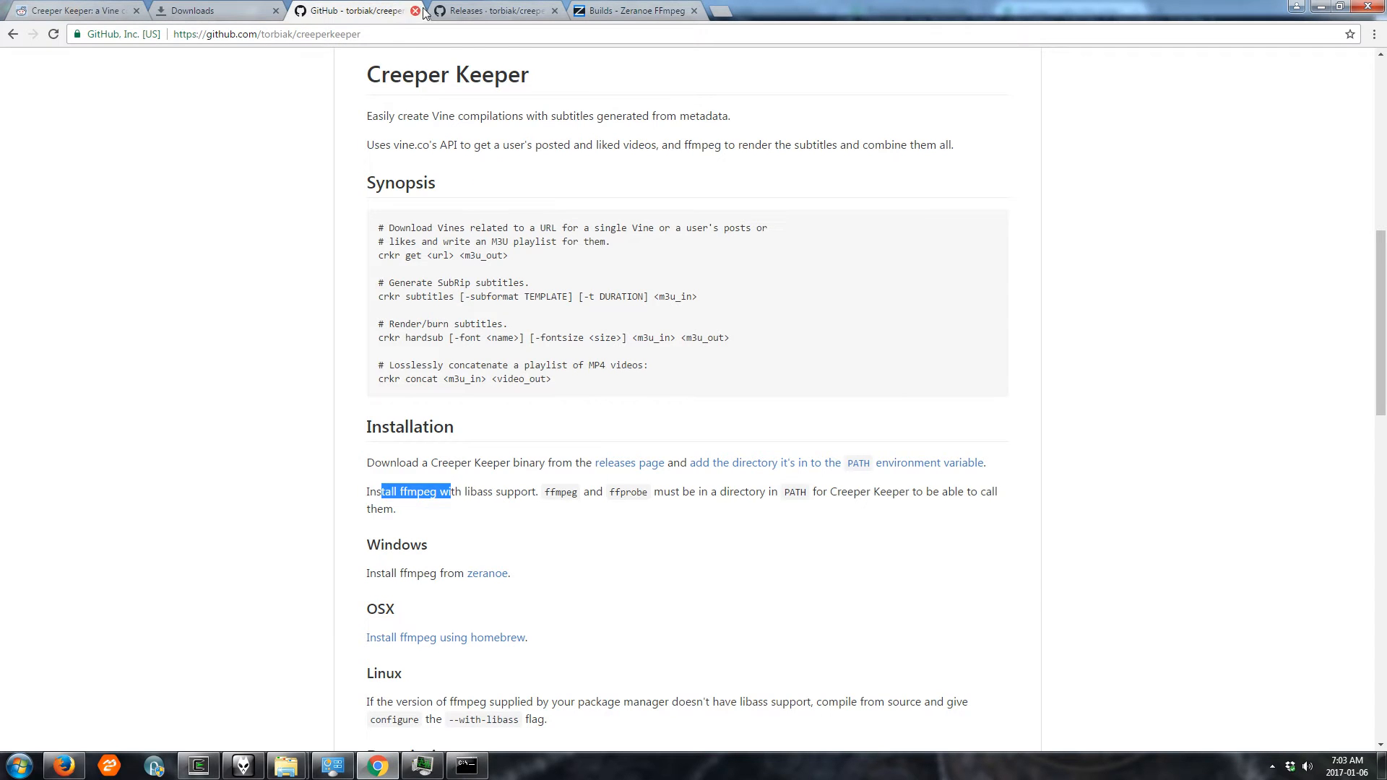
pyautogui.scroll(-3)
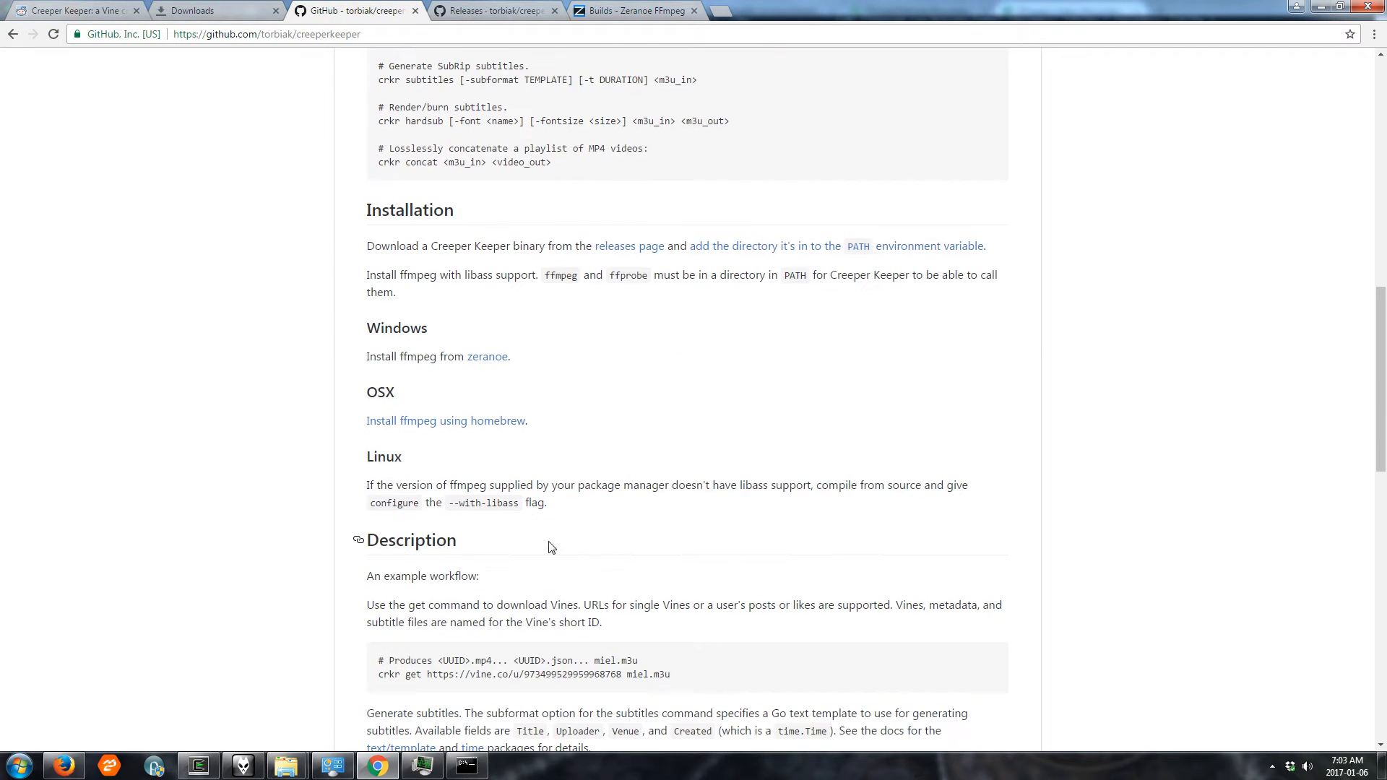
pyautogui.moveTo(675, 345)
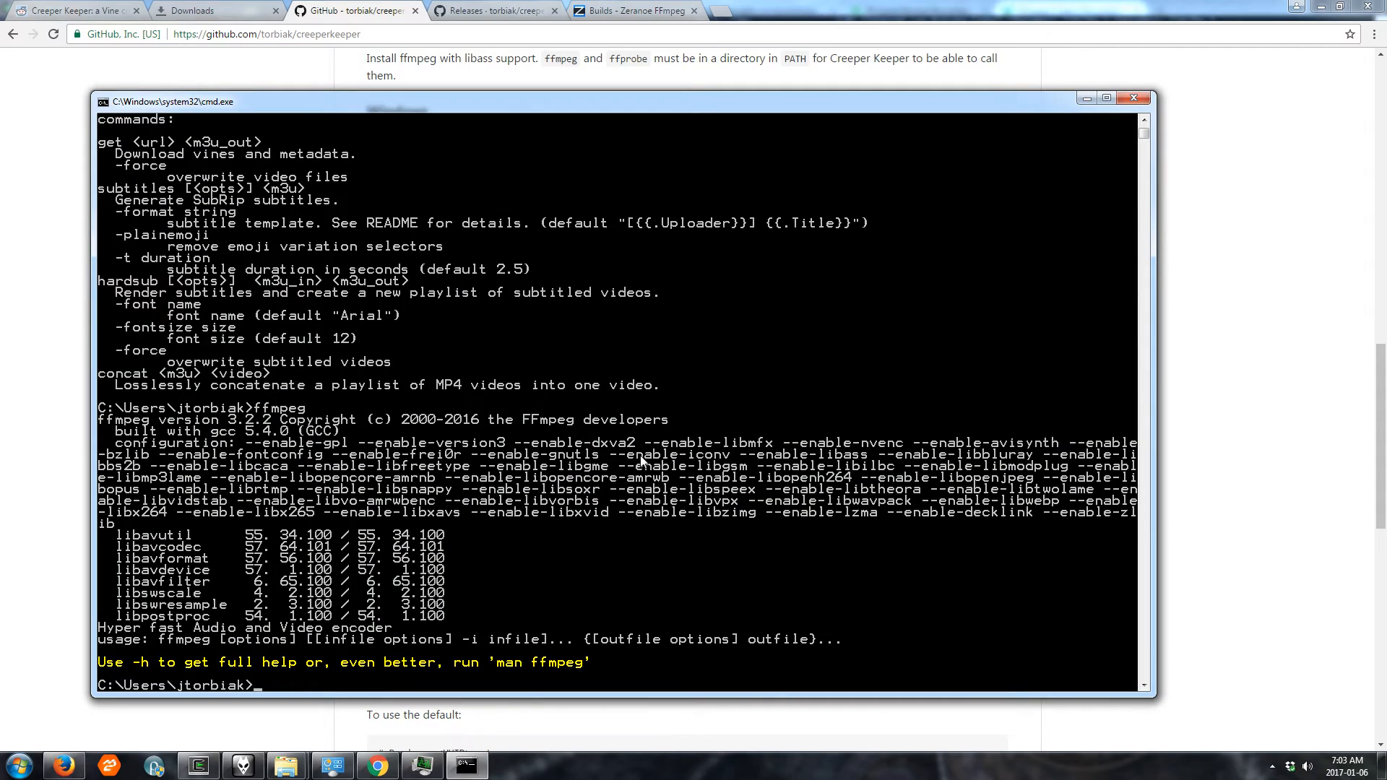
pyautogui.moveTo(285, 764)
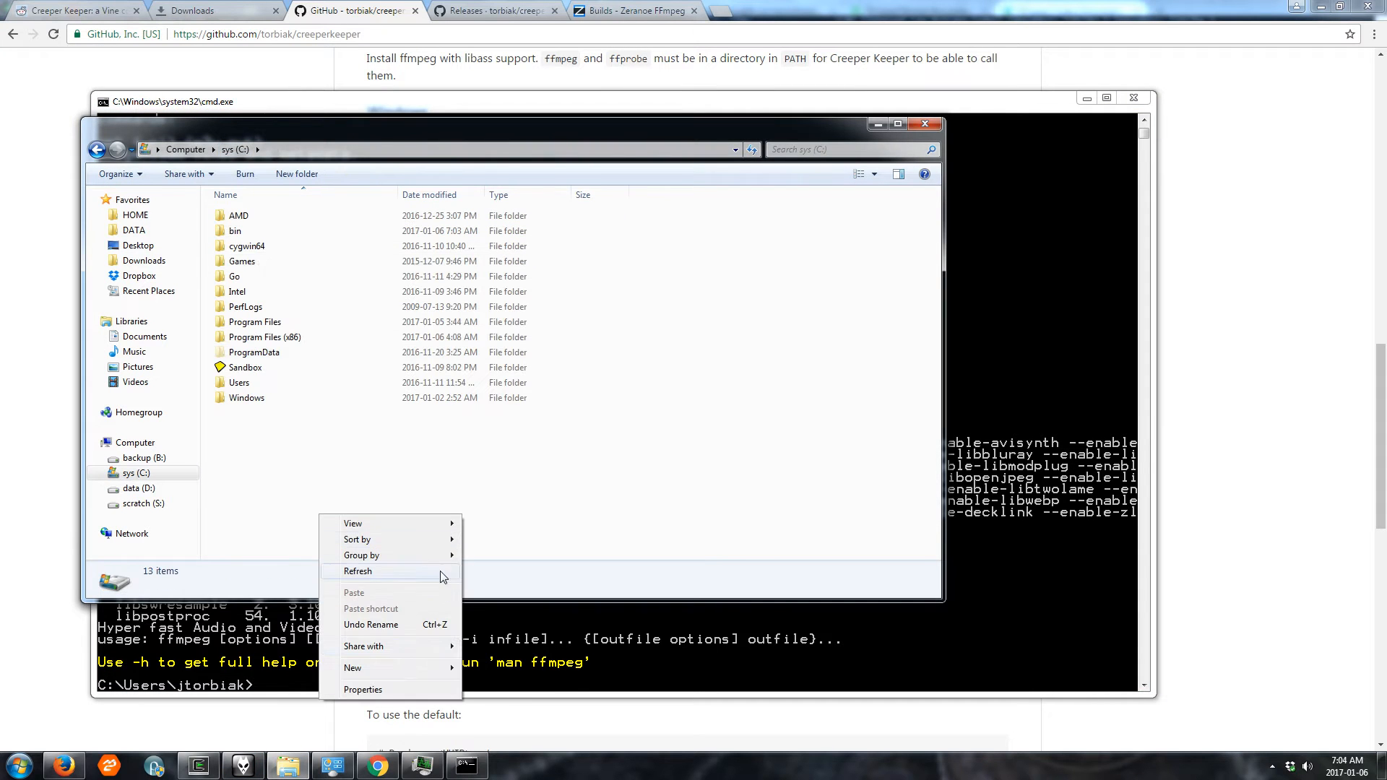
# - Work from the new C:\willbond folder and begin a crkr -v get command at the prompt
pyautogui.click(353, 667)
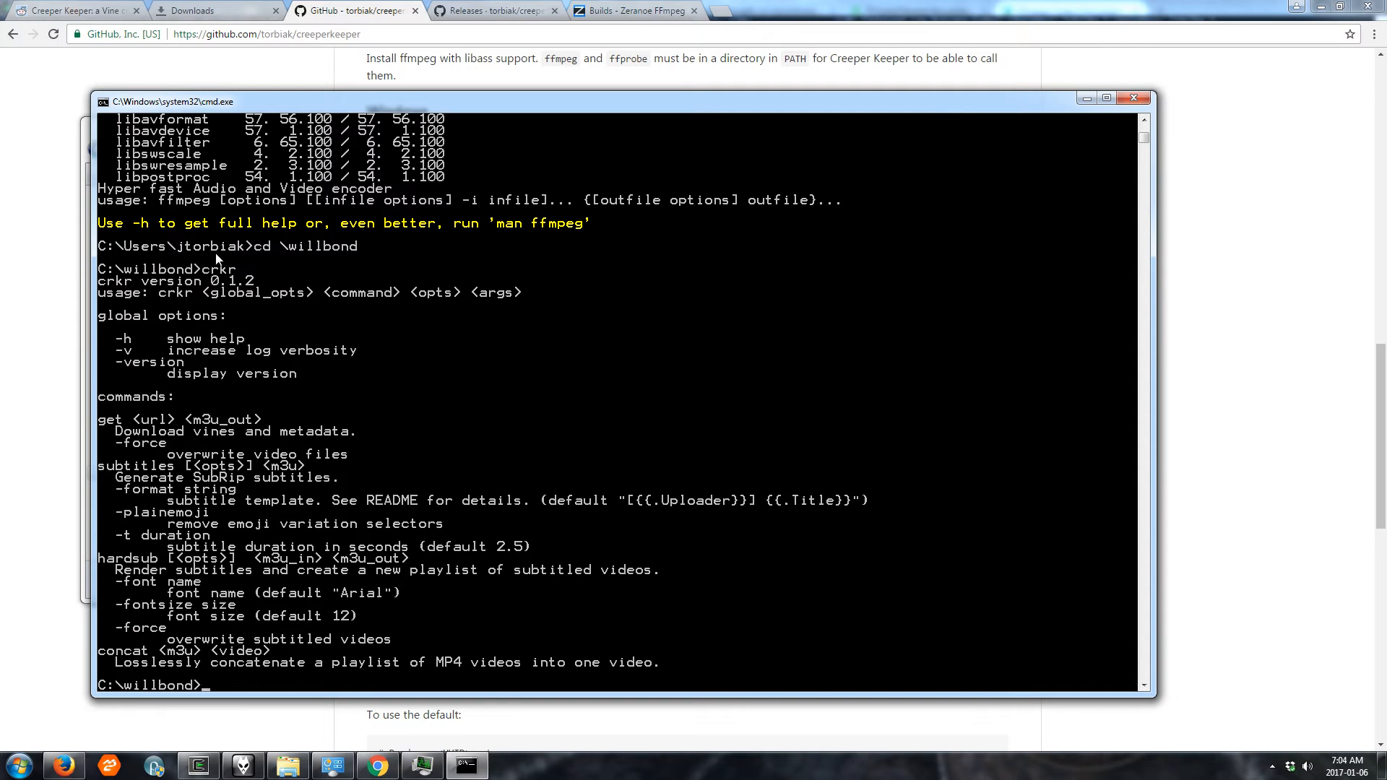
pyautogui.moveTo(135, 443)
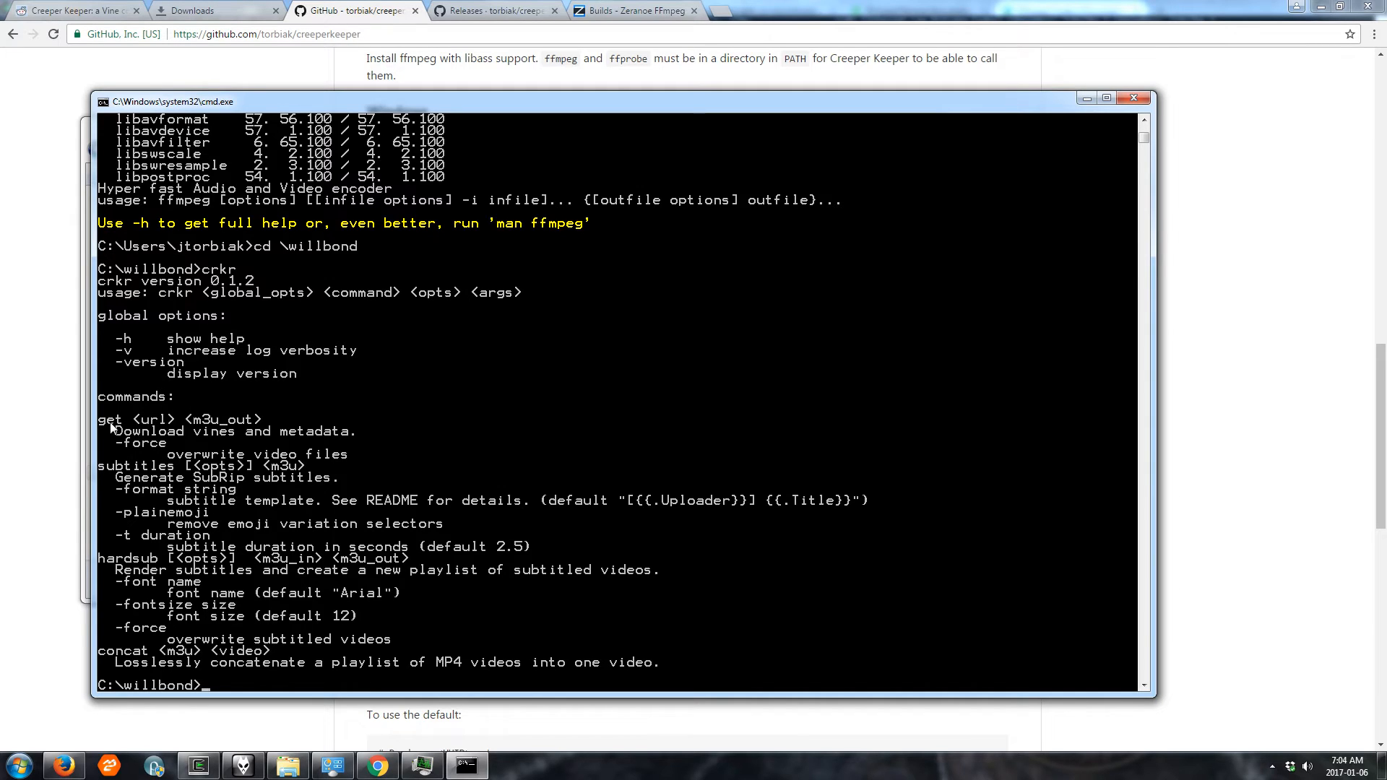
pyautogui.moveTo(387, 431)
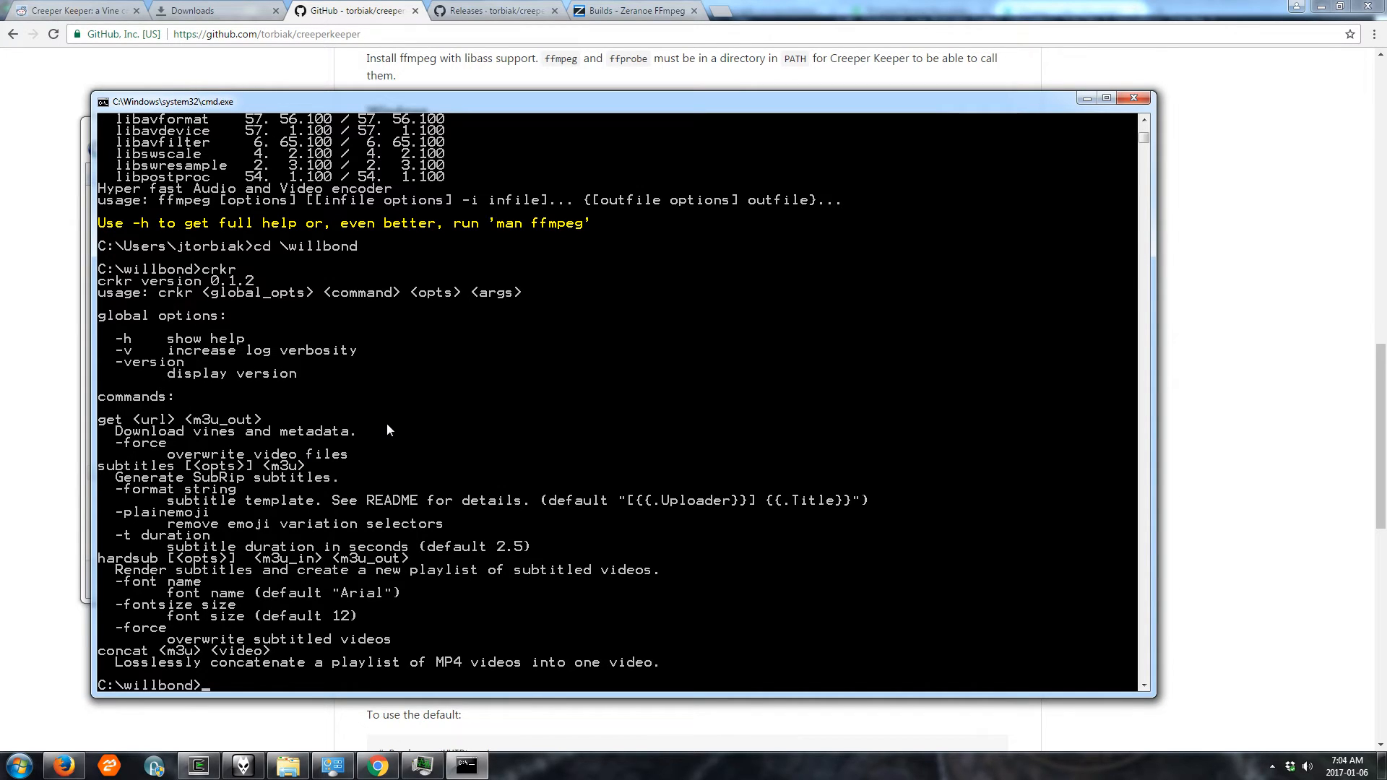
pyautogui.write('crkr')
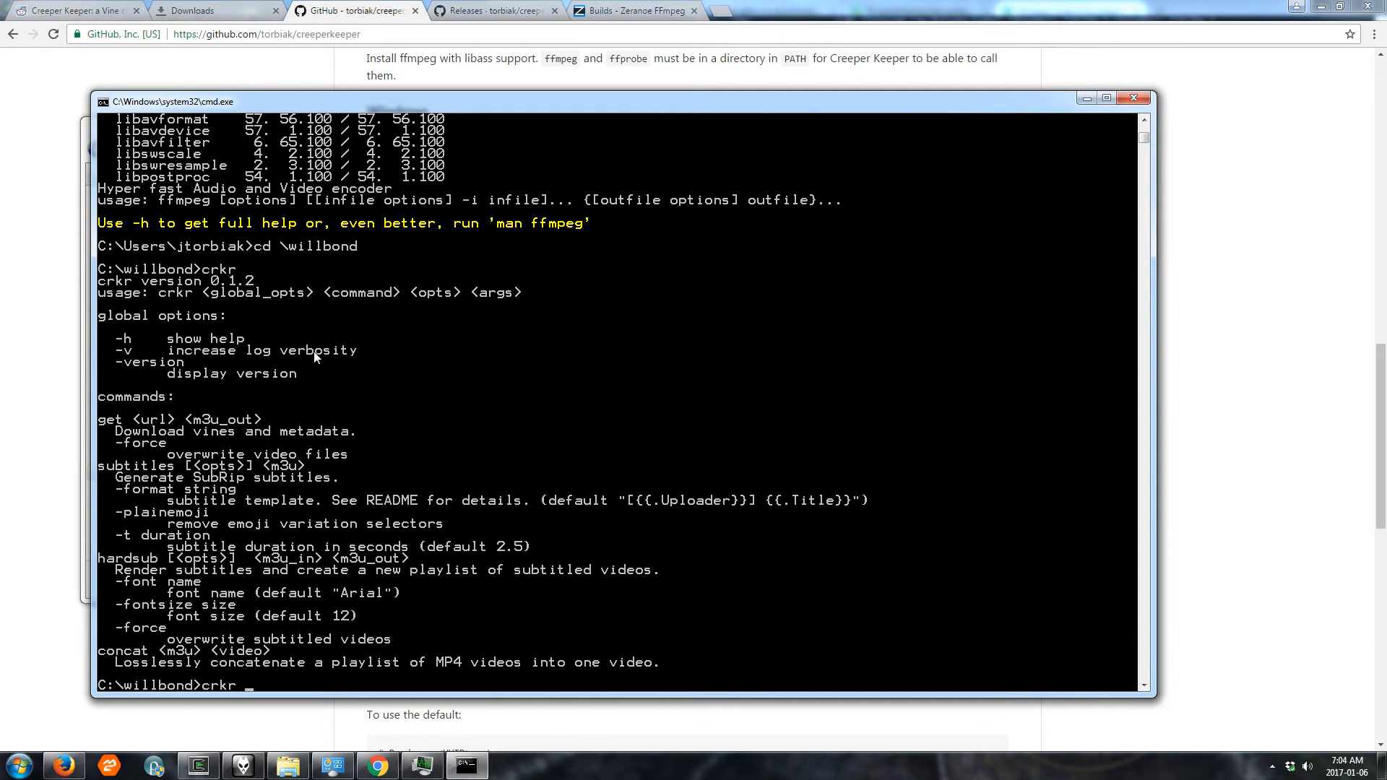
pyautogui.write('-v')
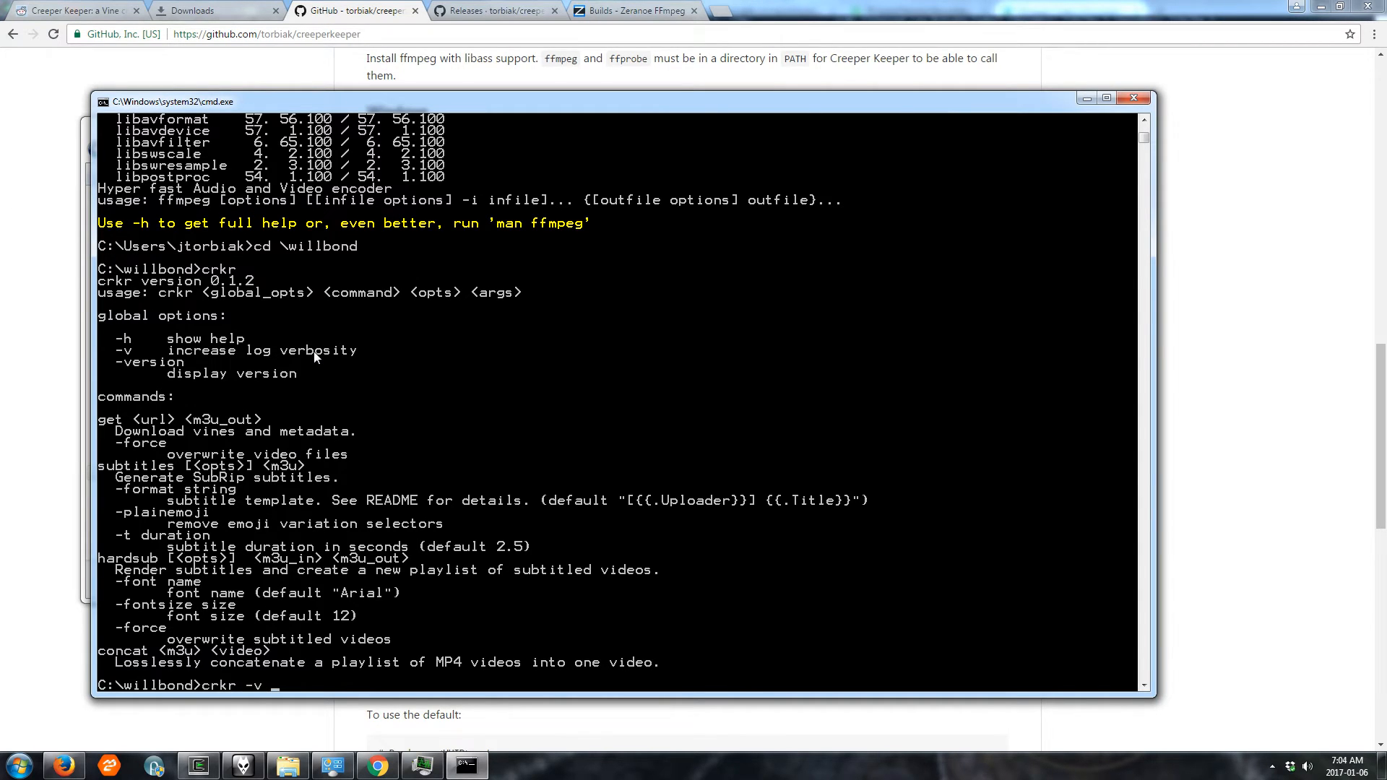
pyautogui.write('get')
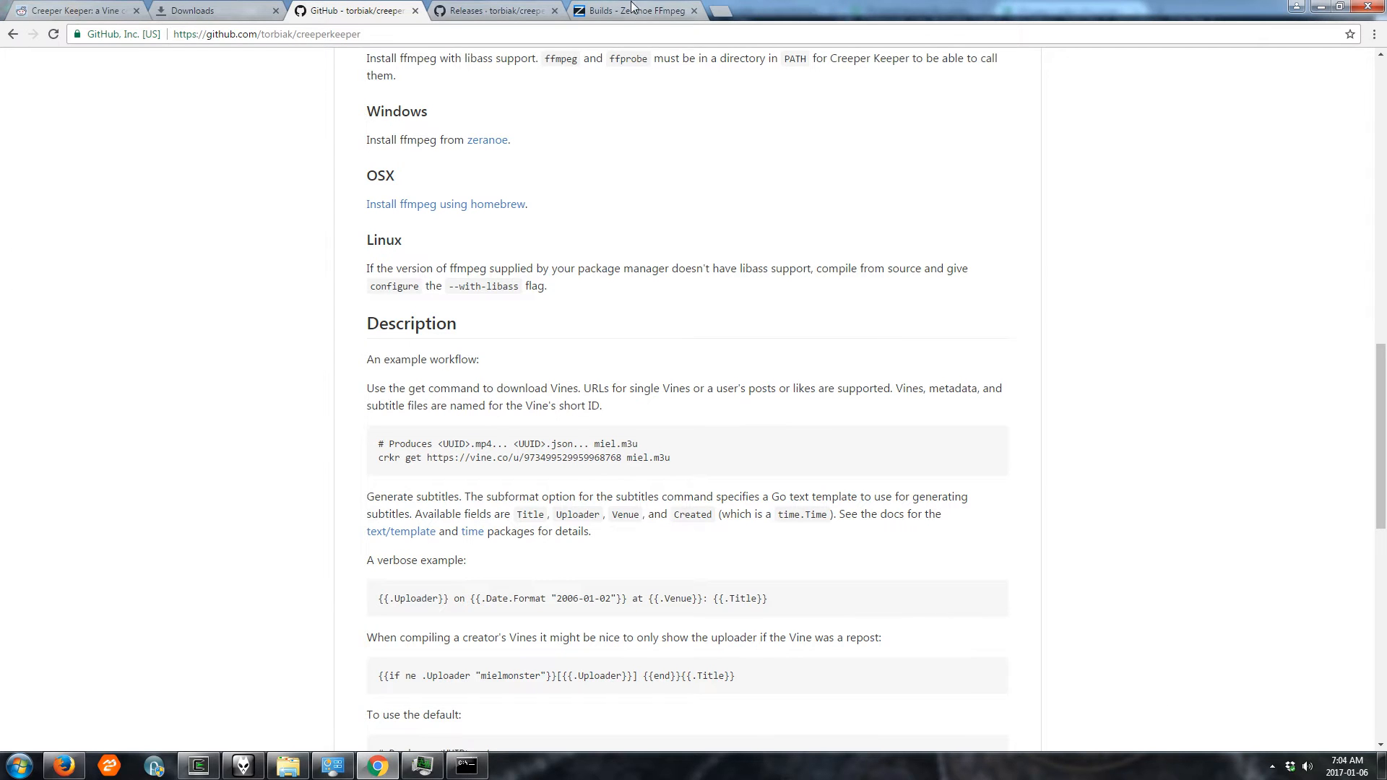
# - Copy the vine.co/u/… profile URL from the first Google result for ben willbond vines and return to the prompt
pyautogui.click(695, 11)
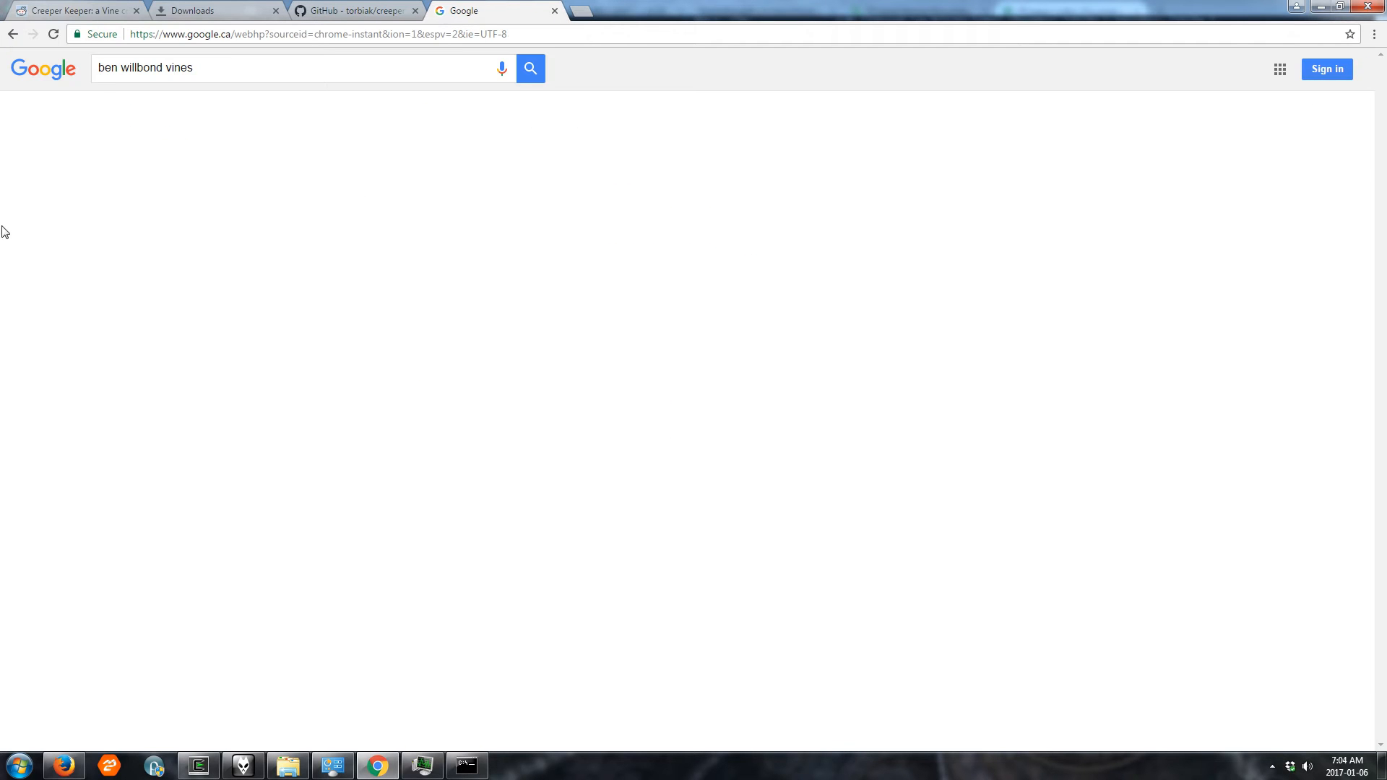
pyautogui.click(529, 68)
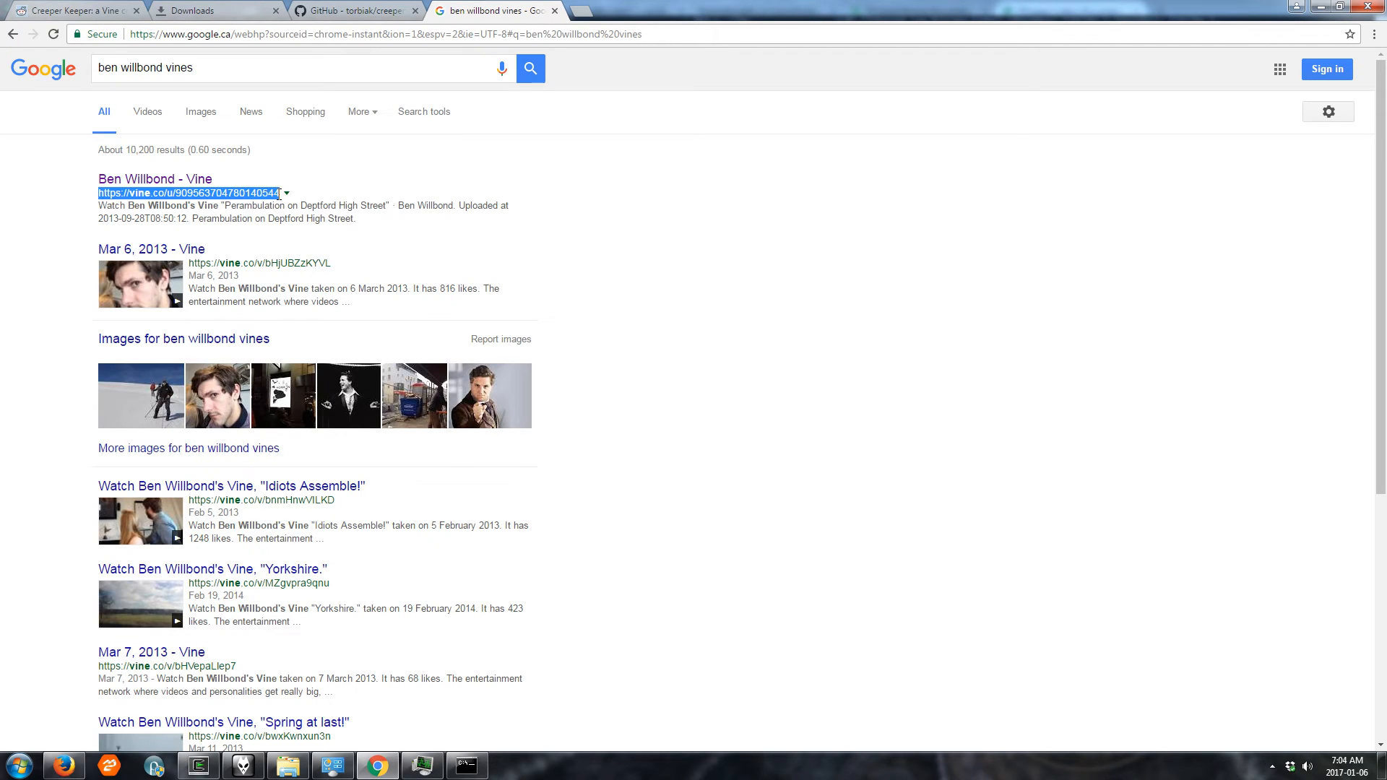
pyautogui.click(466, 763)
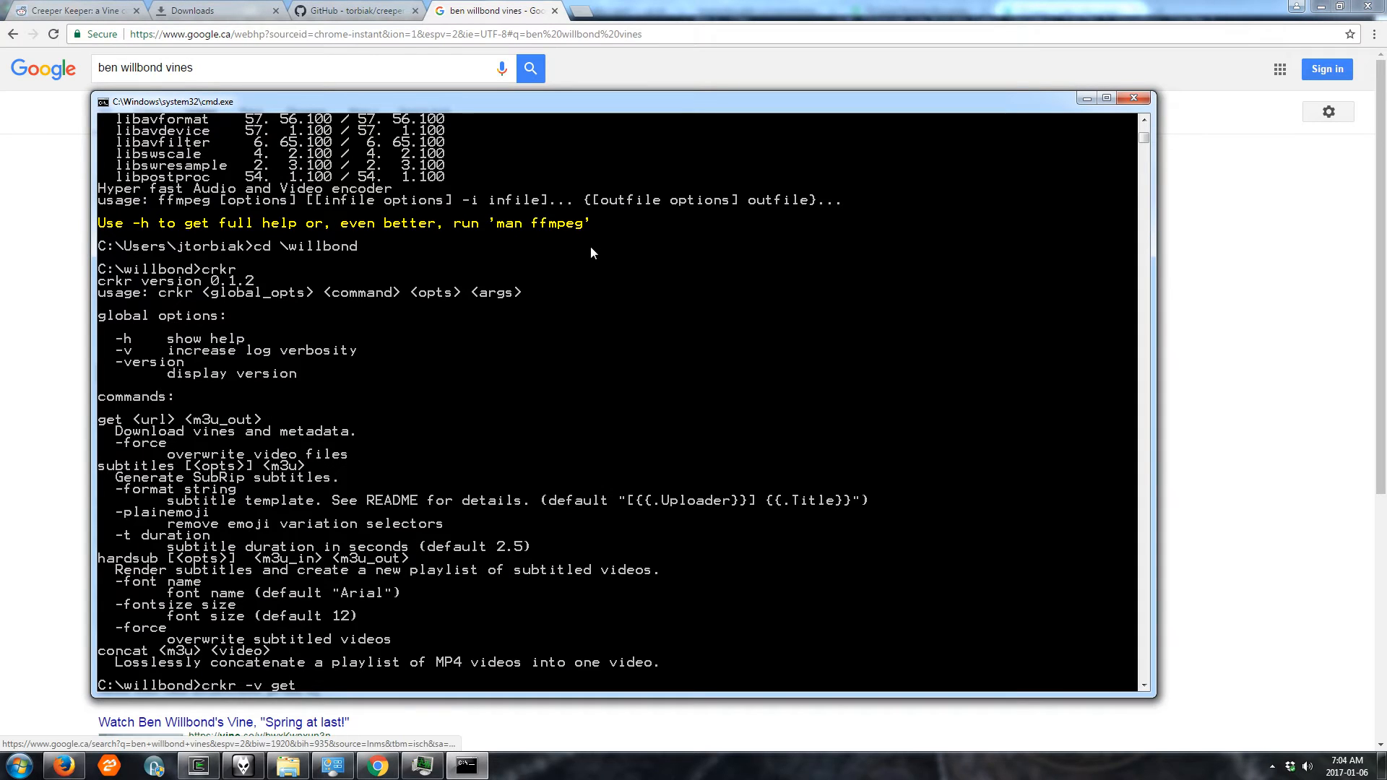
pyautogui.write('https://vine.co/u/909563704780140544')
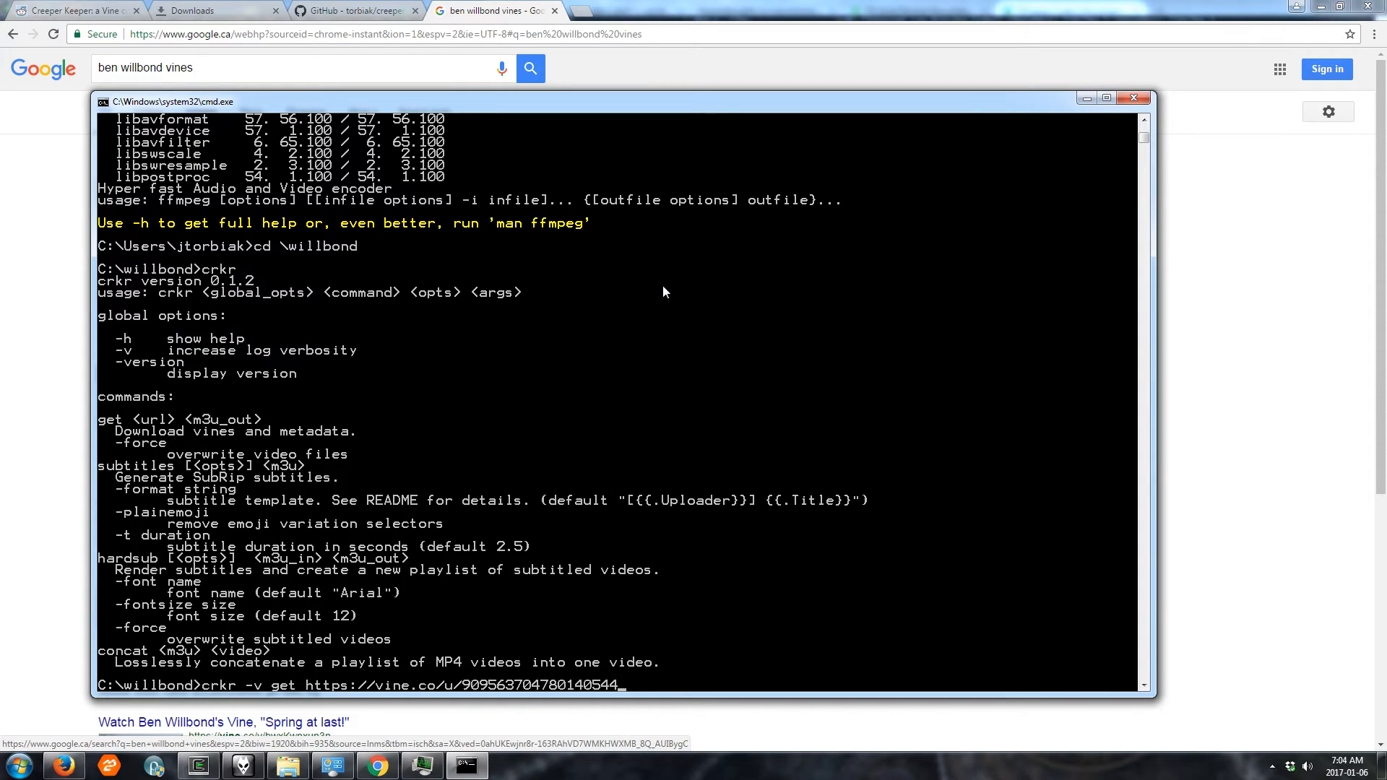
pyautogui.write('dl.m')
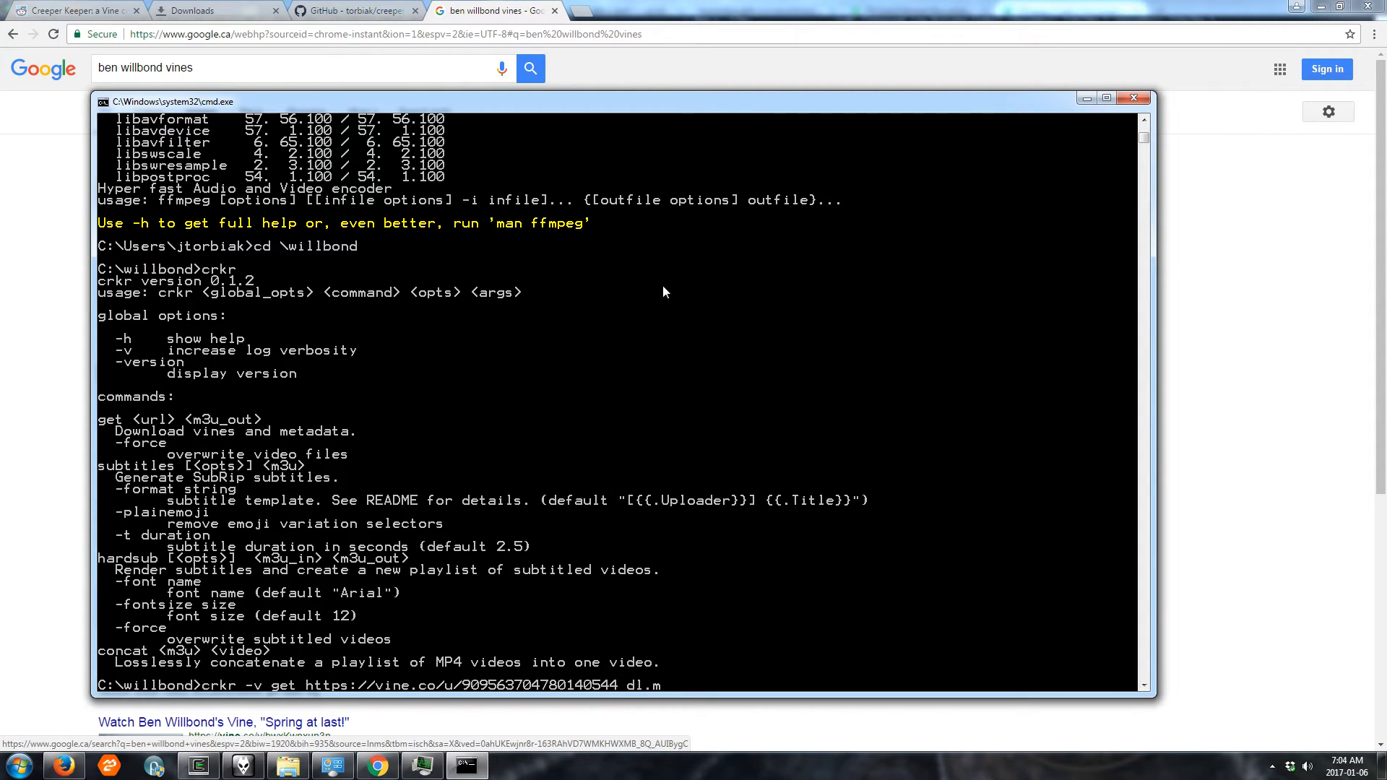
pyautogui.moveTo(204, 428)
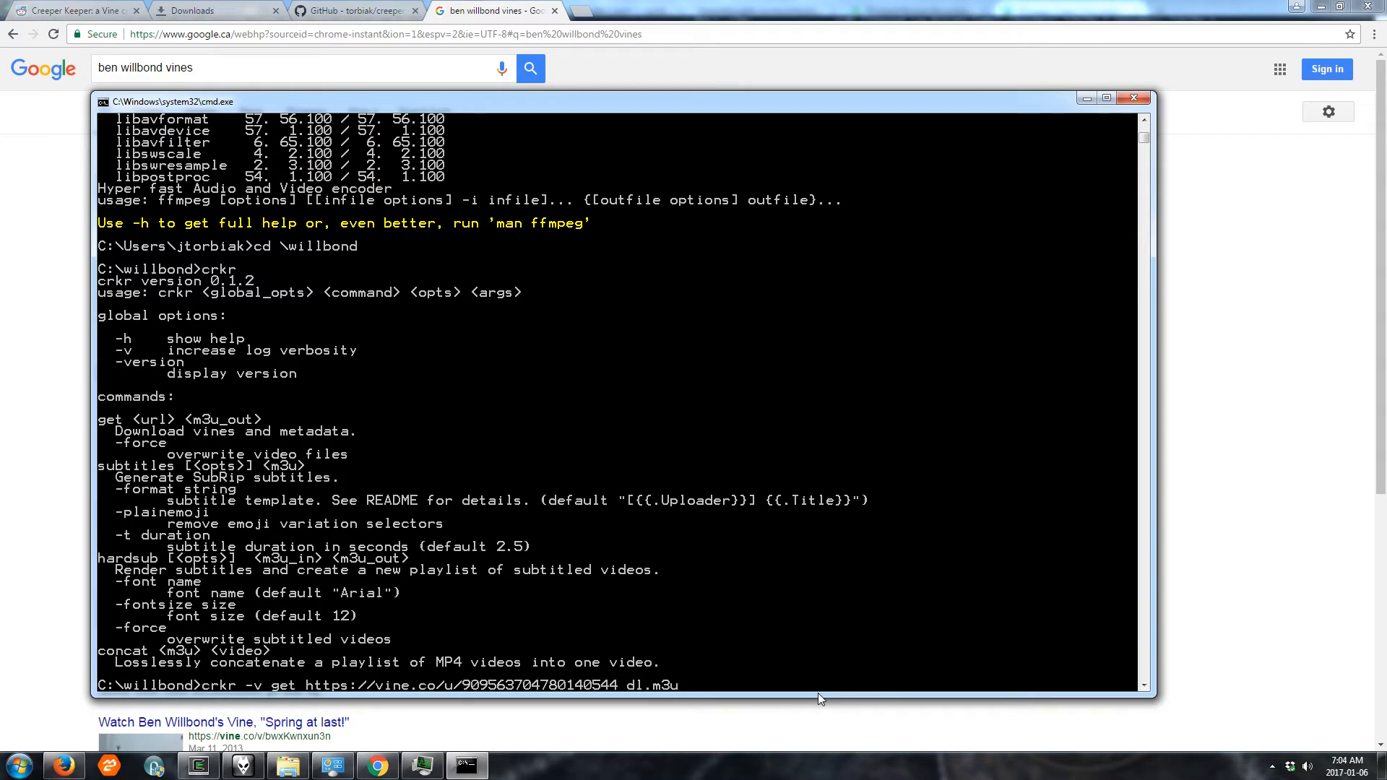
pyautogui.press('Return')
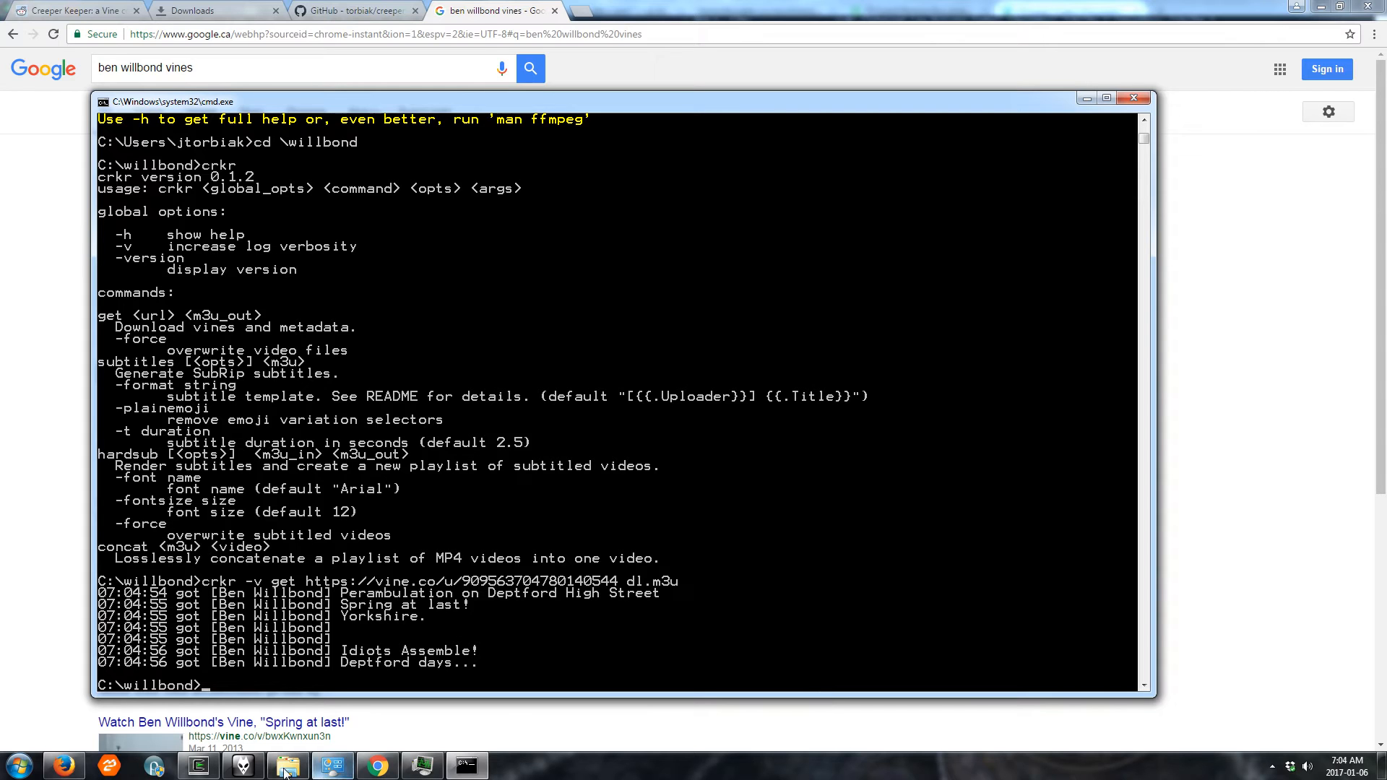
# - Load dl.m3u from the willbond folder into VLC and trim its playlist to three Ben Willbond clips
pyautogui.click(285, 766)
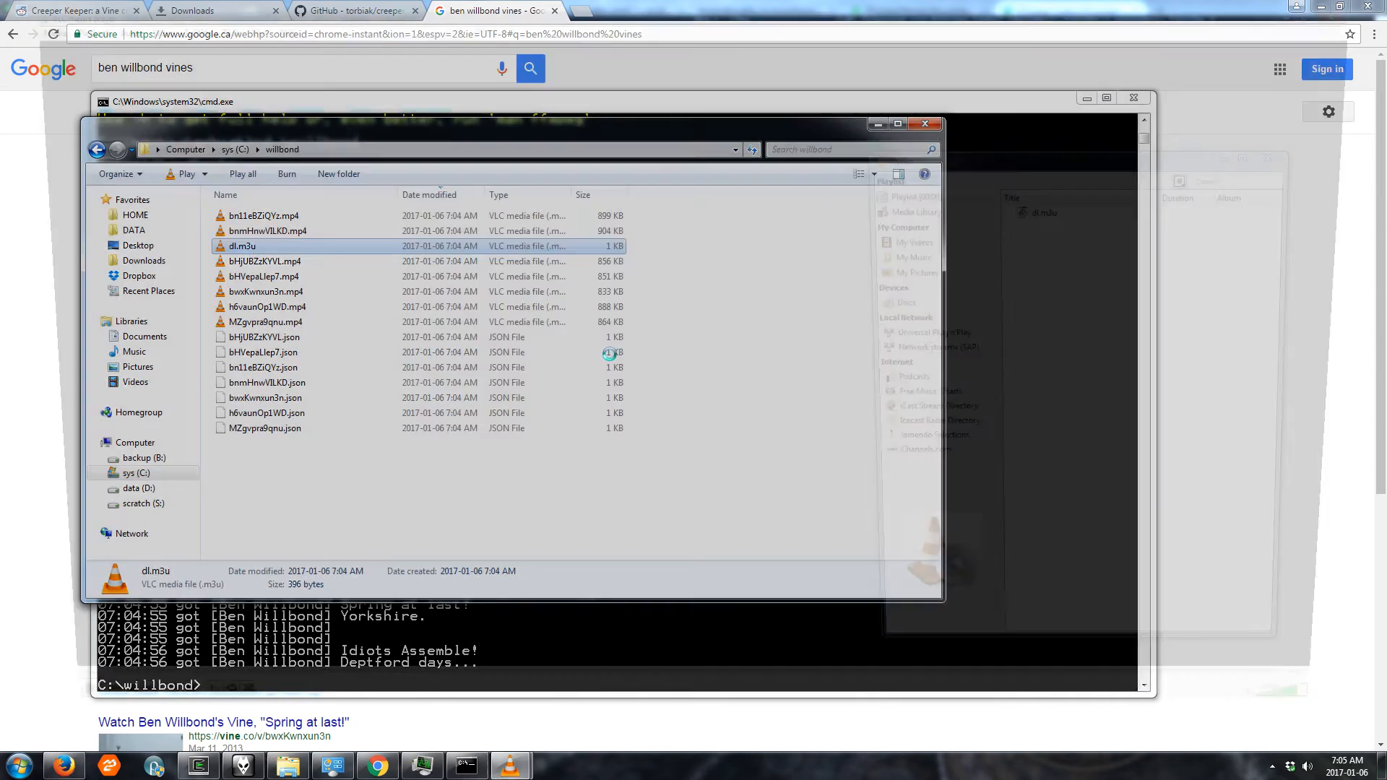
pyautogui.doubleClick(241, 245)
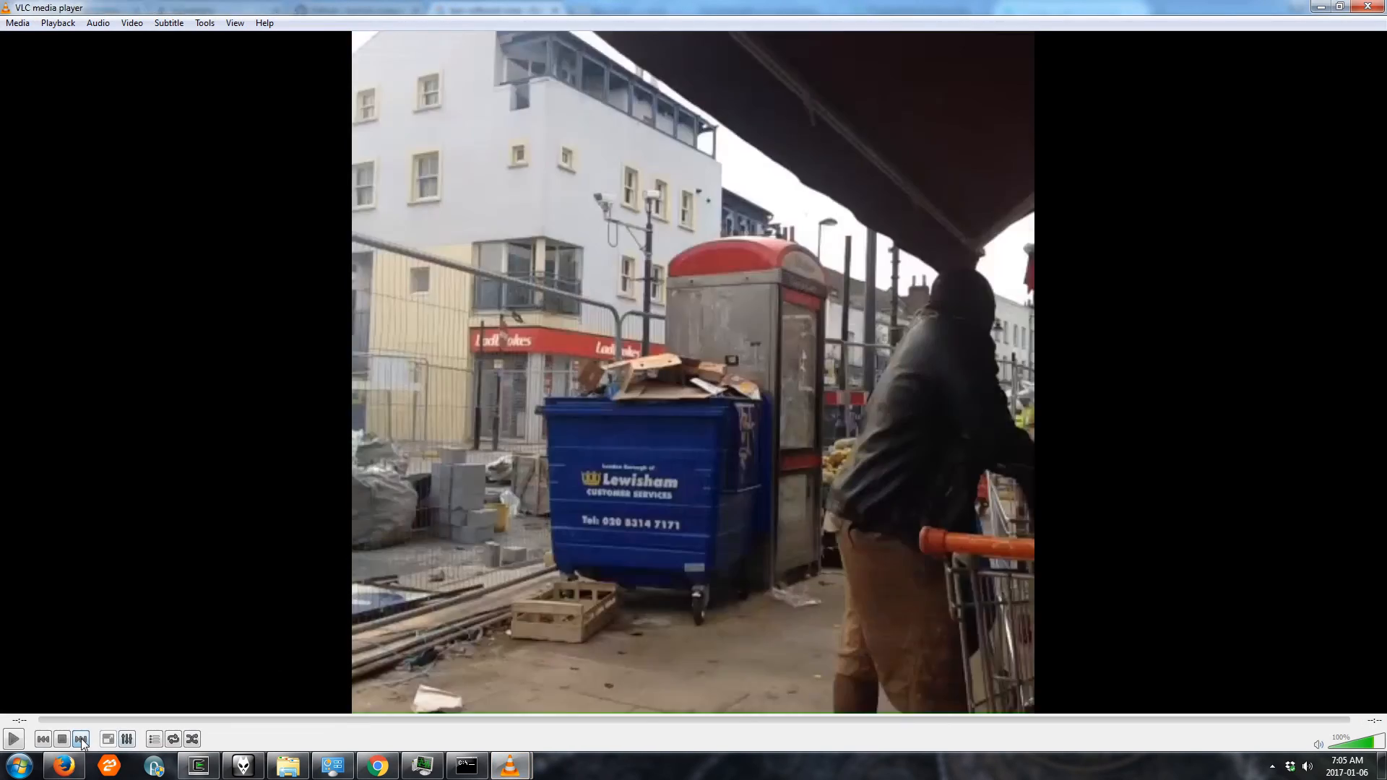
pyautogui.click(81, 738)
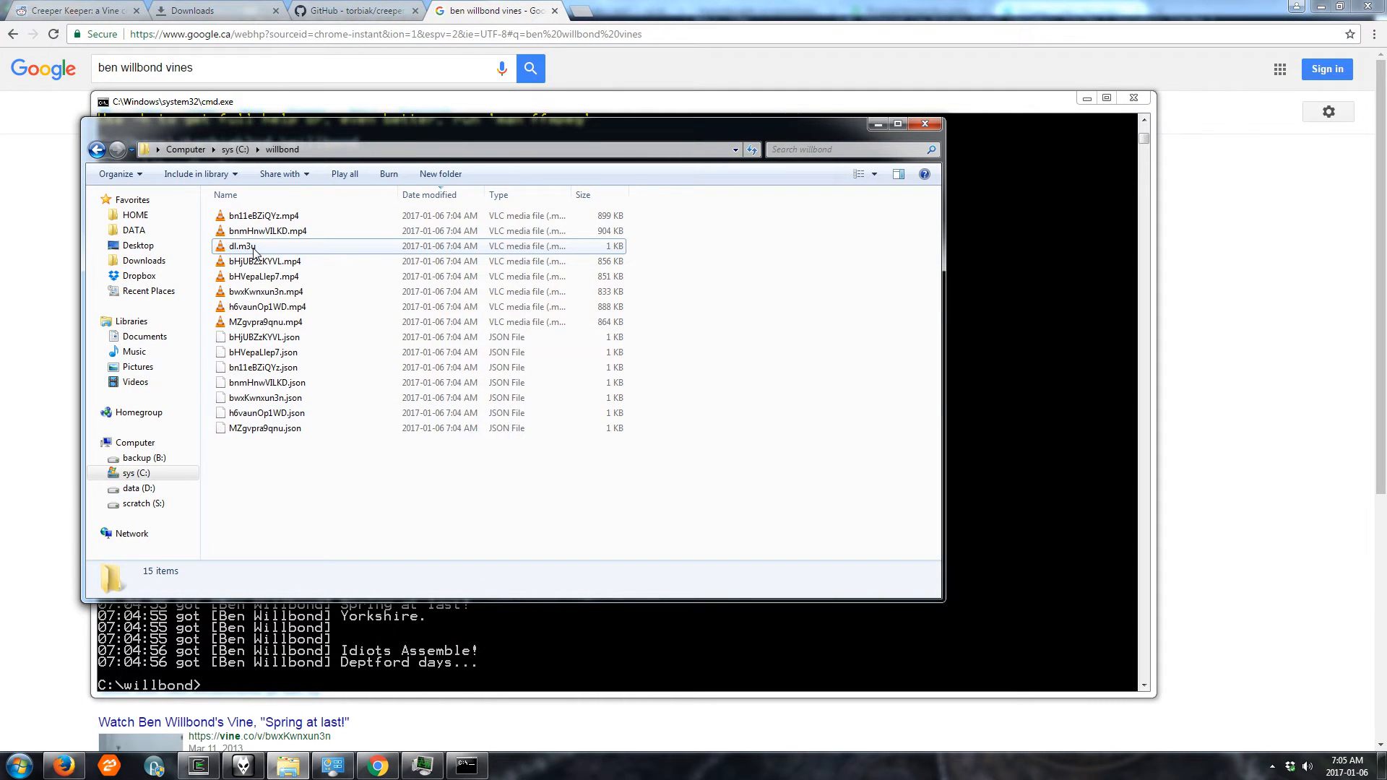
pyautogui.moveTo(247, 245)
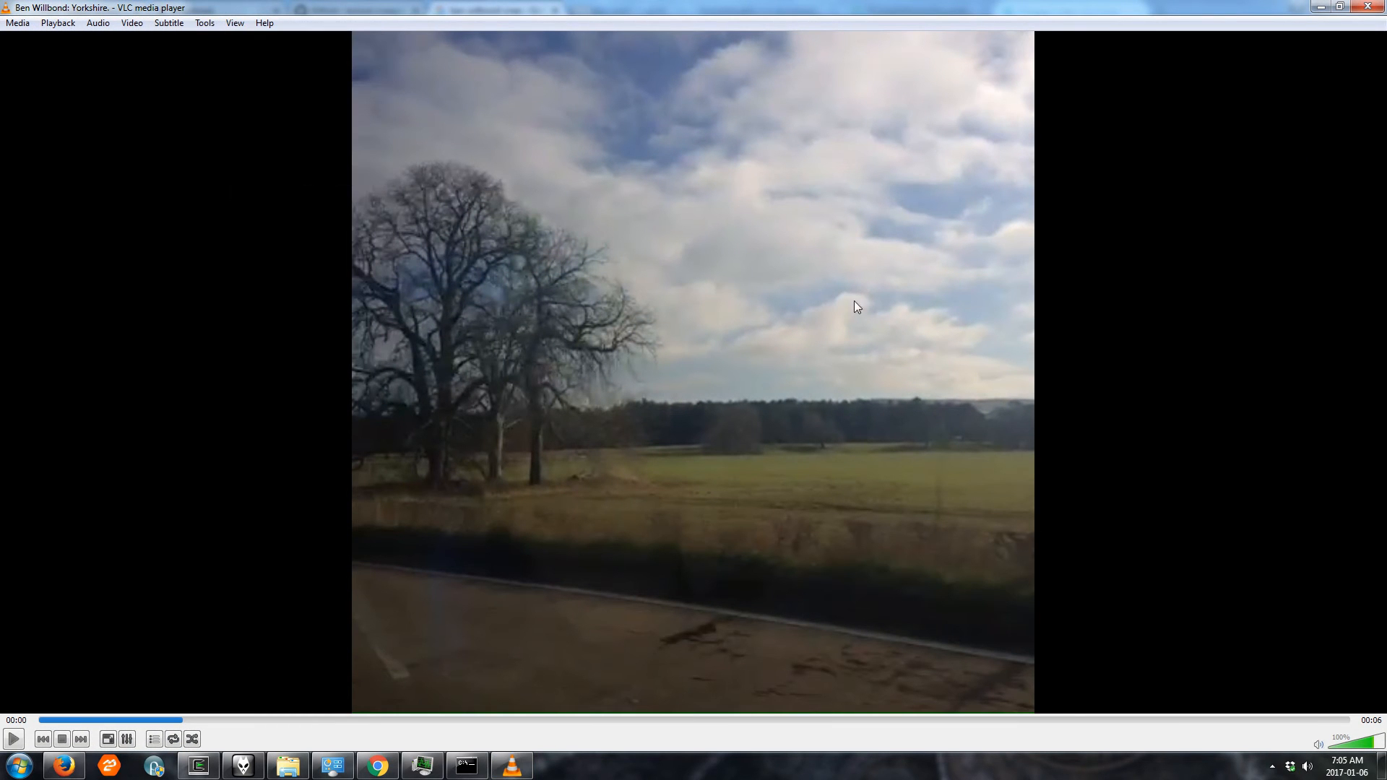
pyautogui.moveTo(234, 23)
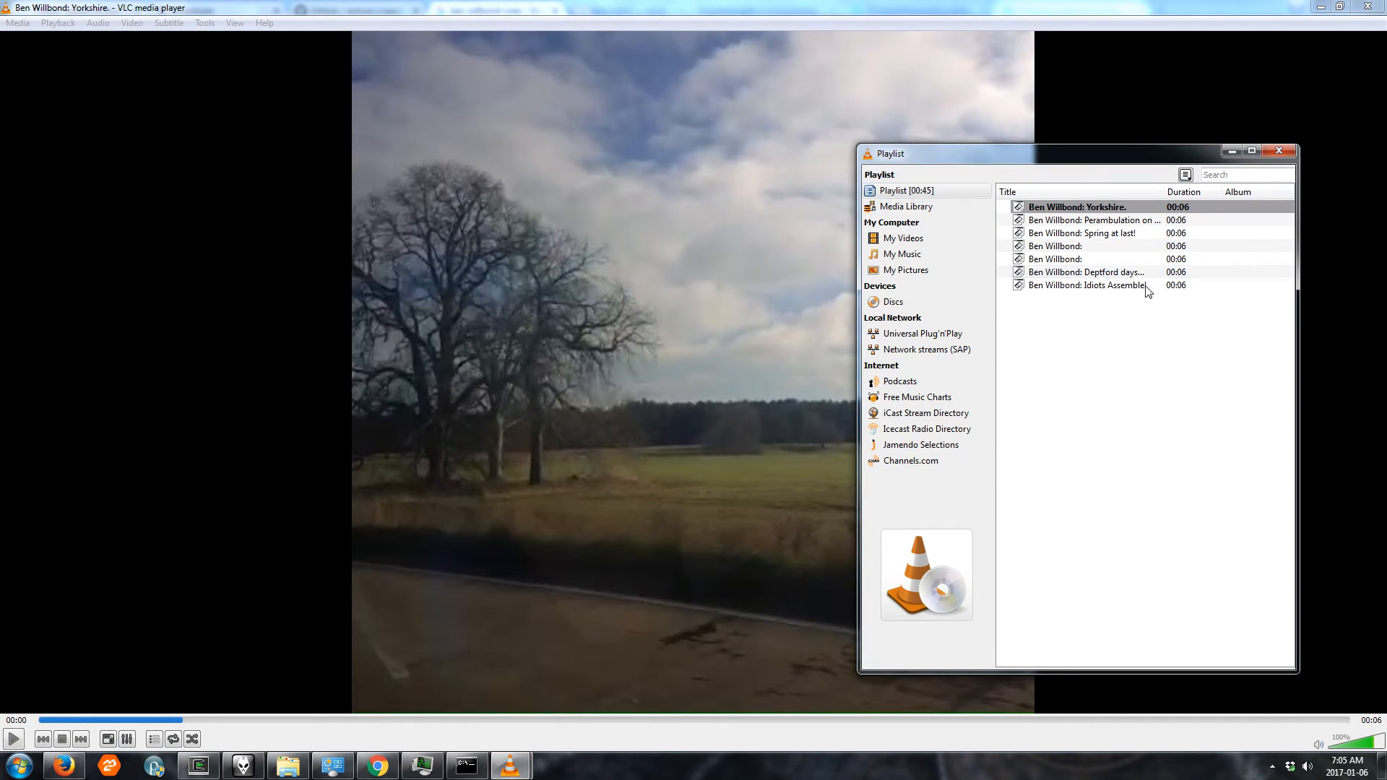
pyautogui.click(1084, 233)
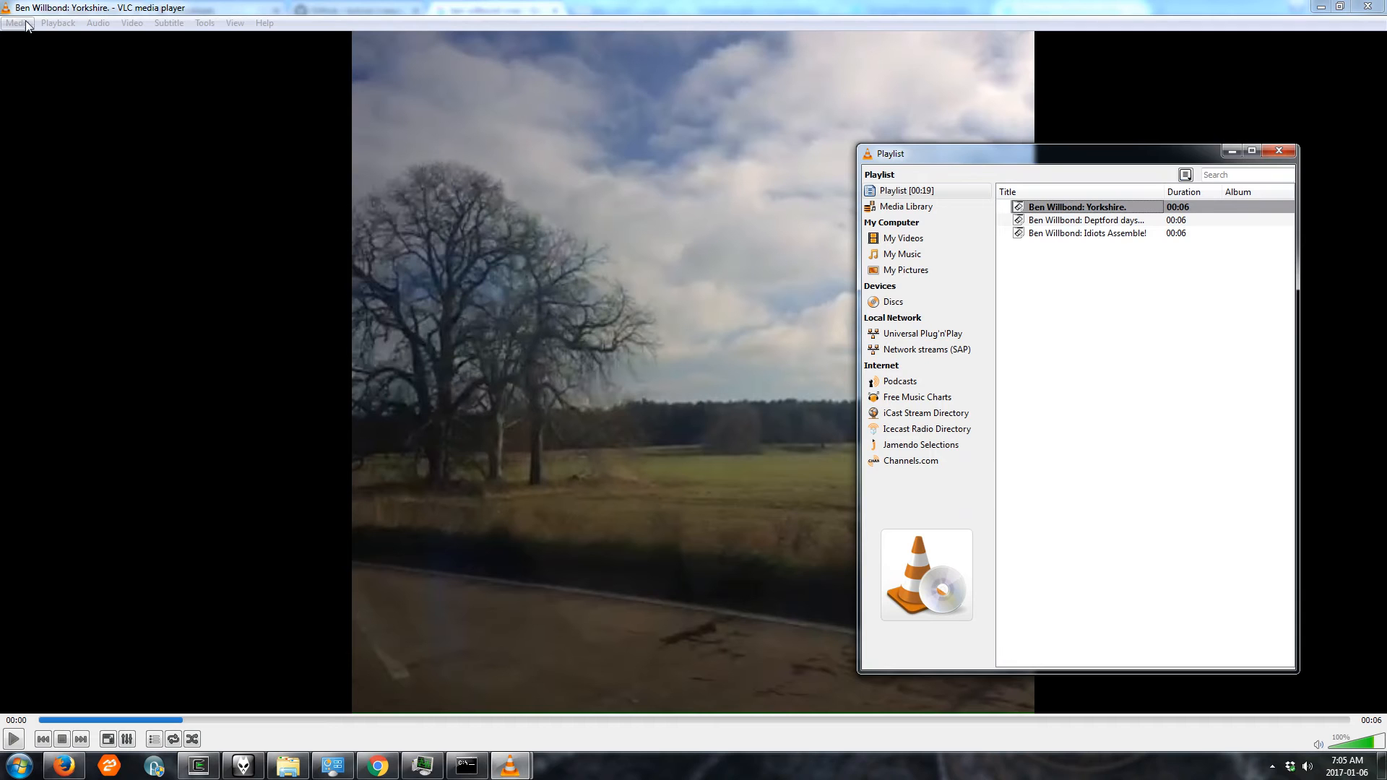
# - Save the shortened playlist to a file in C:\willbond via Media > Save Playlist to File, then view dl.m3u as text
pyautogui.click(16, 22)
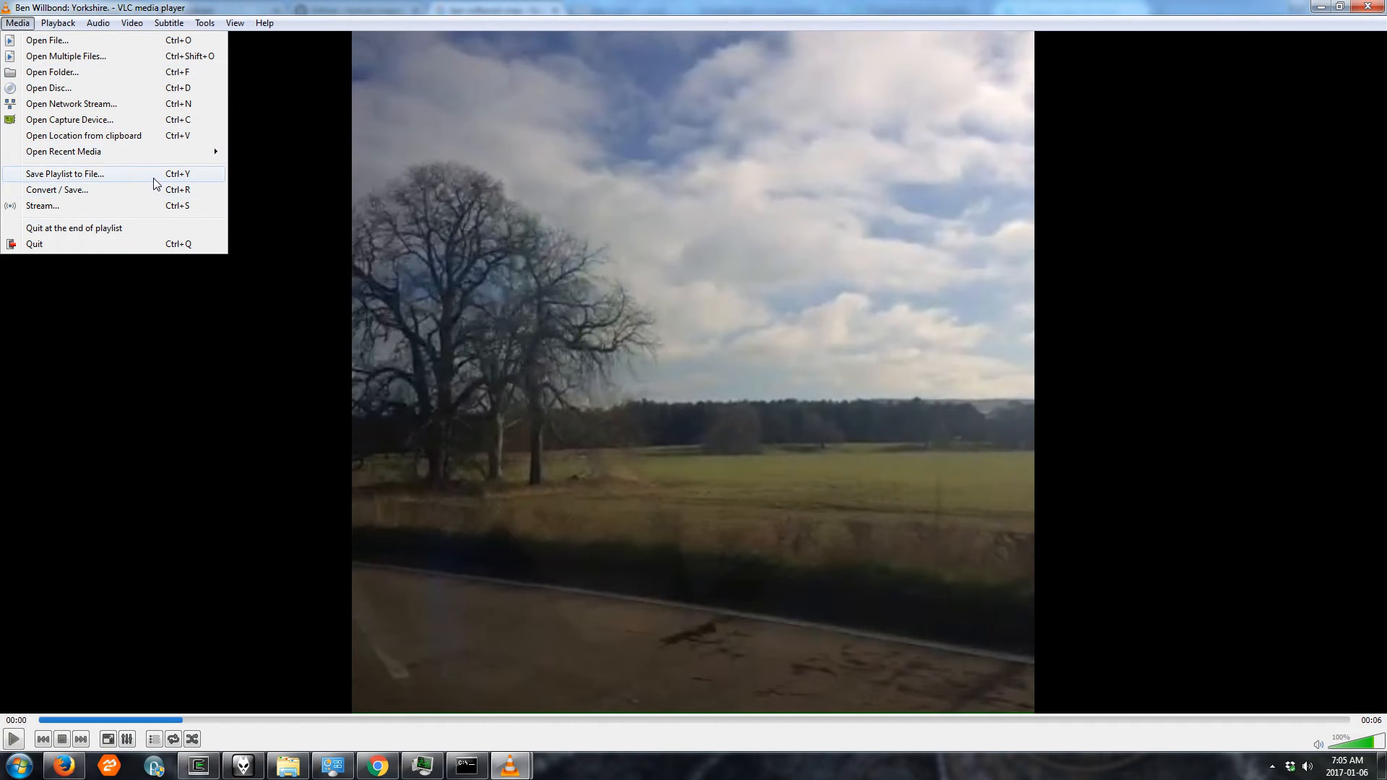
pyautogui.click(64, 174)
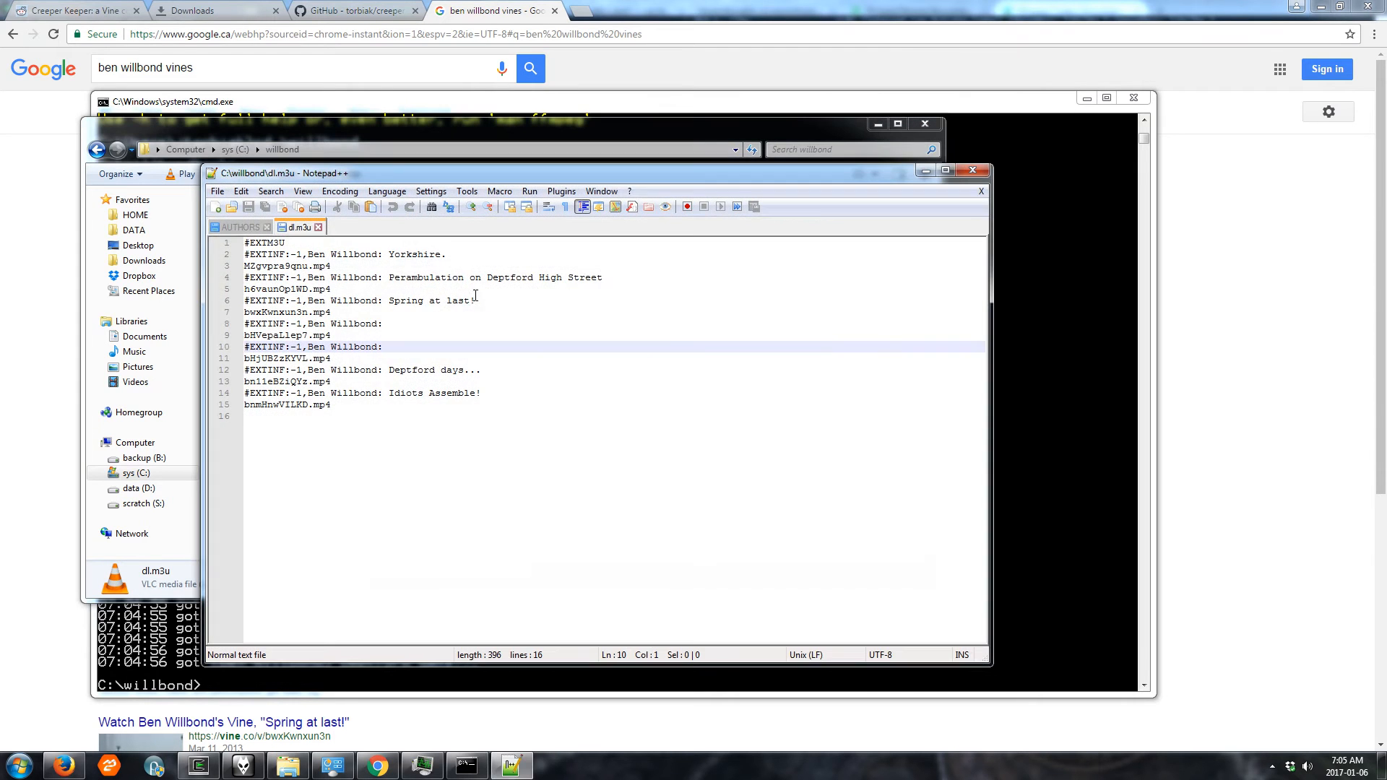
pyautogui.click(971, 173)
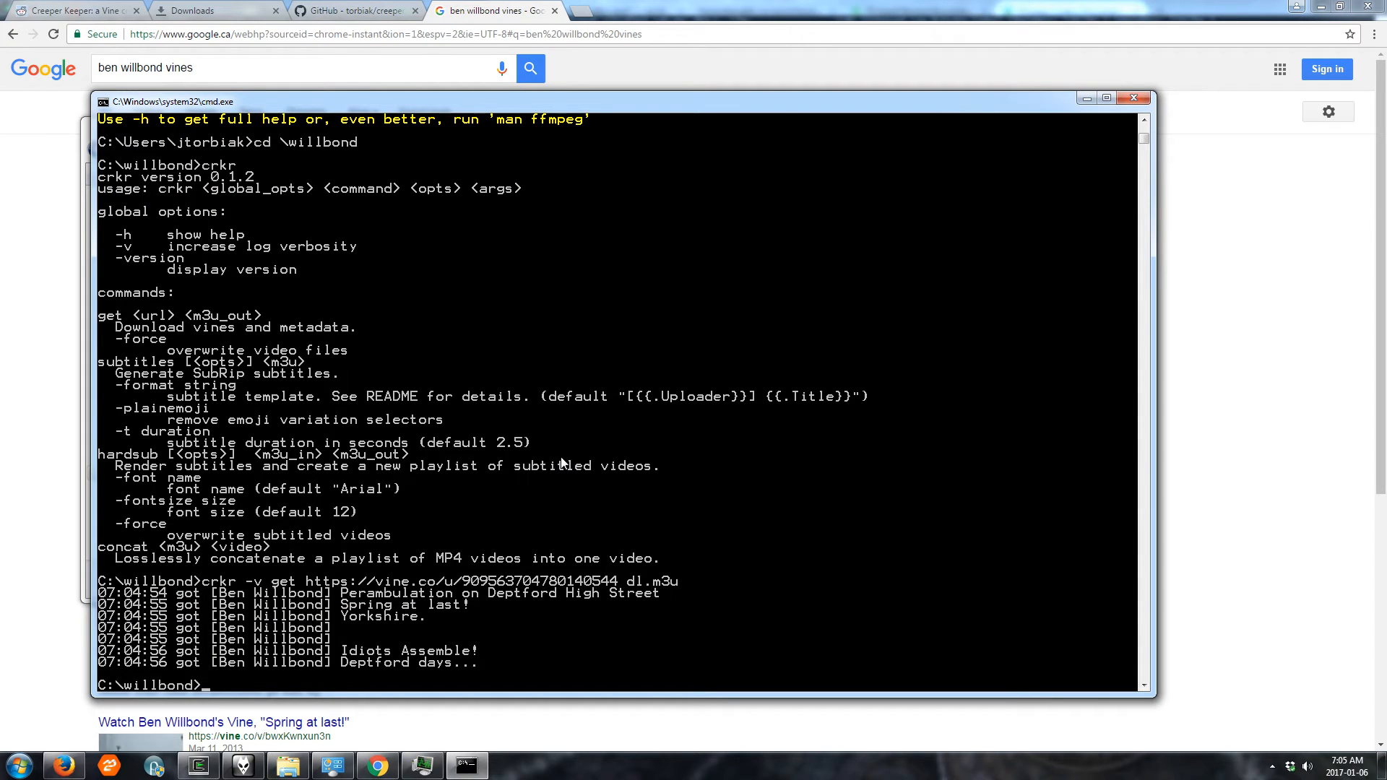
# - Run crkr subtitles comp.m3u to generate .srt files and view one of them from the willbond folder
pyautogui.write('crkr')
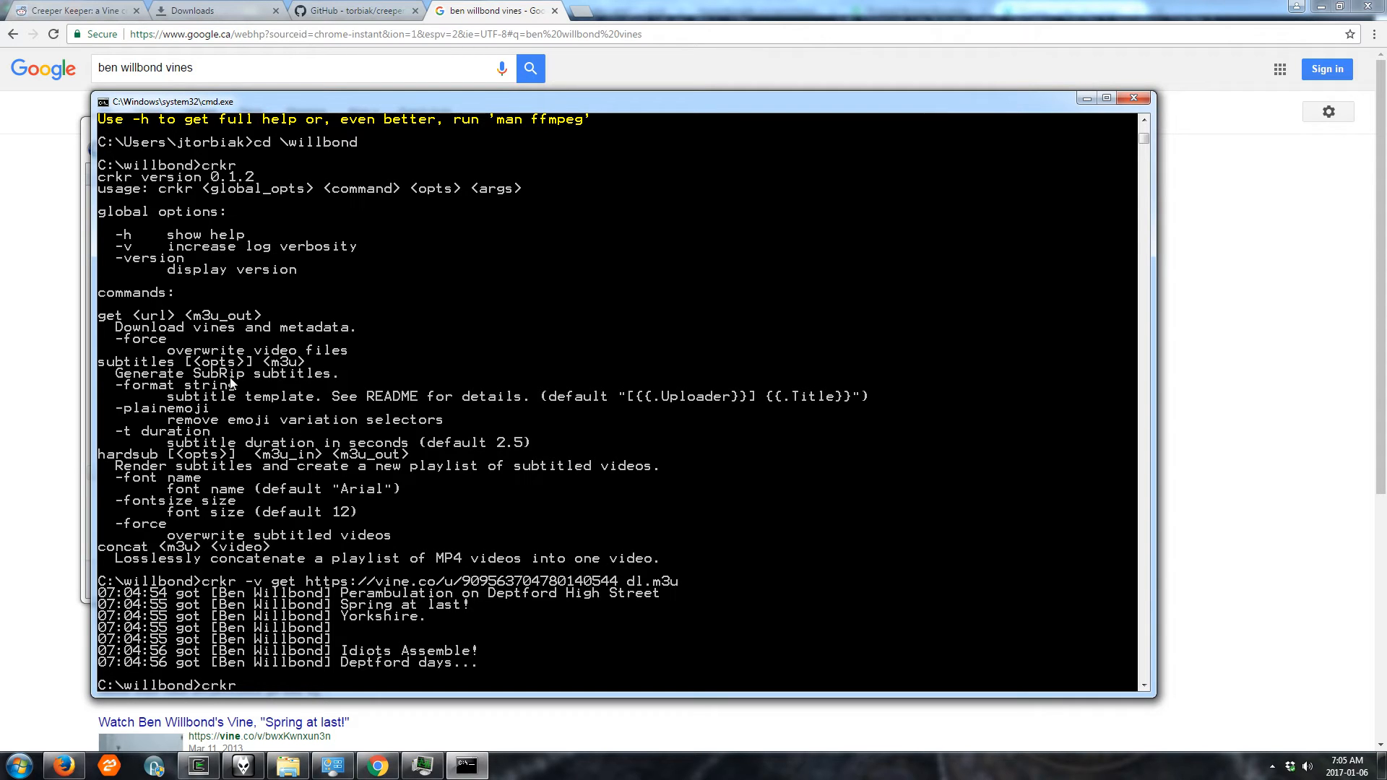
pyautogui.moveTo(380, 380)
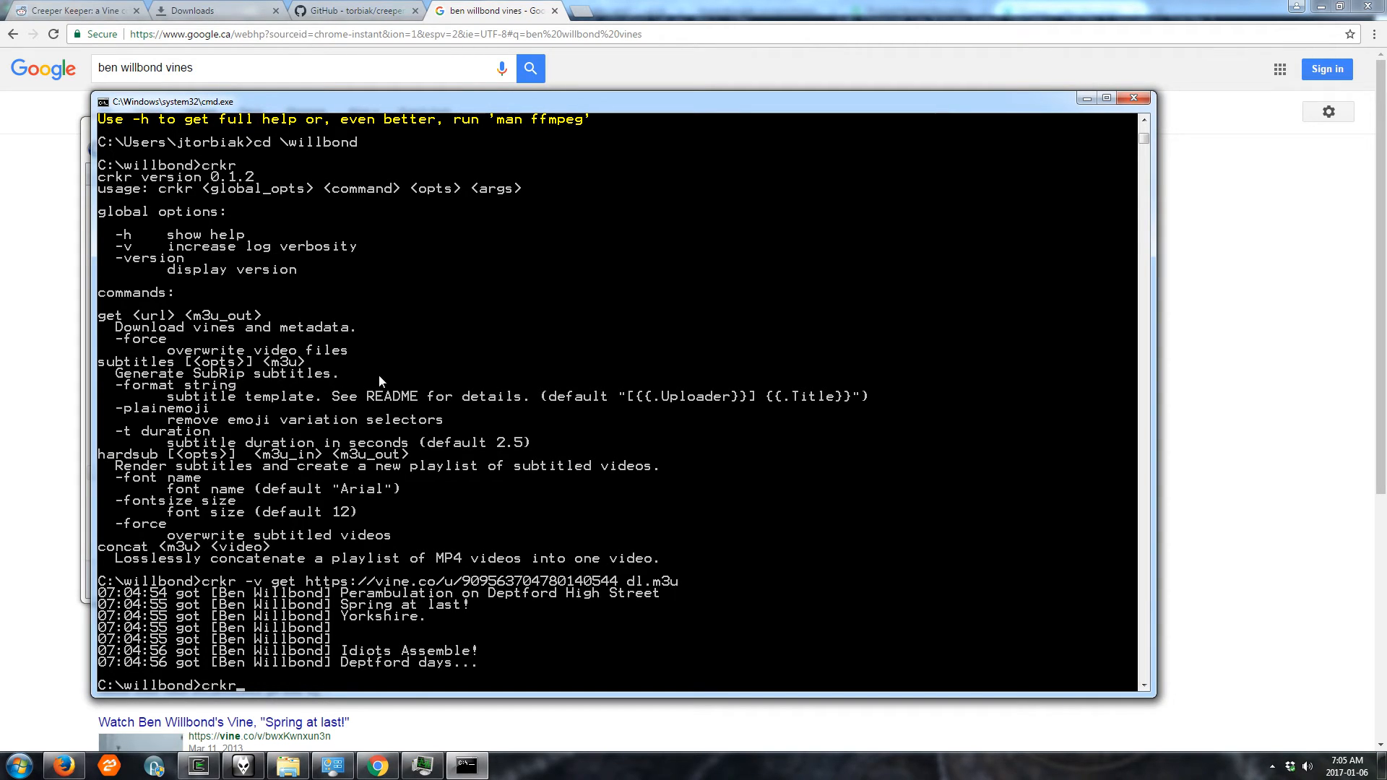
pyautogui.write('subtitles')
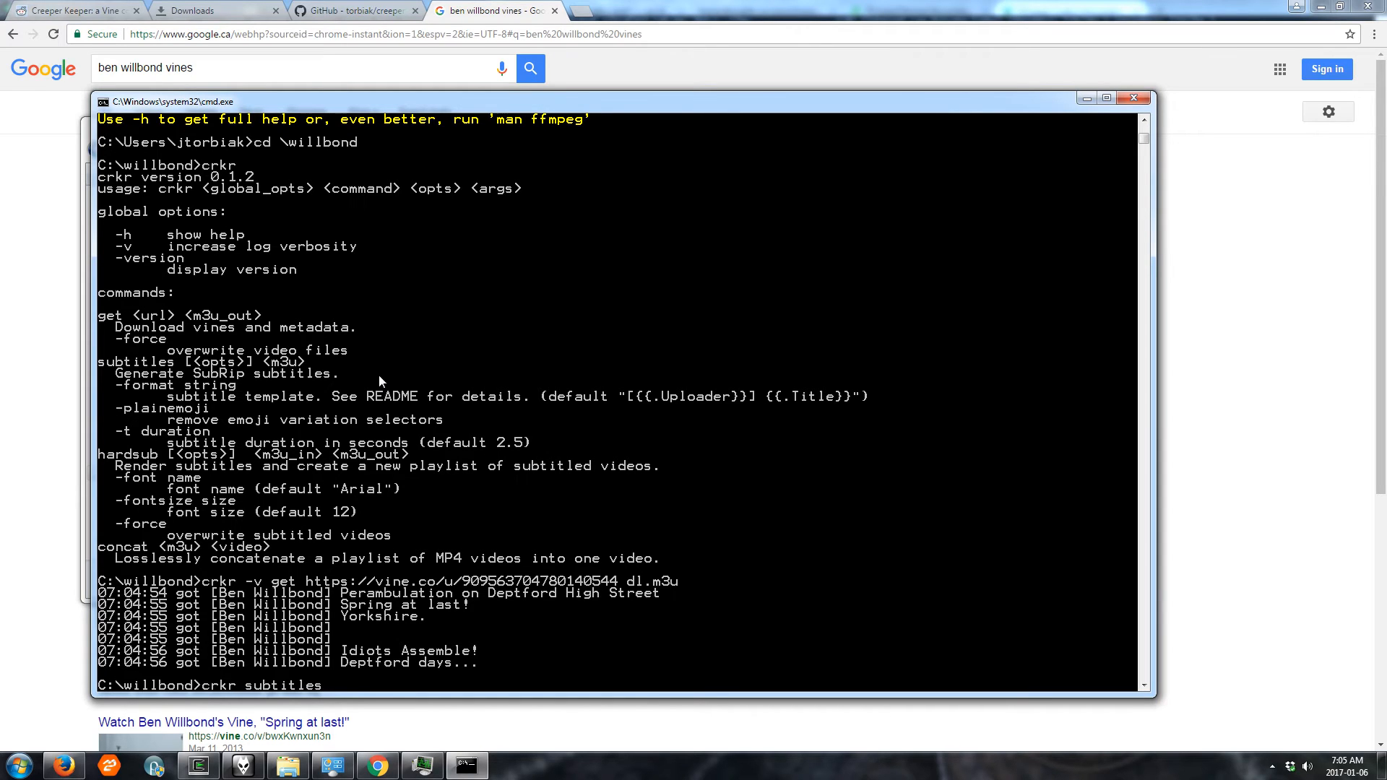
pyautogui.write('comp.m3u')
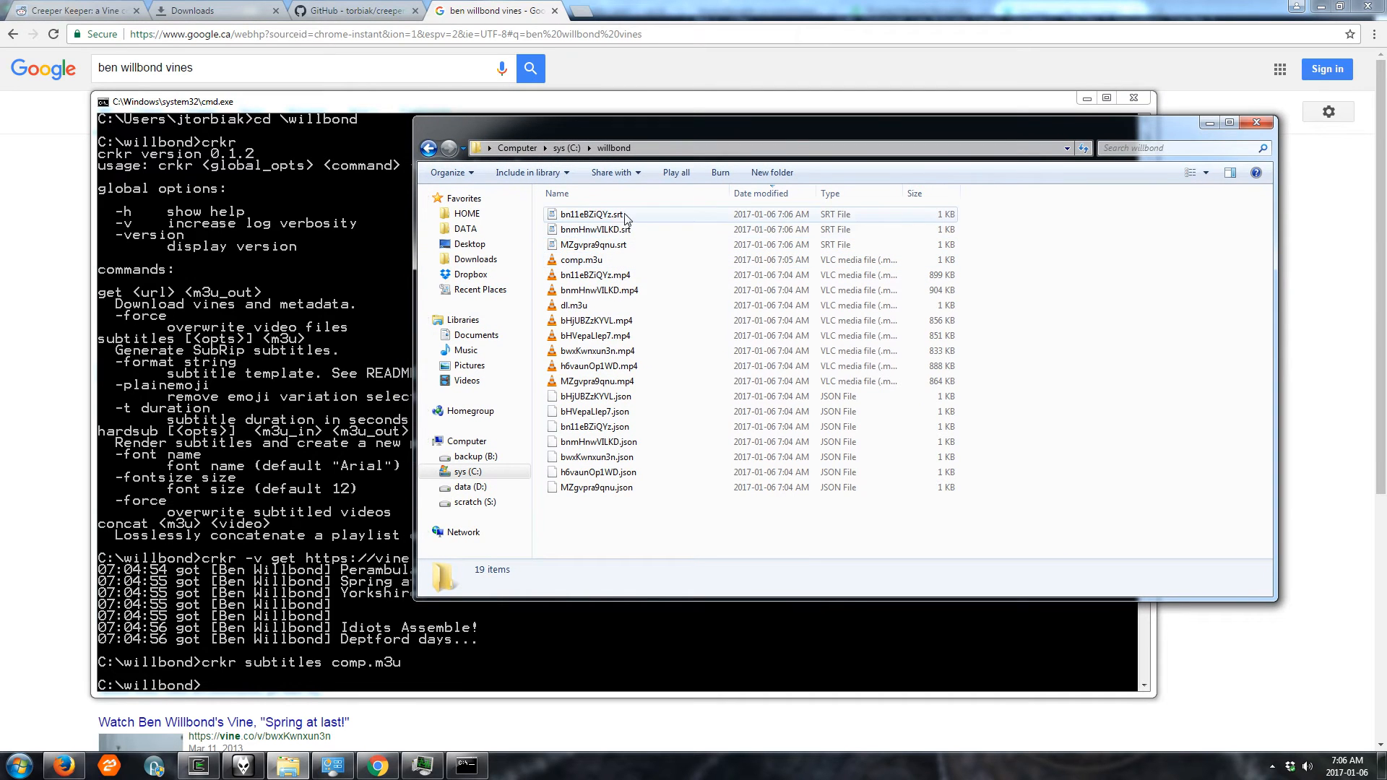
pyautogui.doubleClick(590, 214)
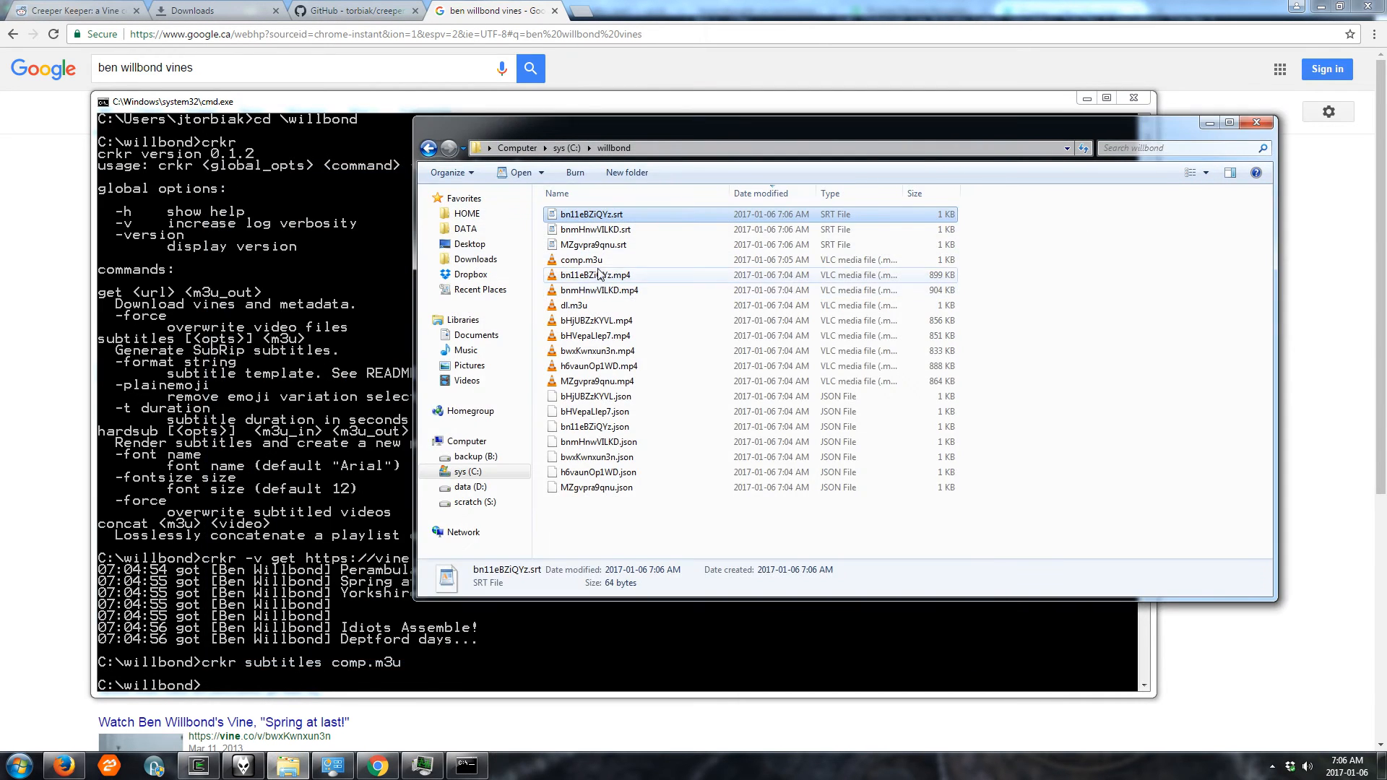
pyautogui.doubleClick(597, 274)
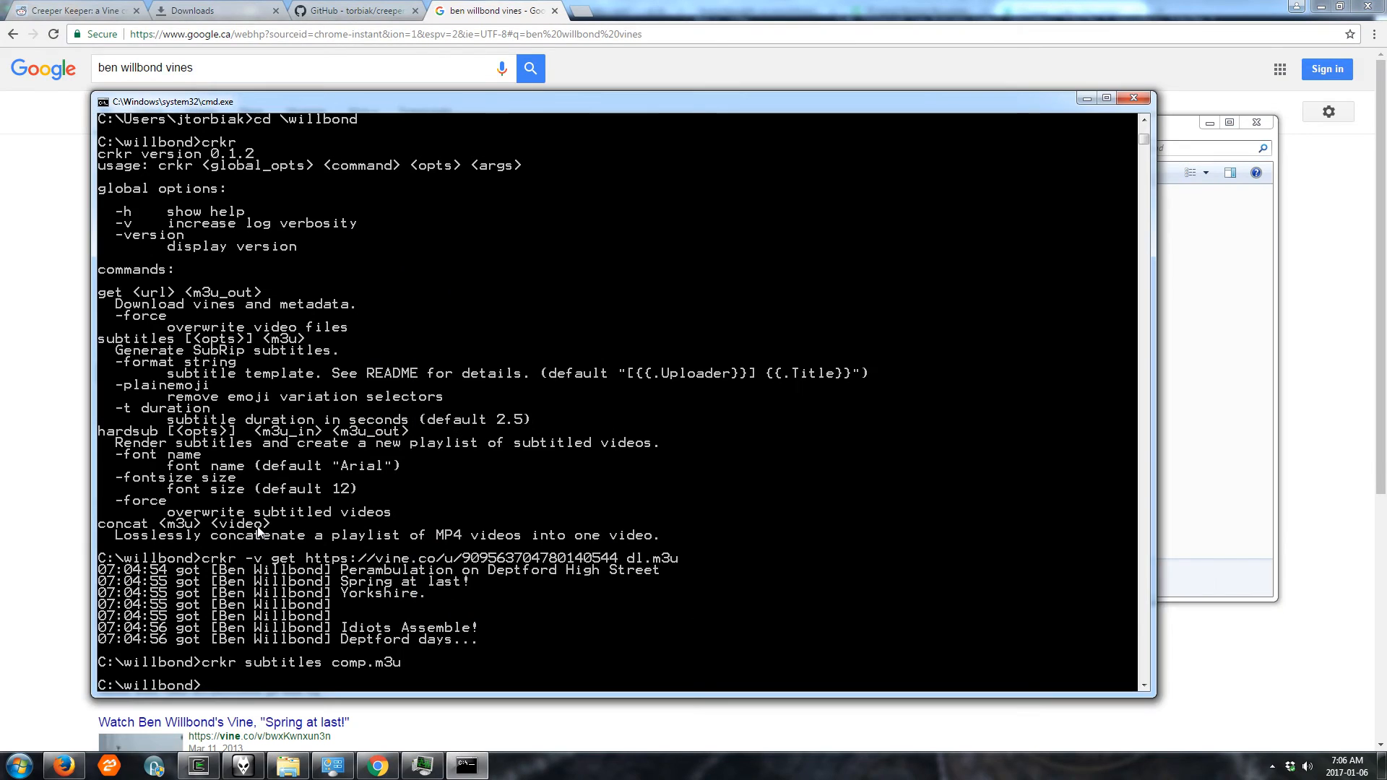
# - Run crkr hardsub comp.m3u comp so ffmpeg burns subtitles into each of the three clips
pyautogui.write('crkr -v h')
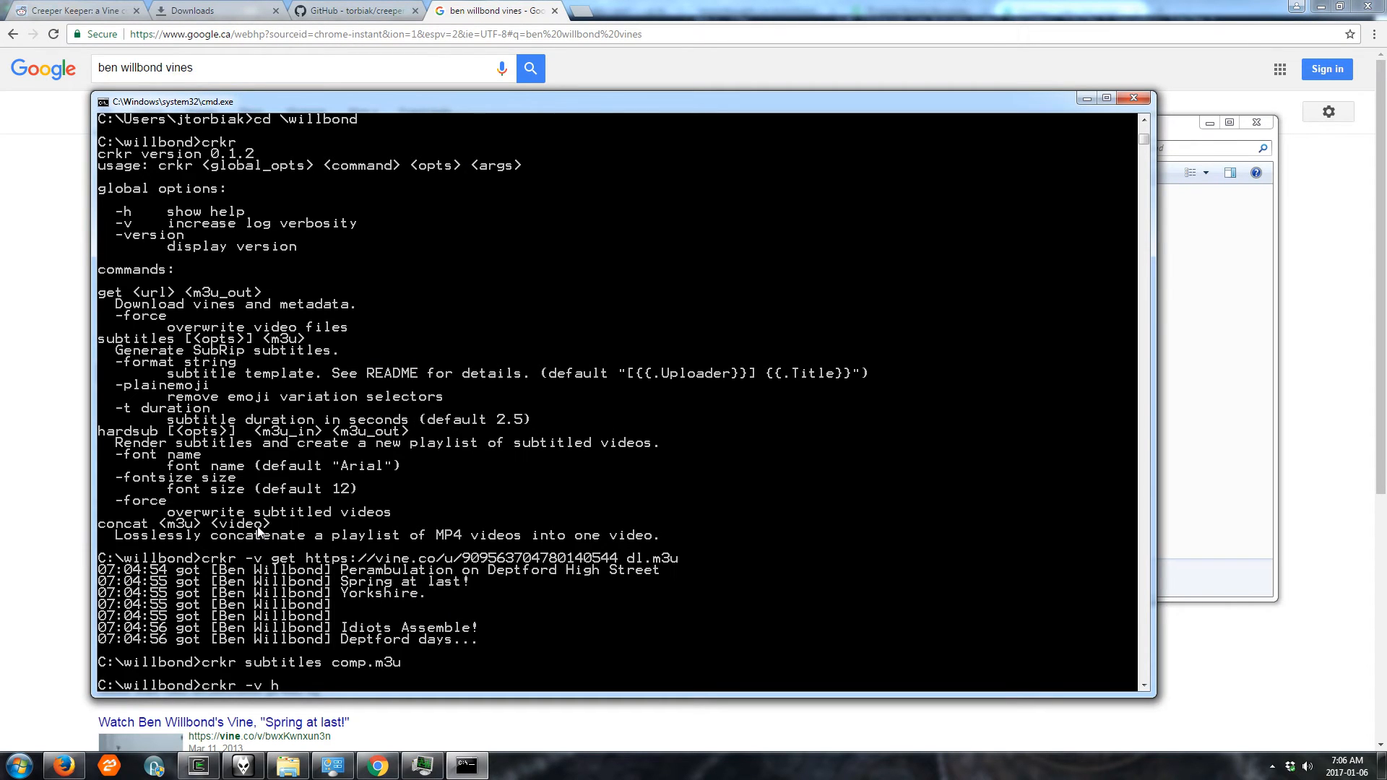
pyautogui.write('ardsub c')
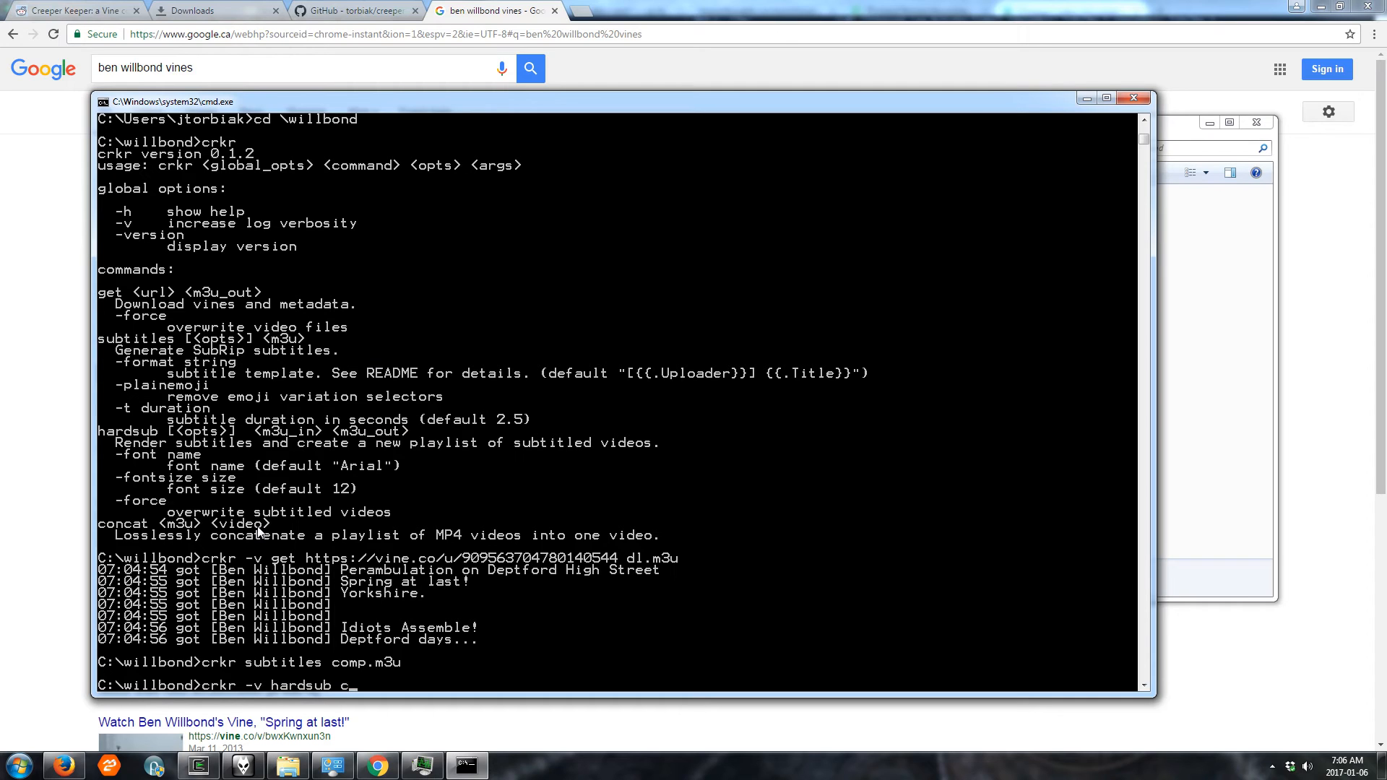
pyautogui.write('comp.m3u comp.sub.m3u')
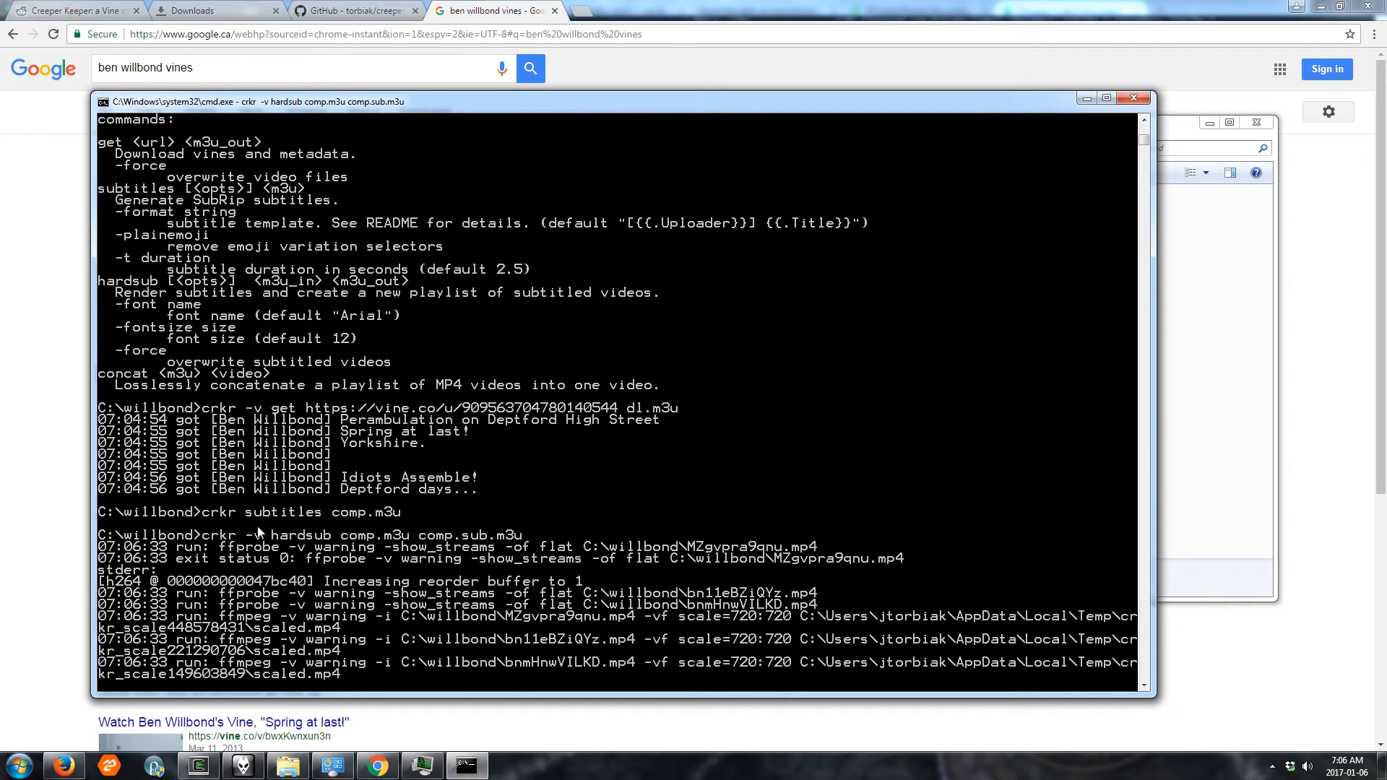
pyautogui.moveTo(779, 666)
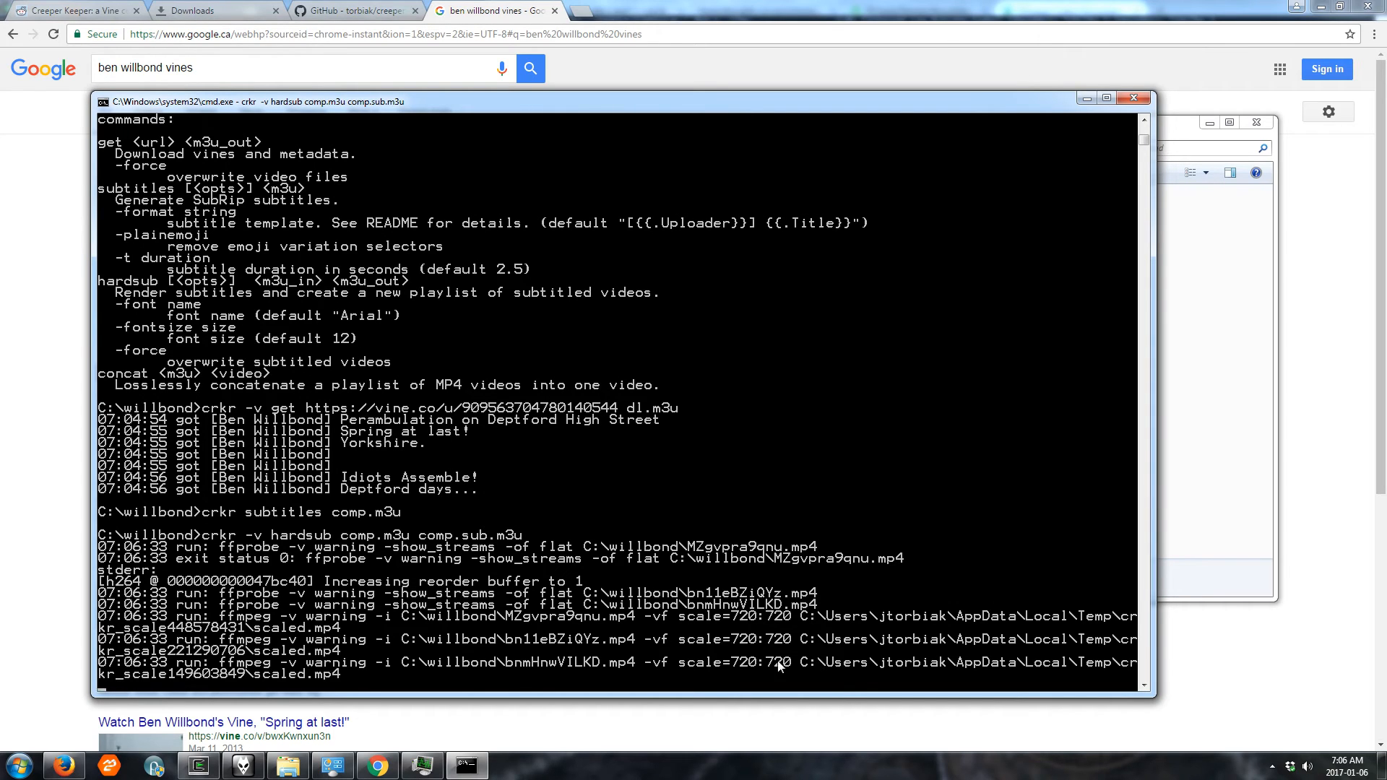
pyautogui.moveTo(812, 651)
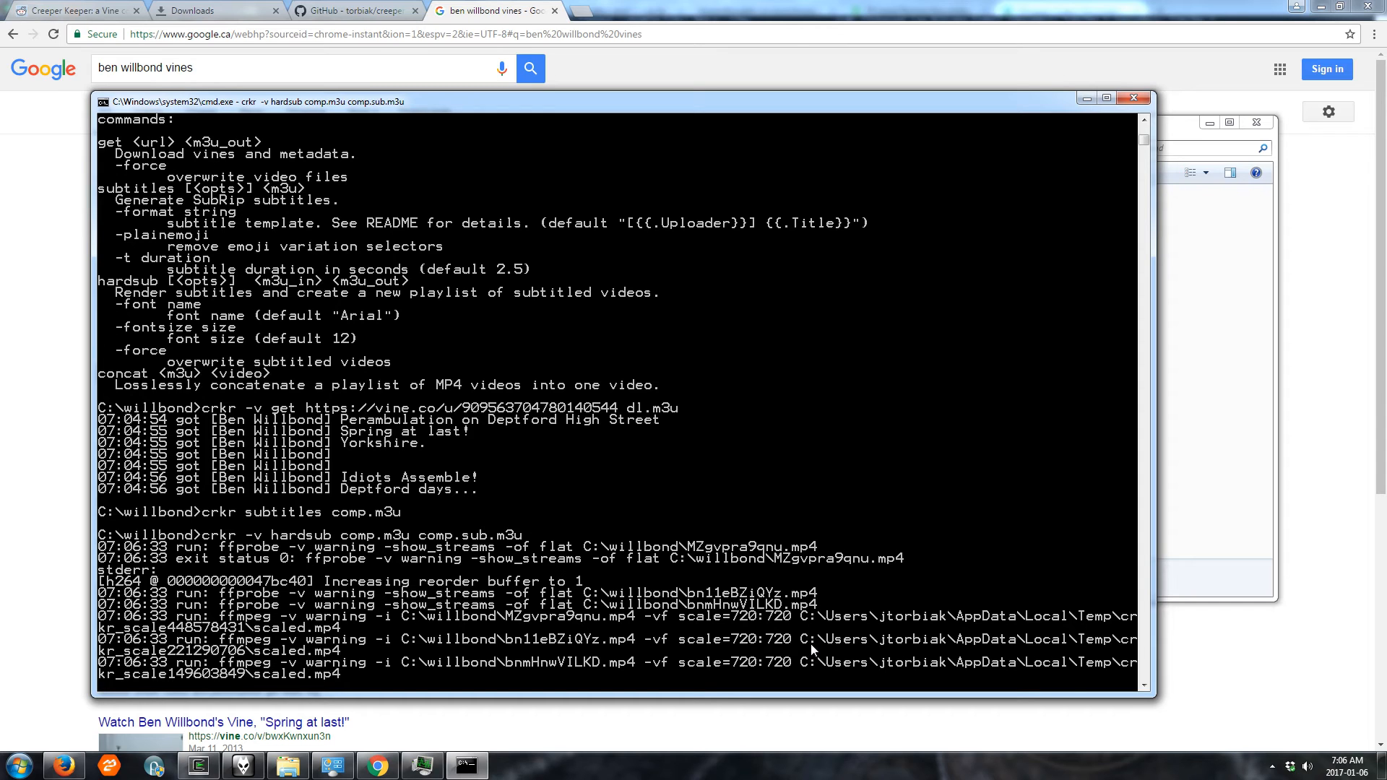
pyautogui.moveTo(797, 358)
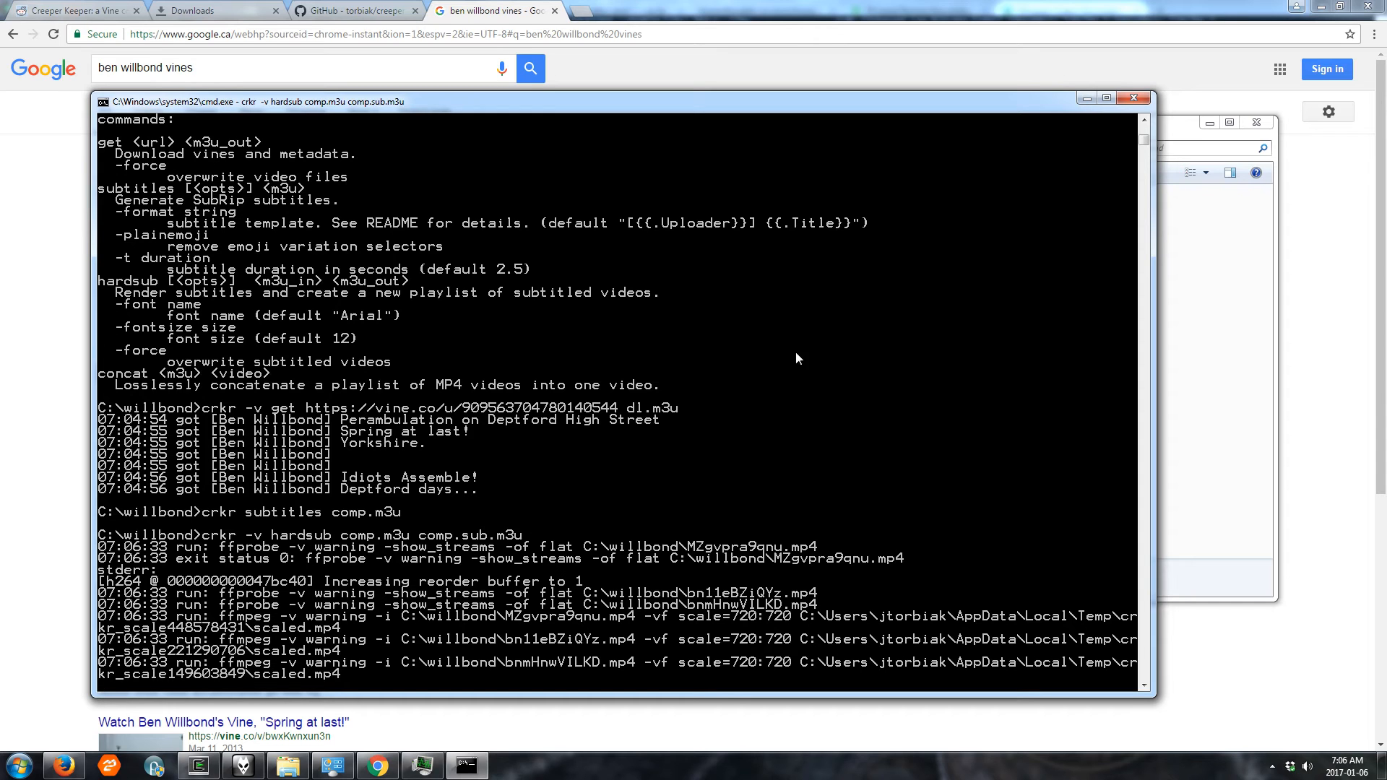
pyautogui.moveTo(1093, 334)
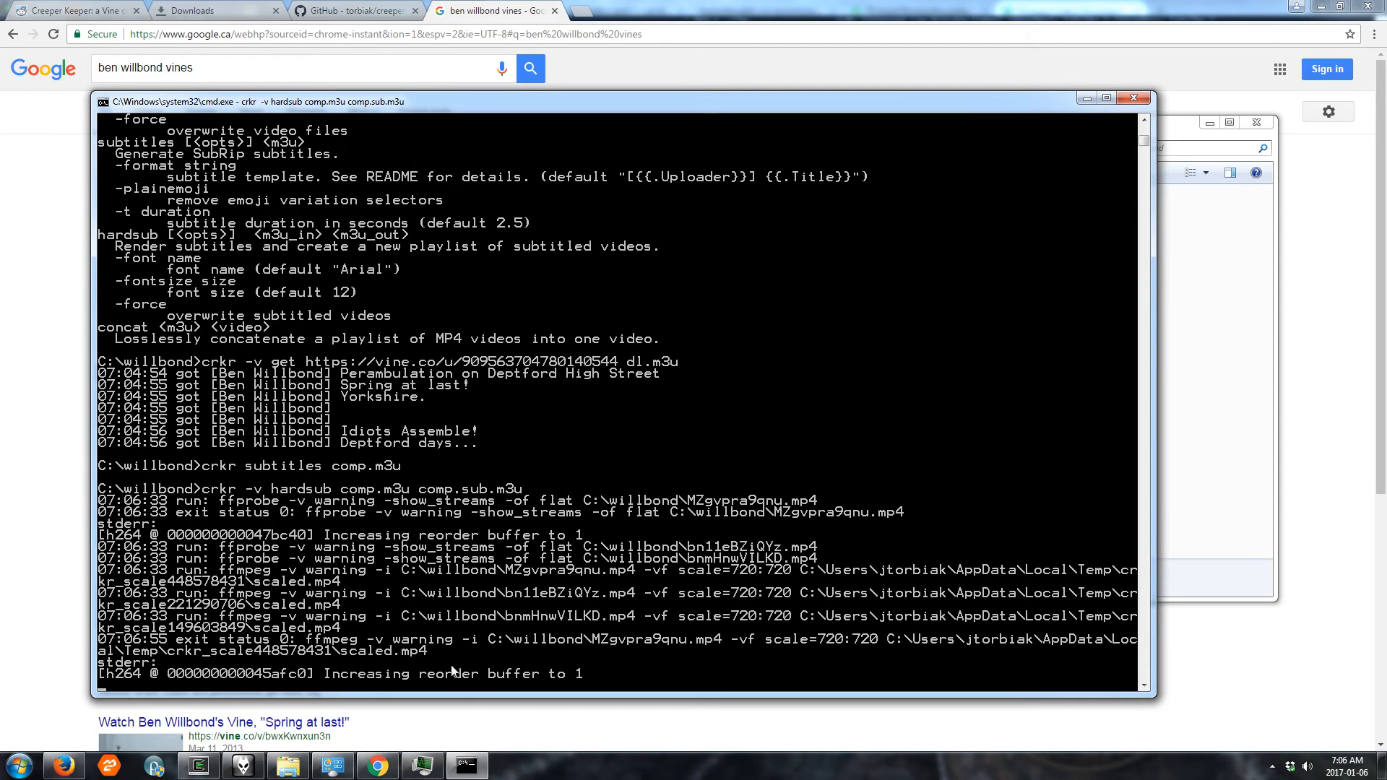
pyautogui.moveTo(592, 679)
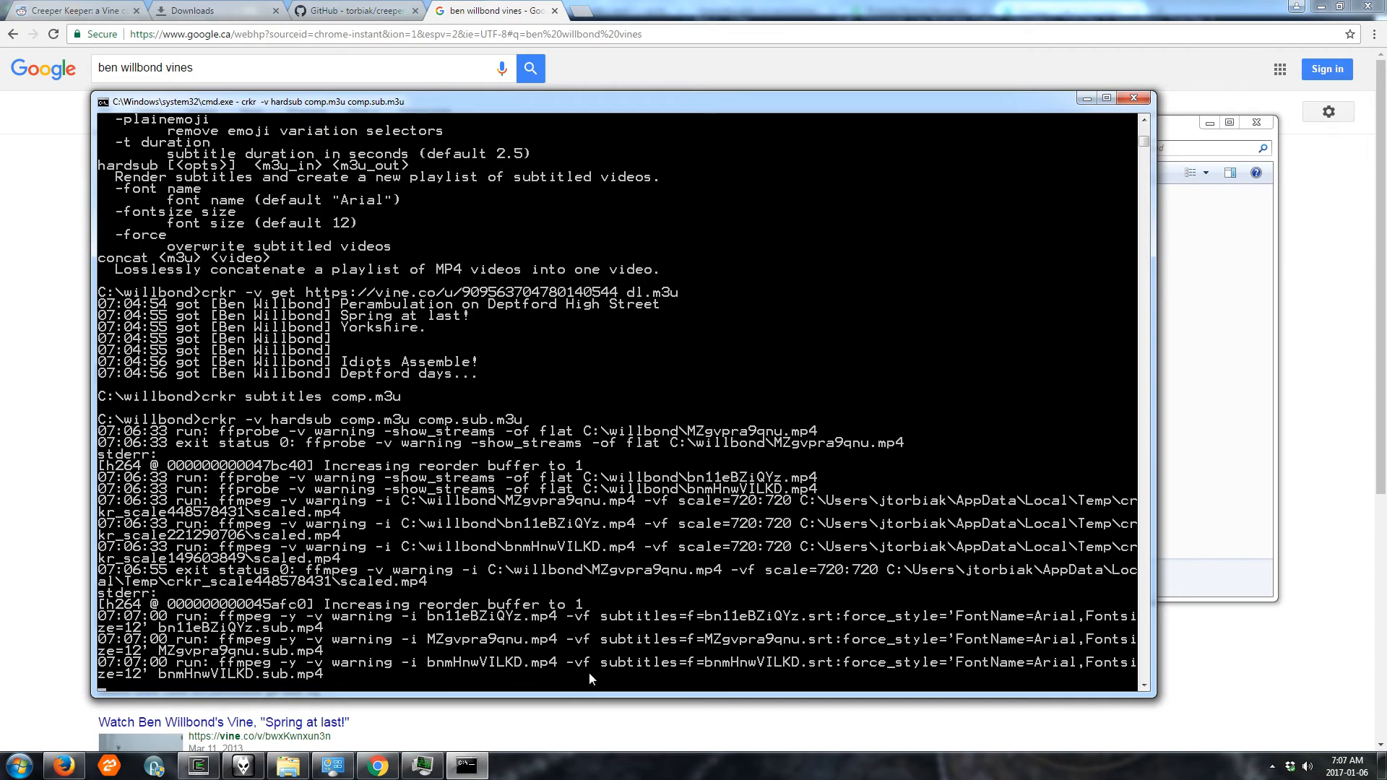
pyautogui.moveTo(802, 257)
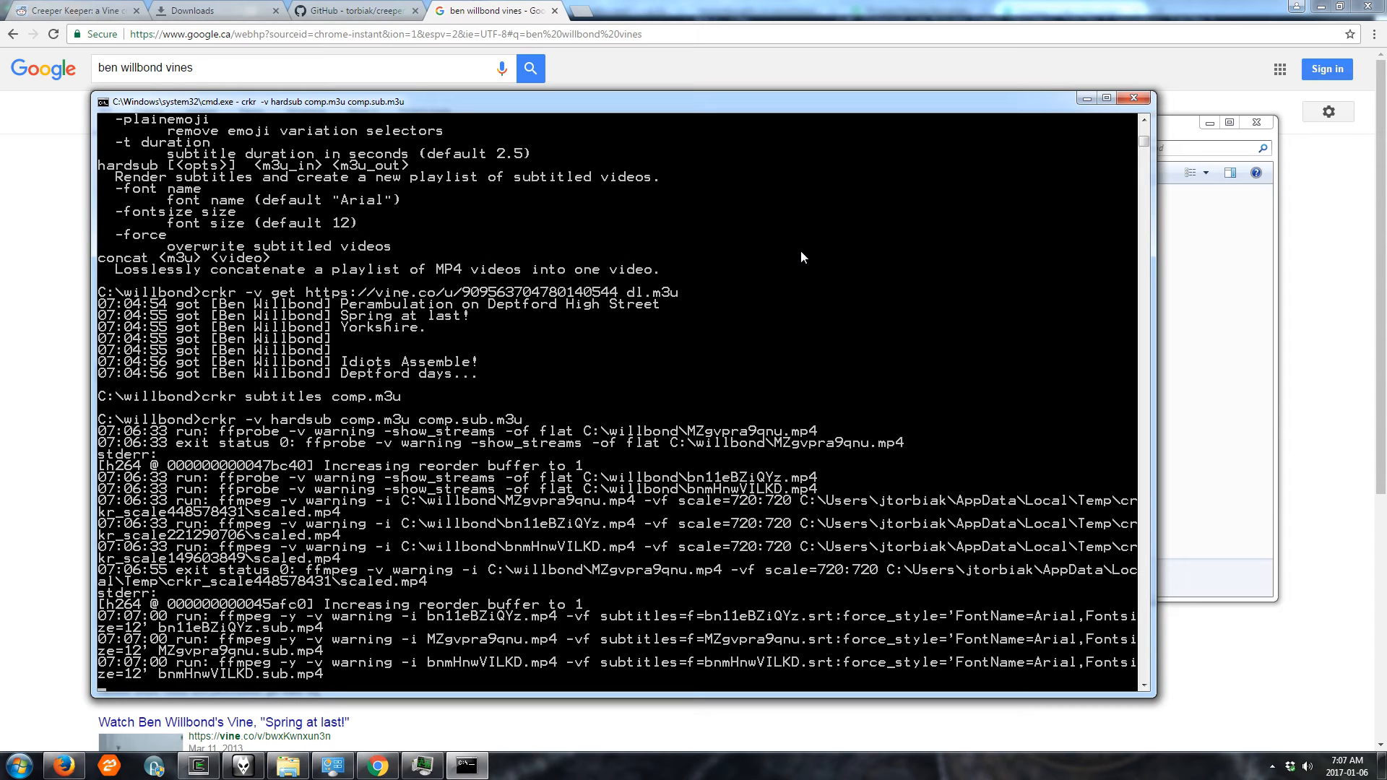
pyautogui.moveTo(779, 236)
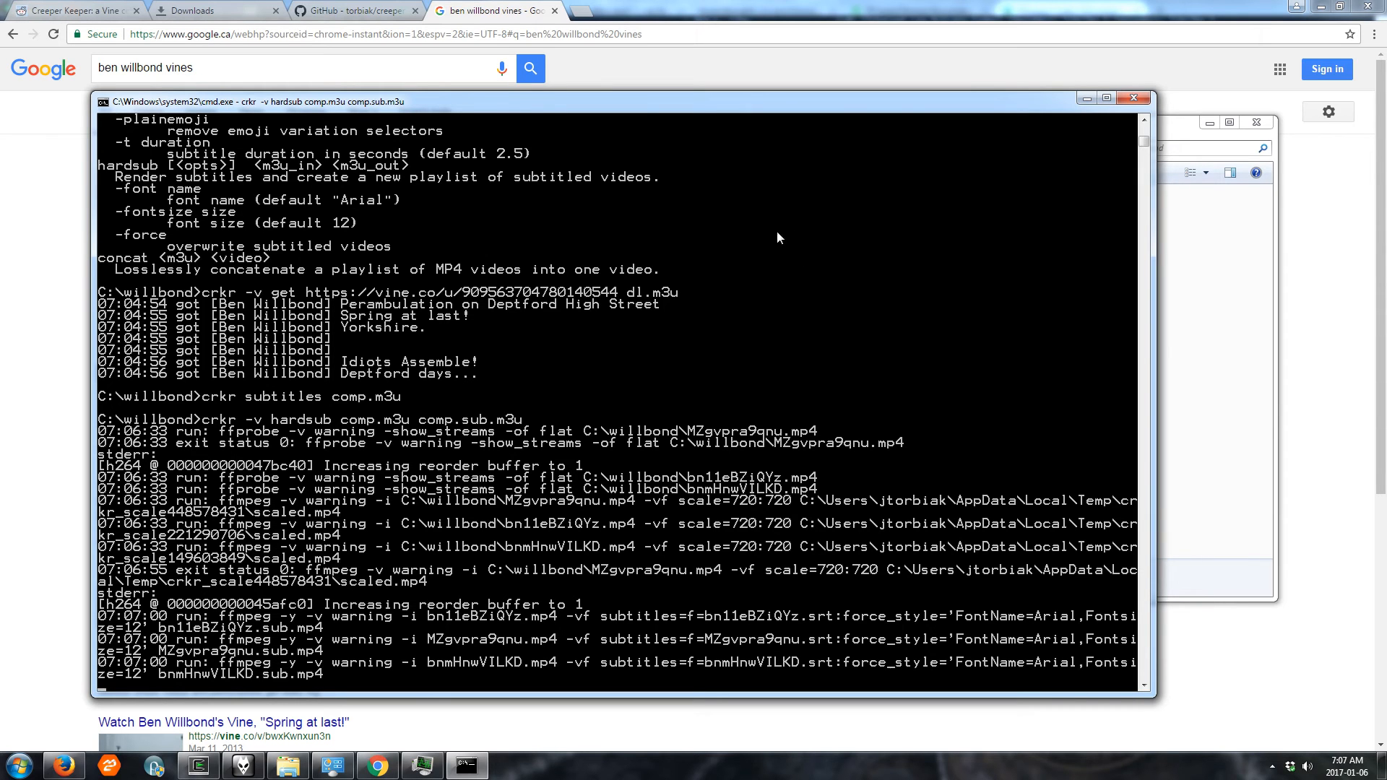
pyautogui.scroll(-3)
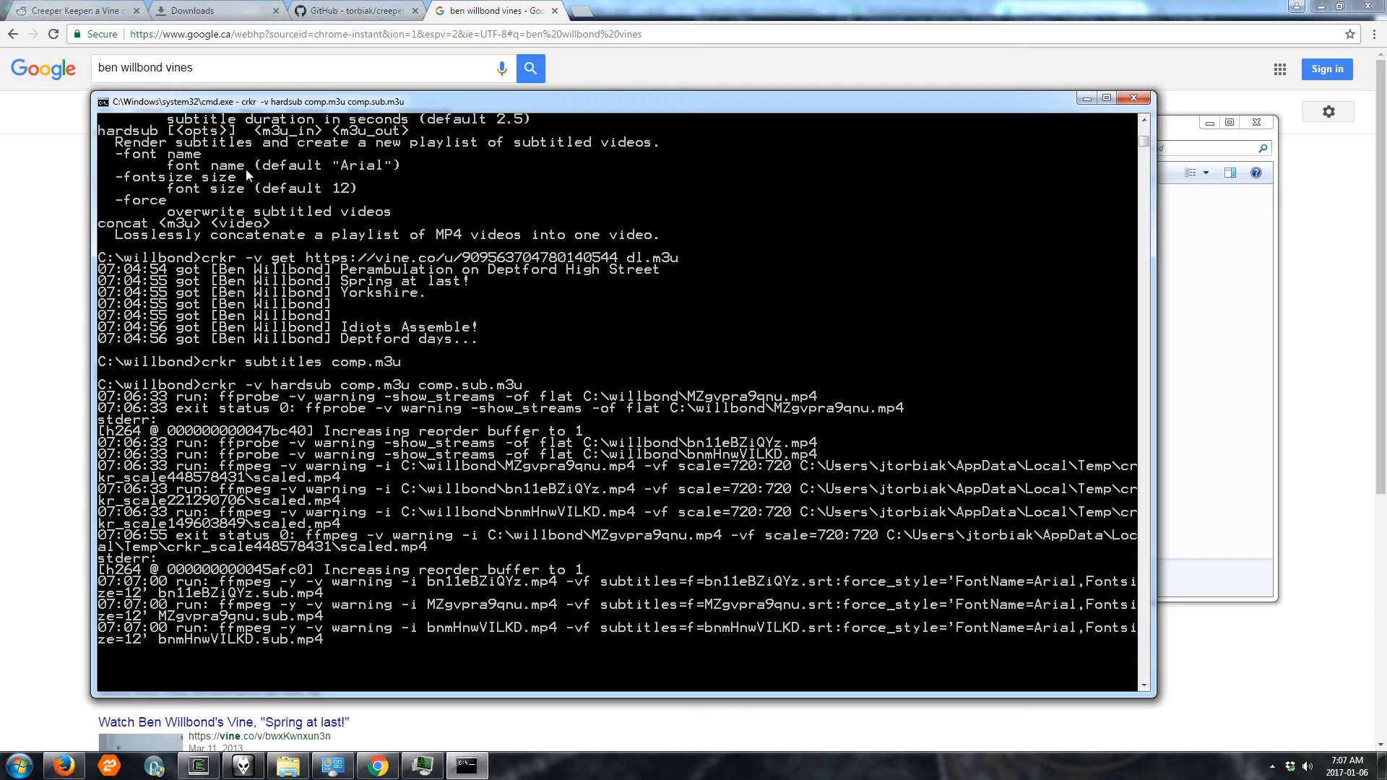
pyautogui.moveTo(143, 159)
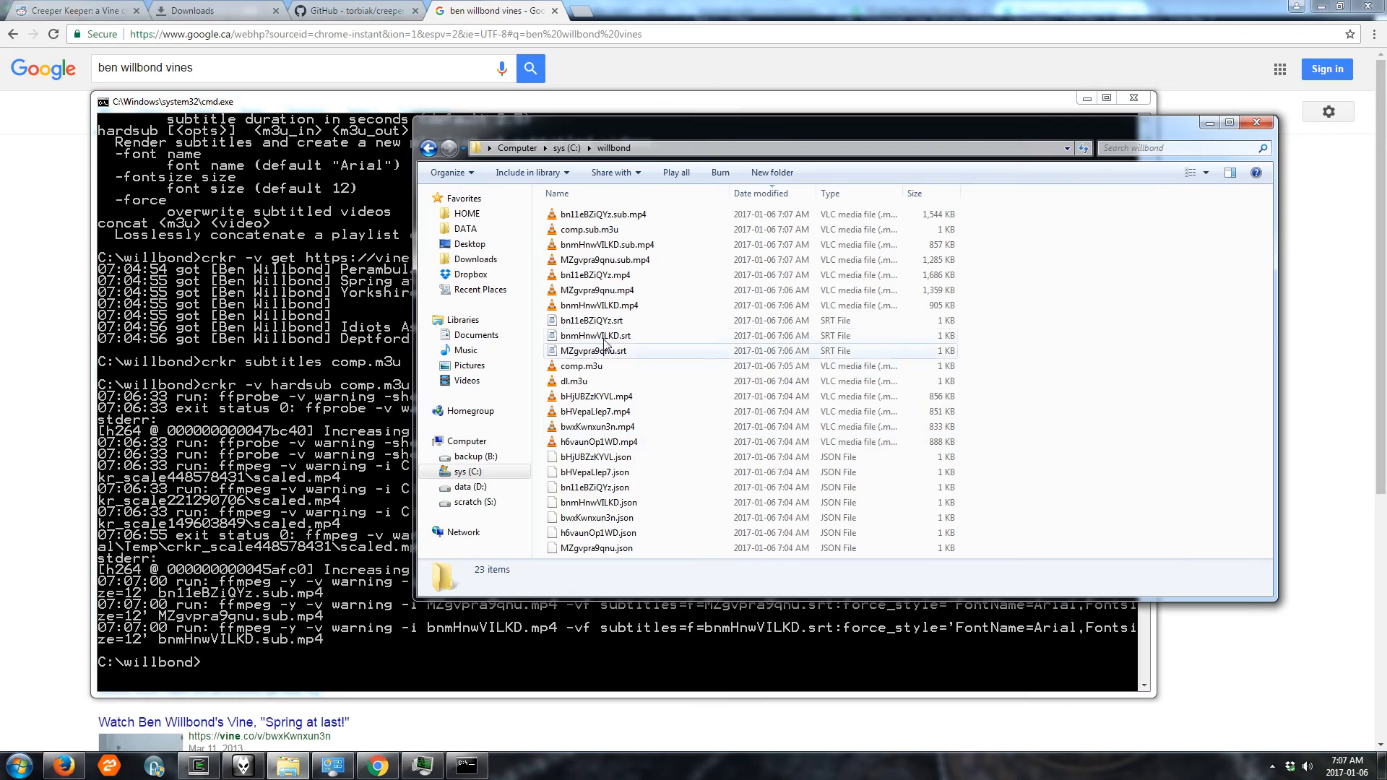
# - Bring the finished cmd.exe window back in front of the Explorer file list
pyautogui.click(588, 229)
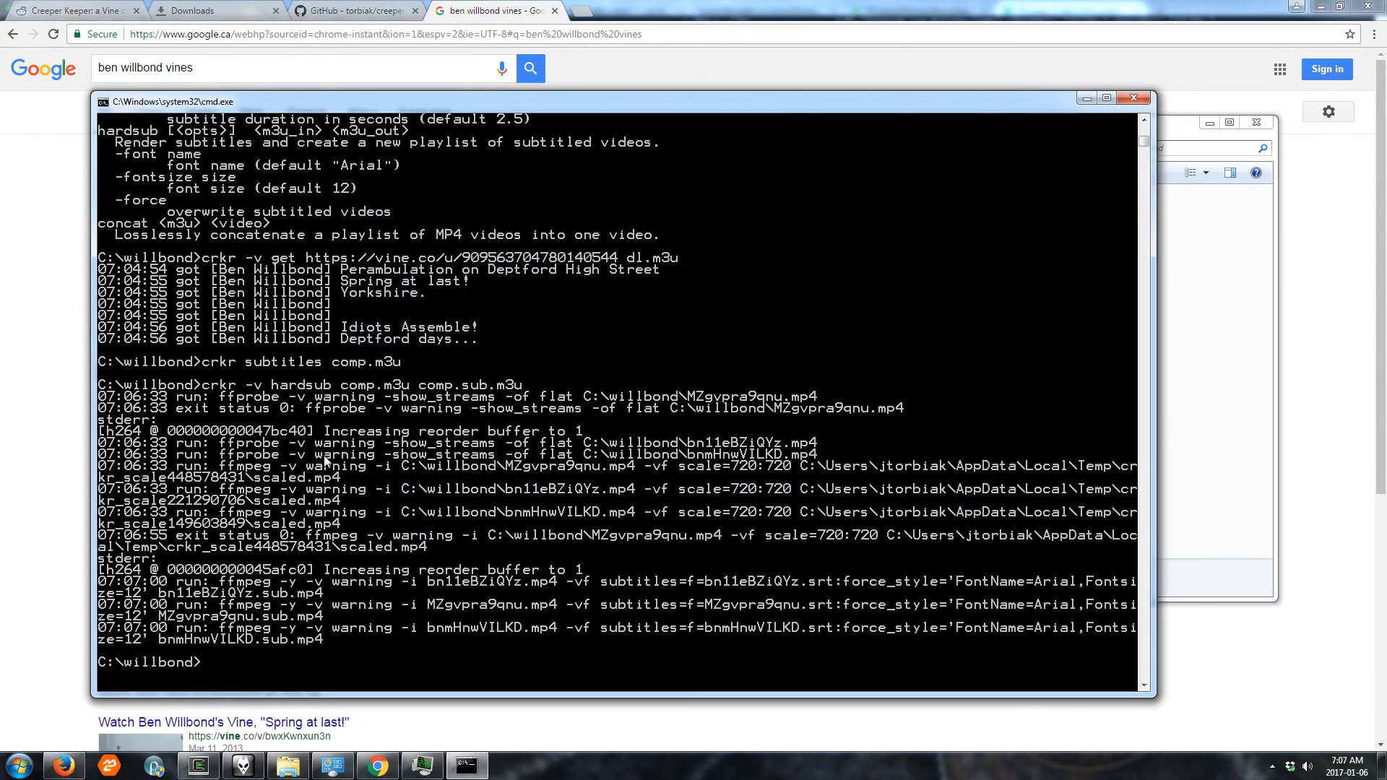
# - Run crkr concat comp.sub.m3u willbond.mp4 to join the subtitled clips into one video
pyautogui.write('crkr')
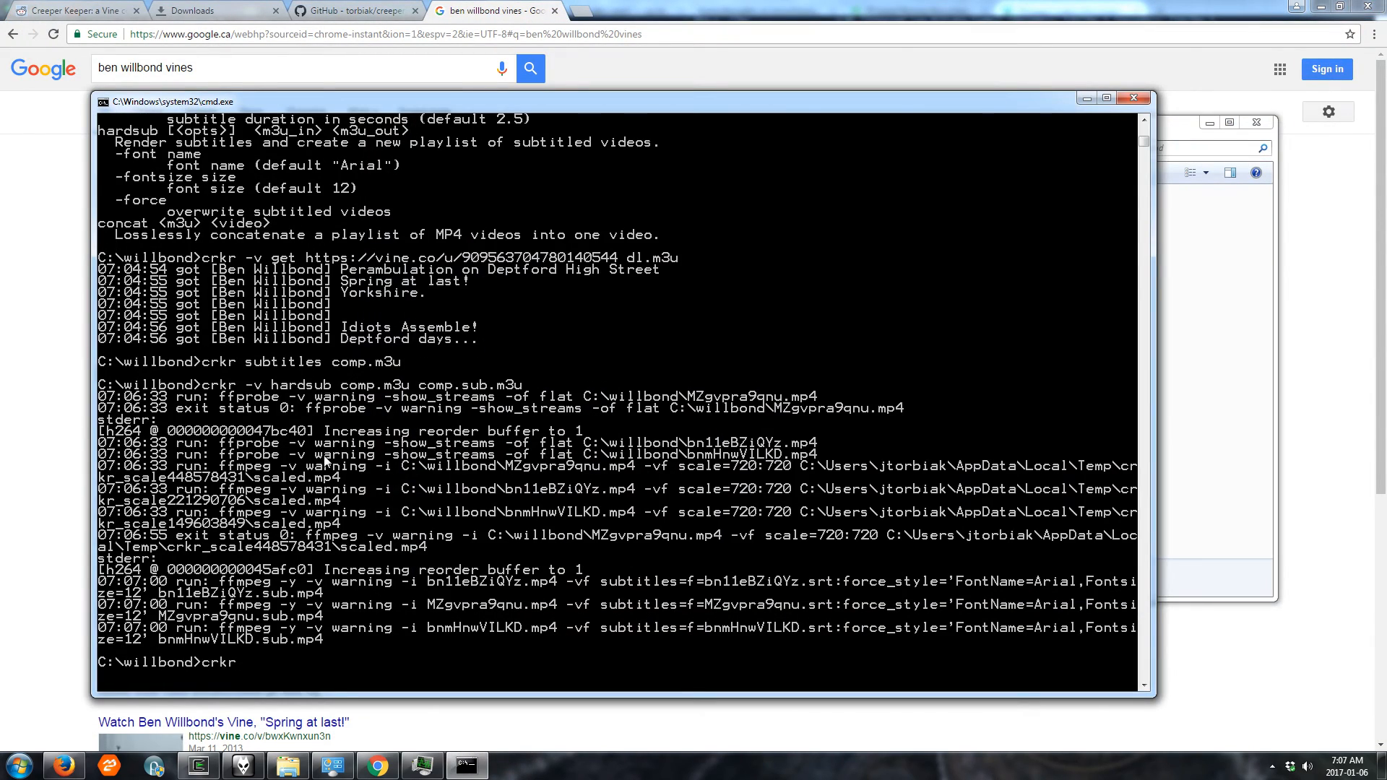
pyautogui.write('concat')
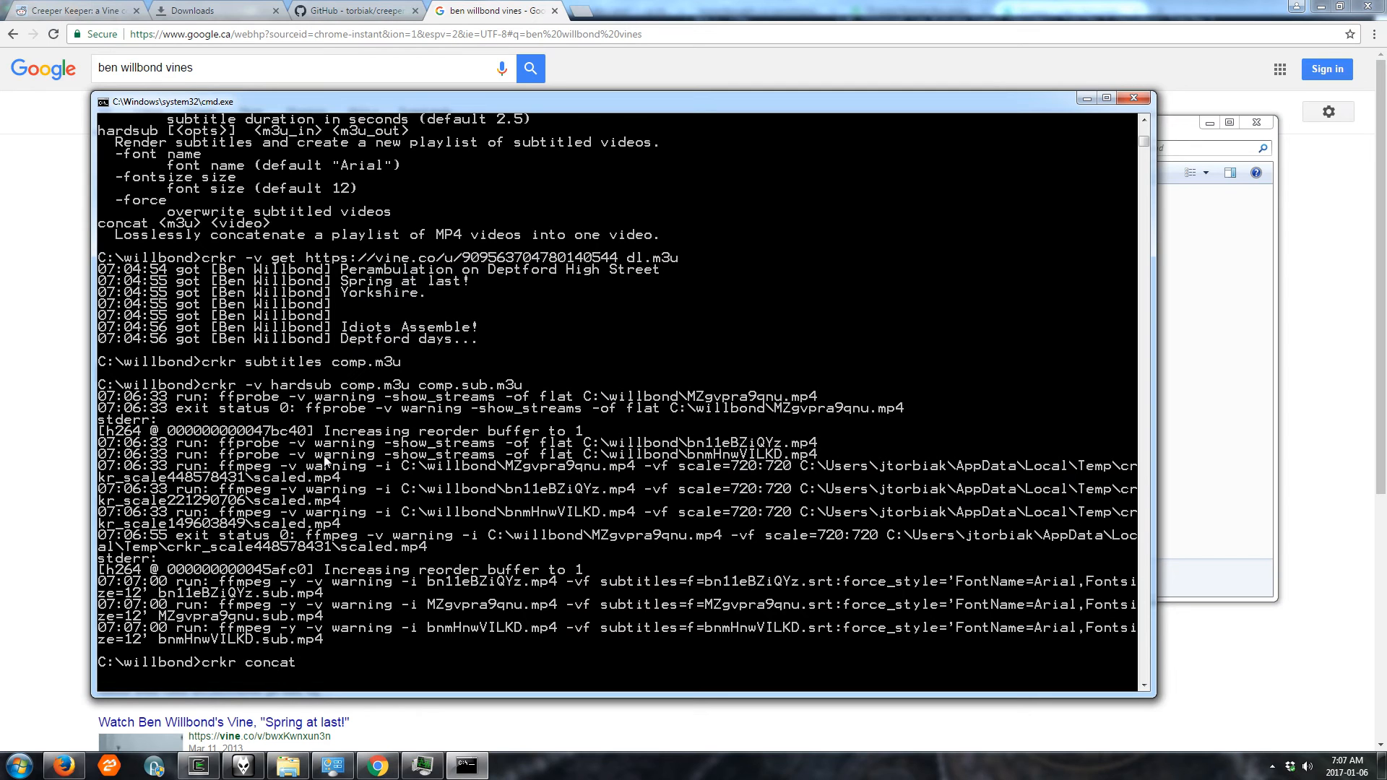
pyautogui.write('comp.sub.m3u')
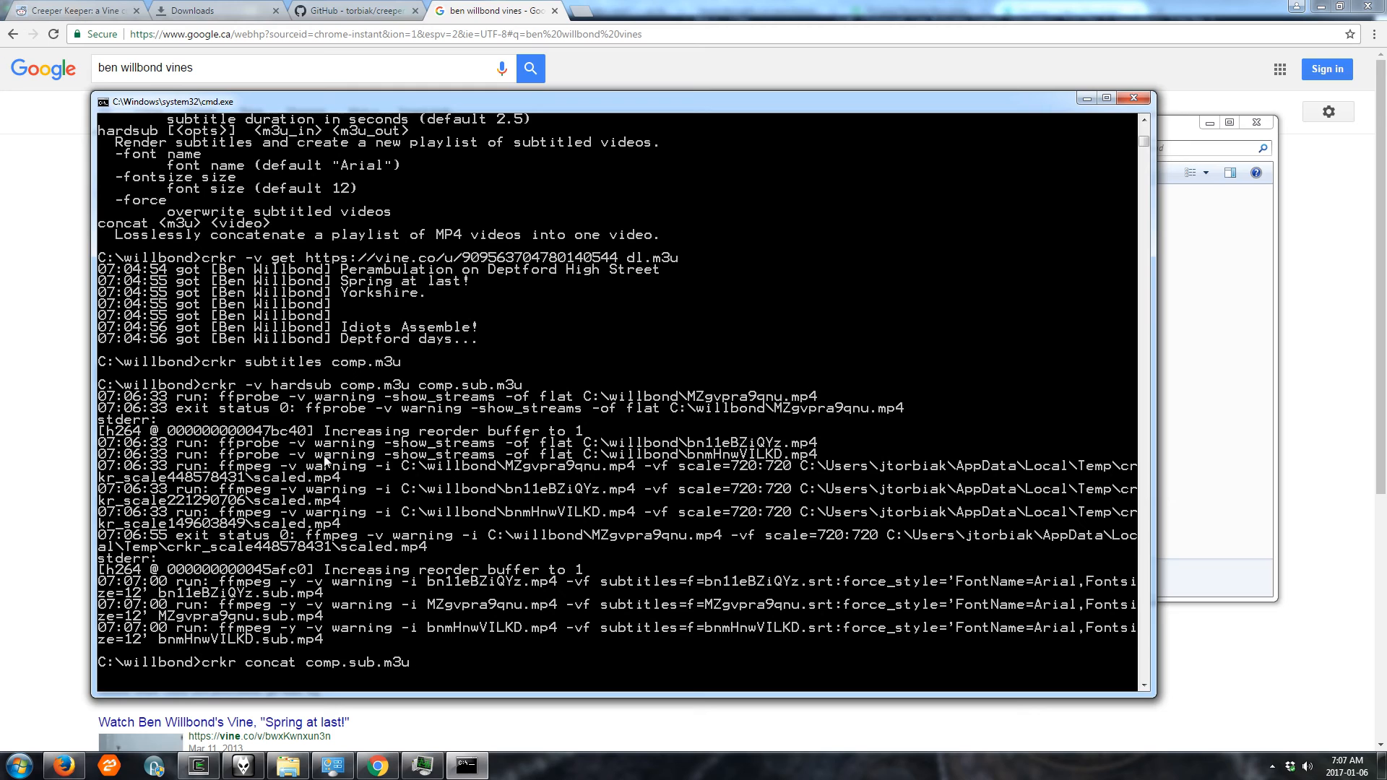
pyautogui.write('willbond.mp4')
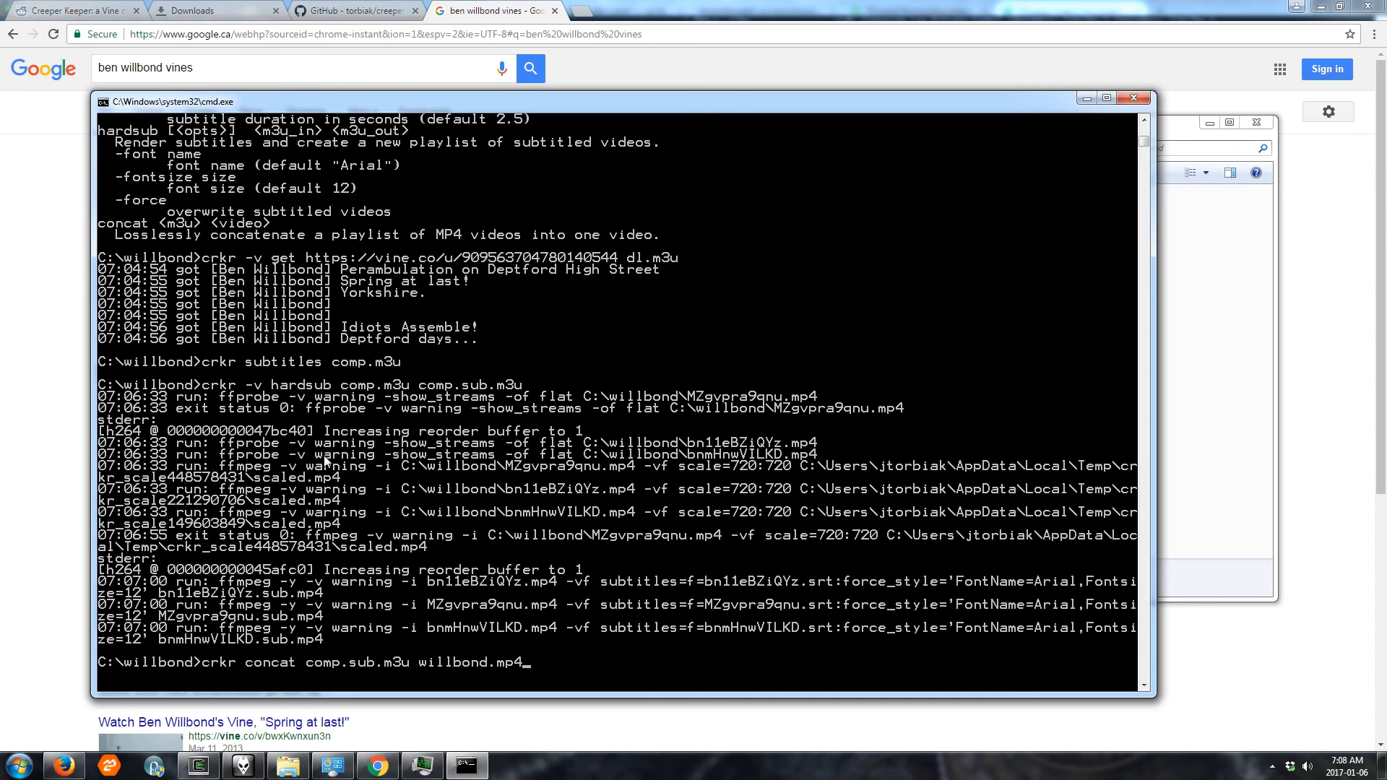
pyautogui.press('Return')
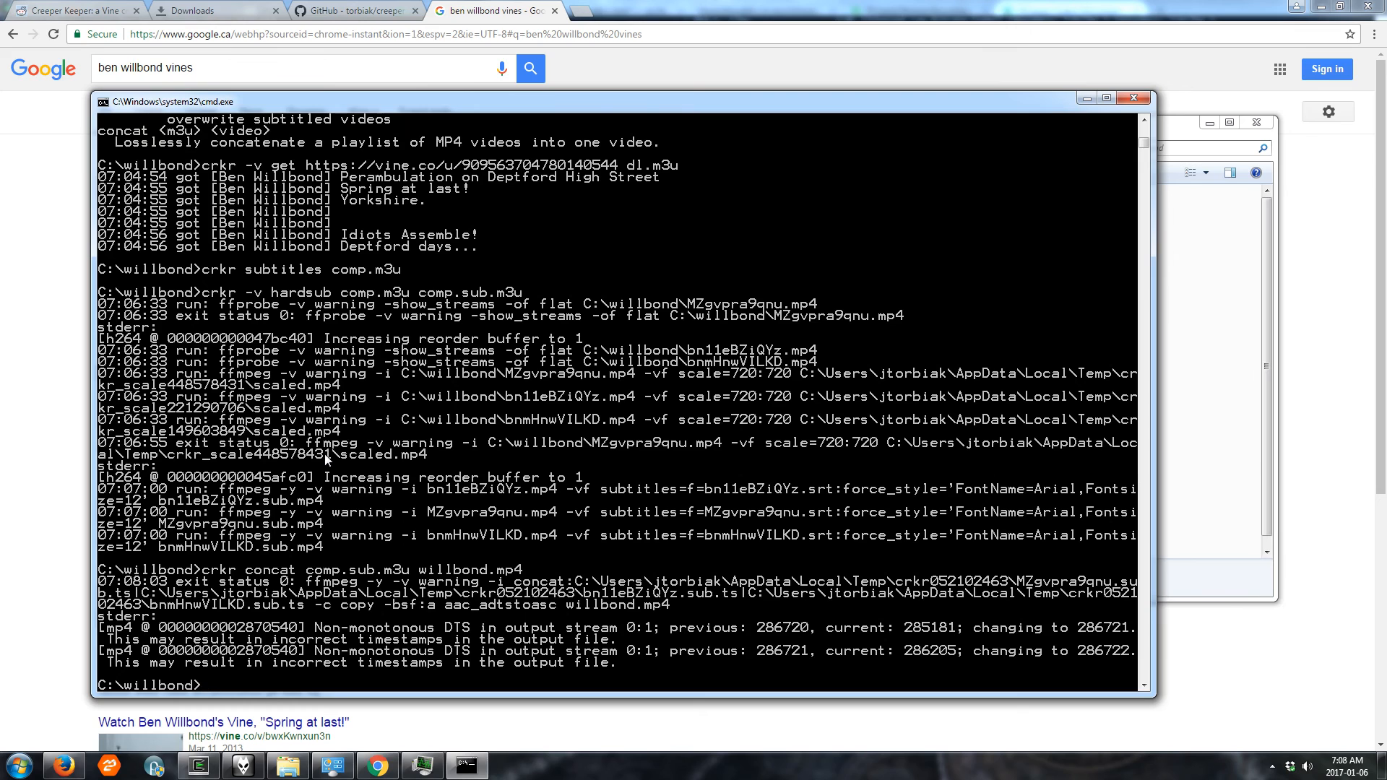
pyautogui.moveTo(458, 625)
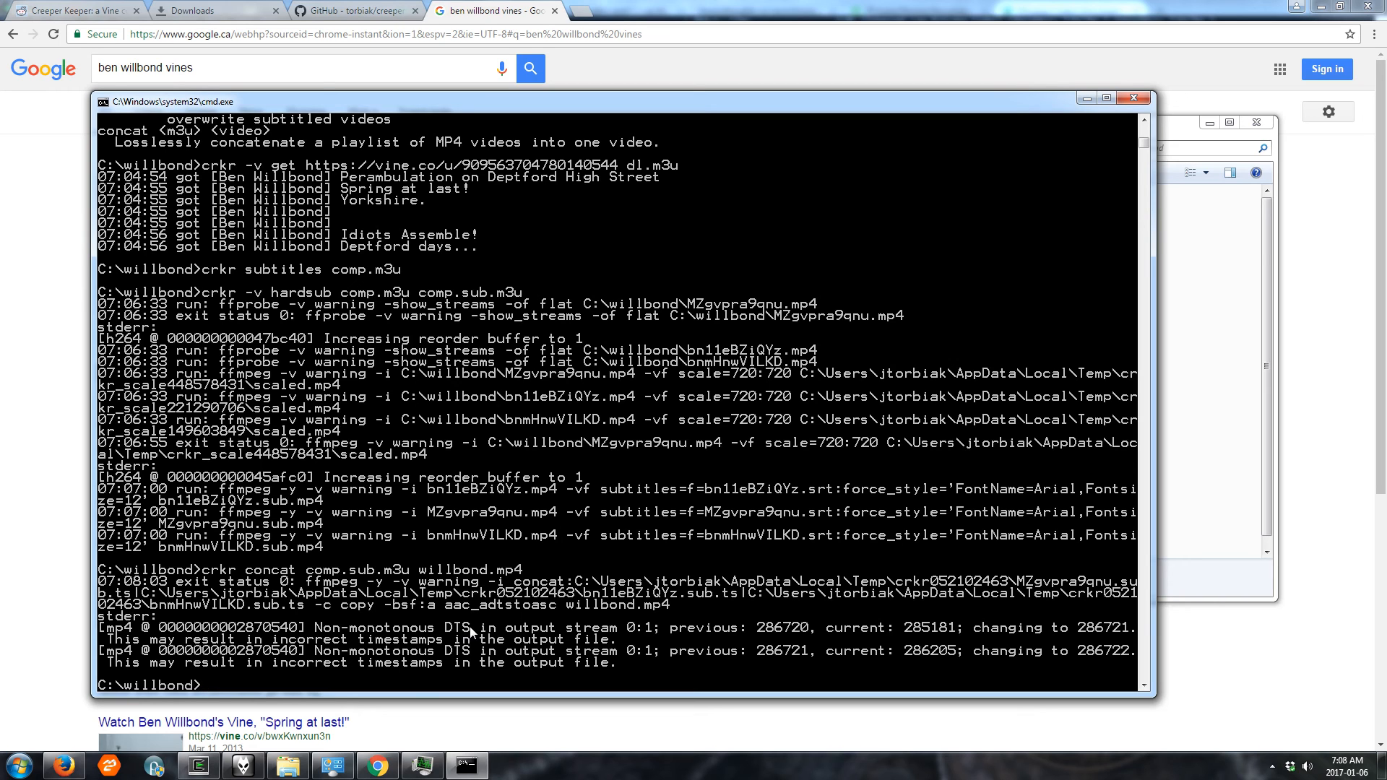
pyautogui.moveTo(691, 667)
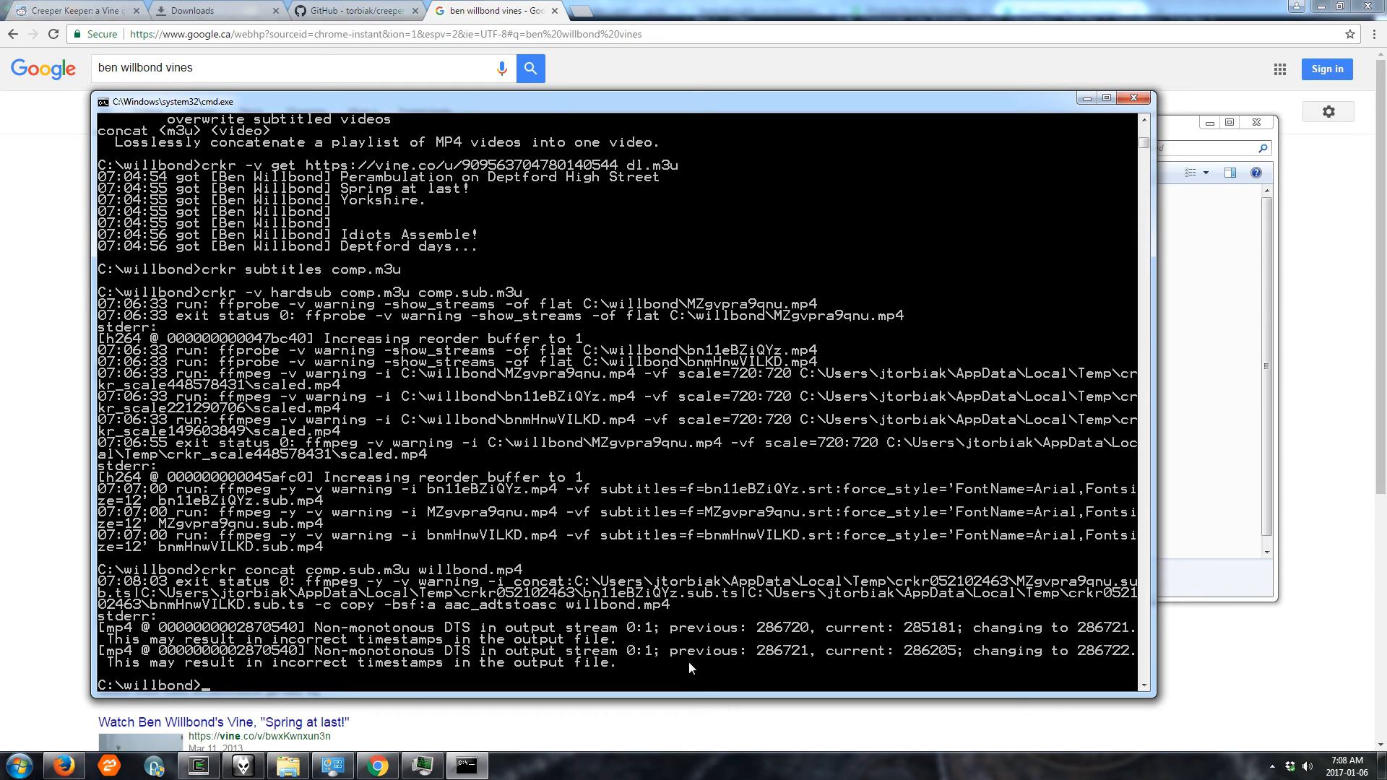
pyautogui.moveTo(799, 644)
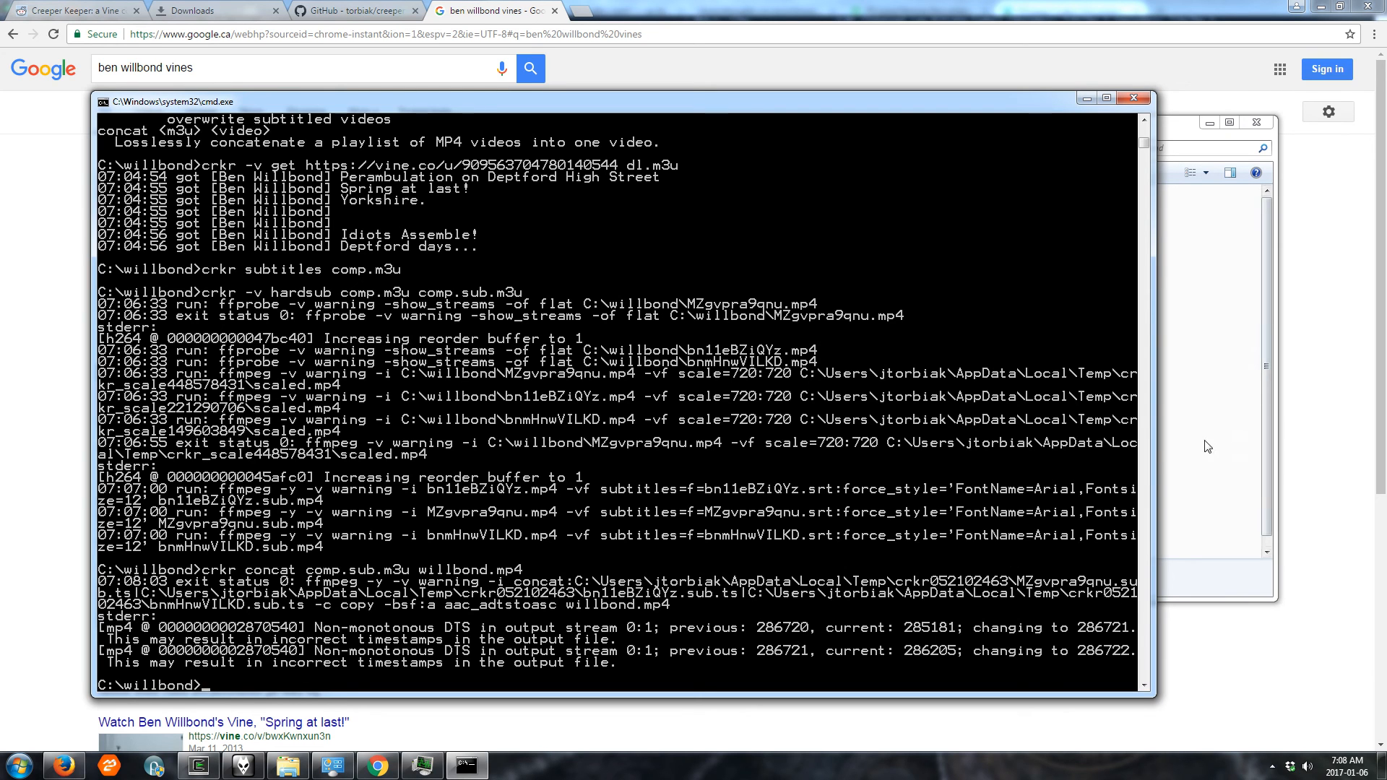
pyautogui.moveTo(1219, 420)
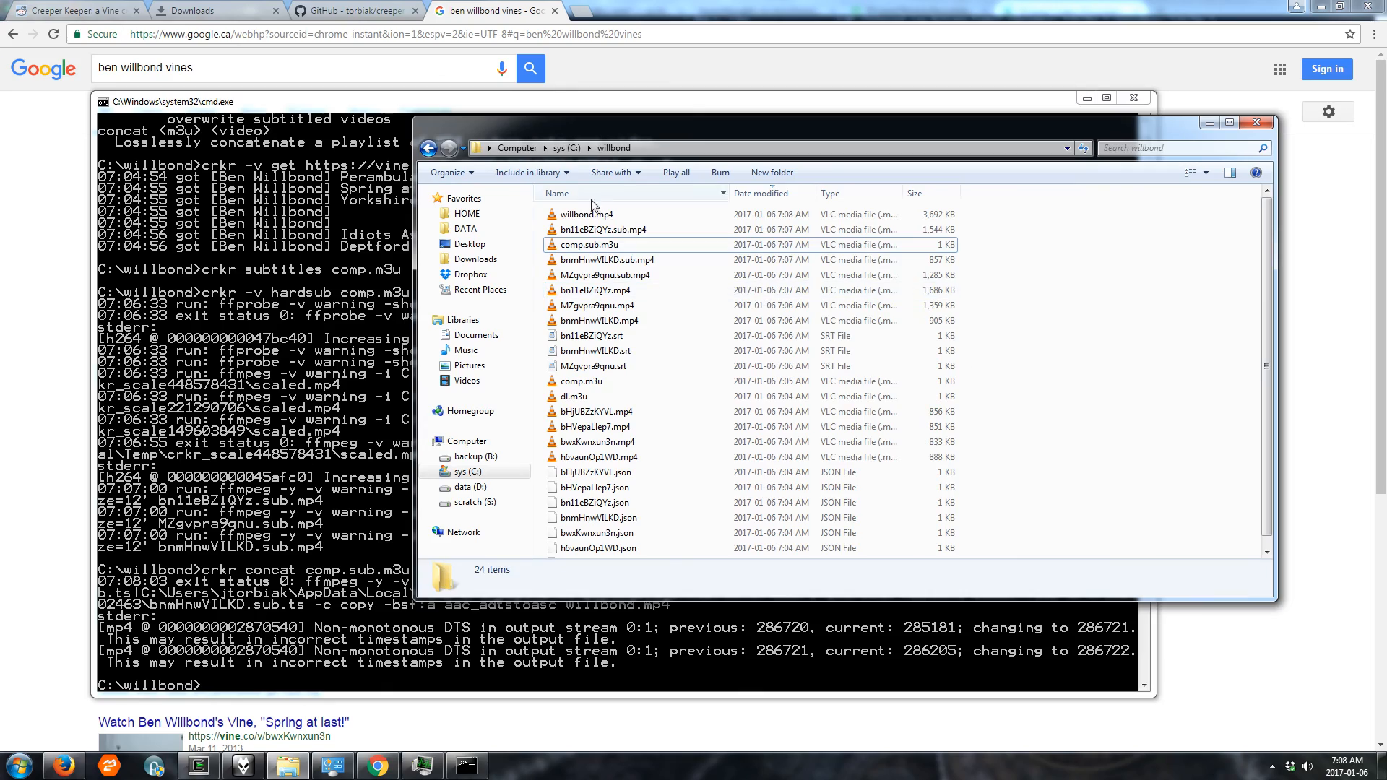
# - Play willbond.mp4 in VLC to check its burned-in subtitles, then return to the command window
pyautogui.doubleClick(584, 214)
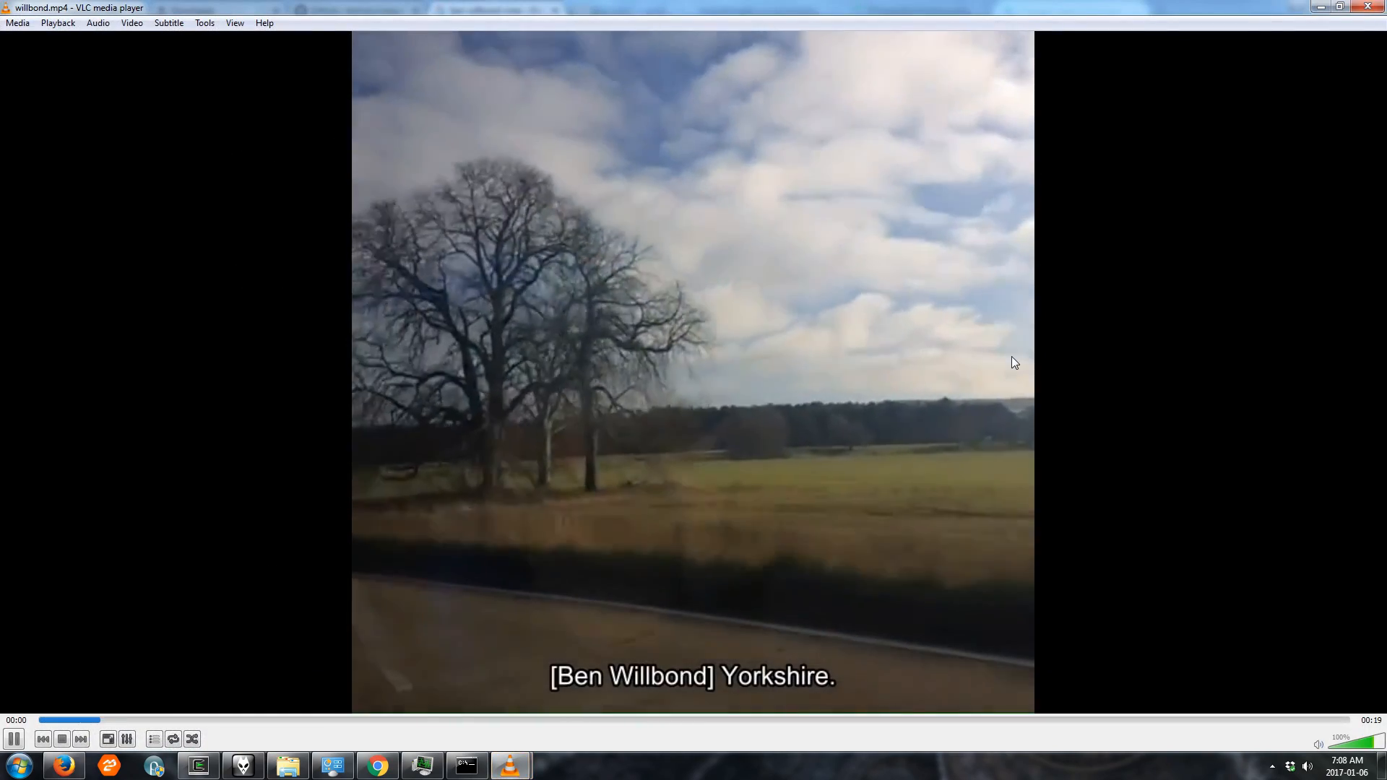
pyautogui.click(305, 719)
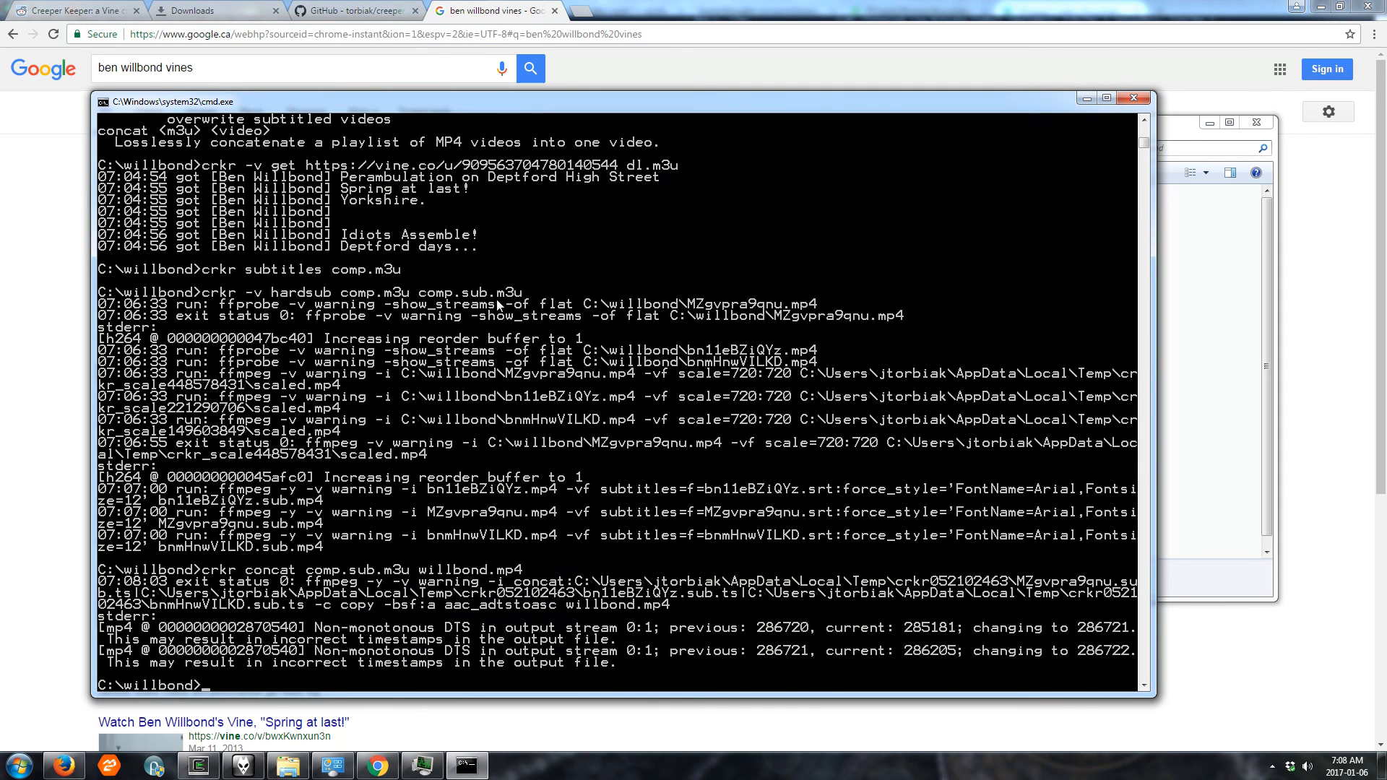
pyautogui.moveTo(582, 211)
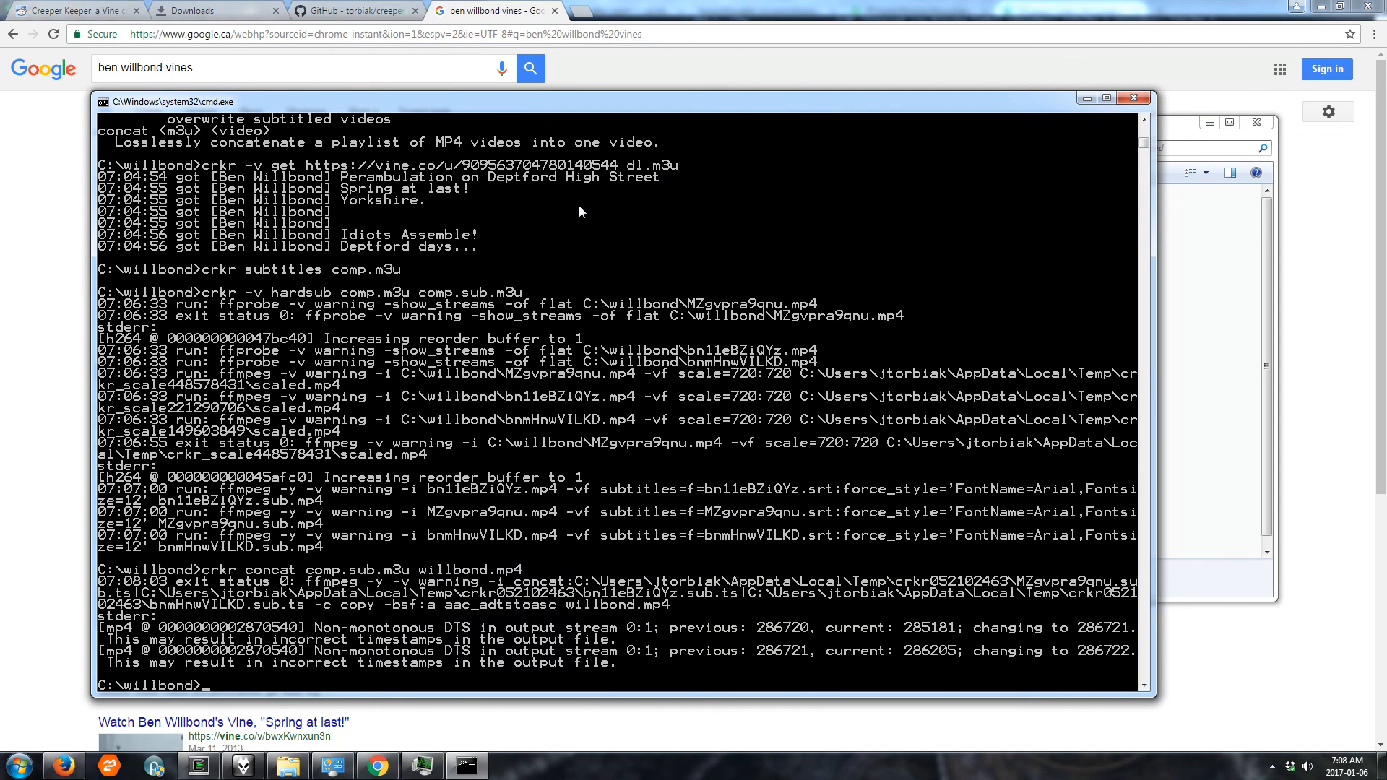
# - Switch to the torbiak/creeperkeeper GitHub tab and scroll to the top of its file listing
pyautogui.click(353, 10)
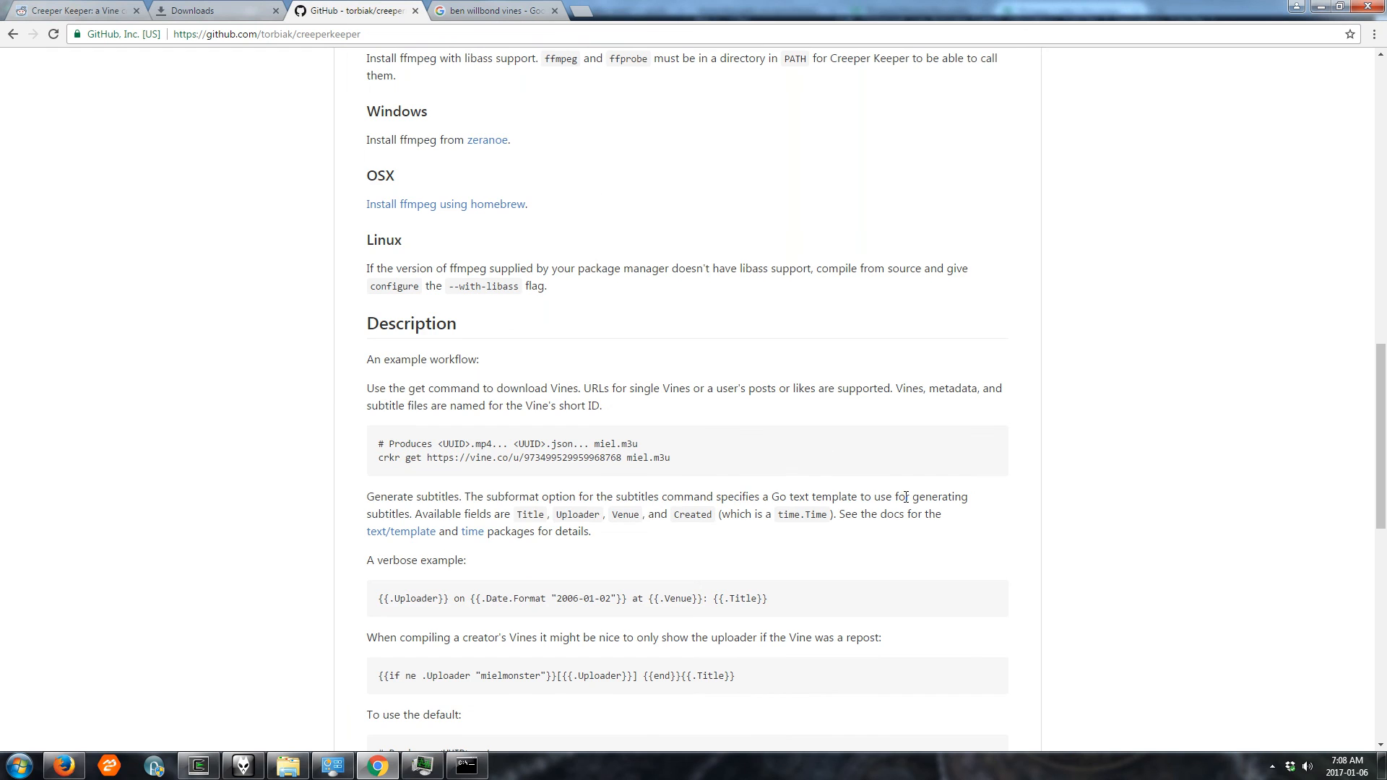
pyautogui.scroll(3)
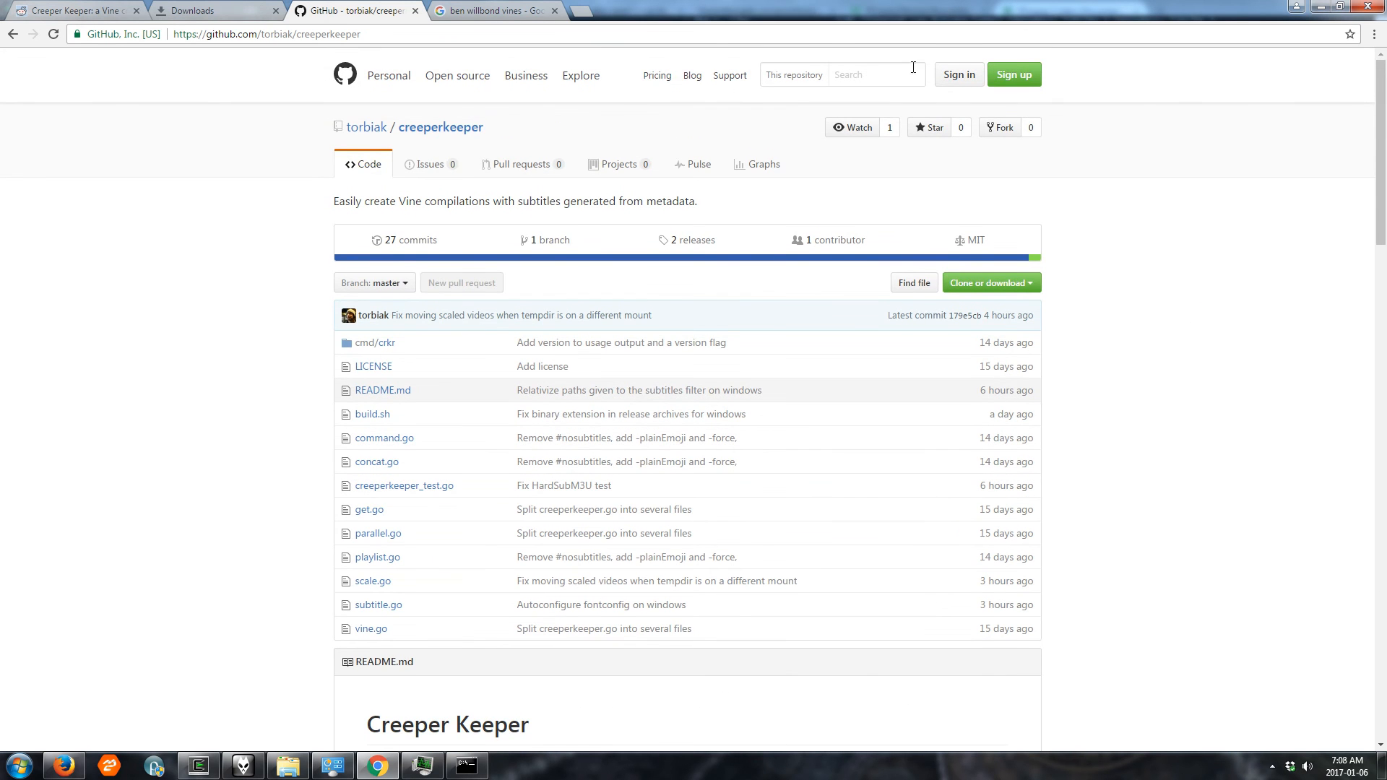
pyautogui.moveTo(845, 163)
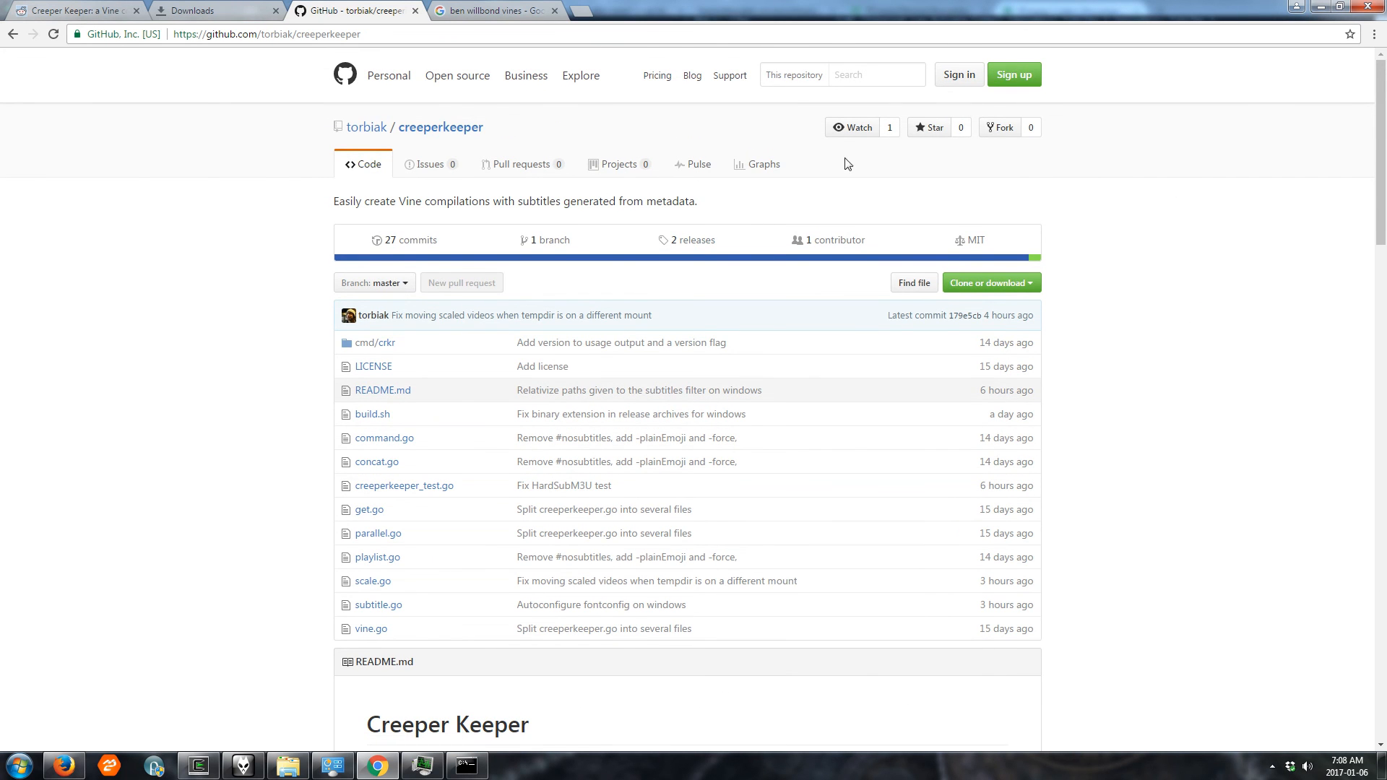